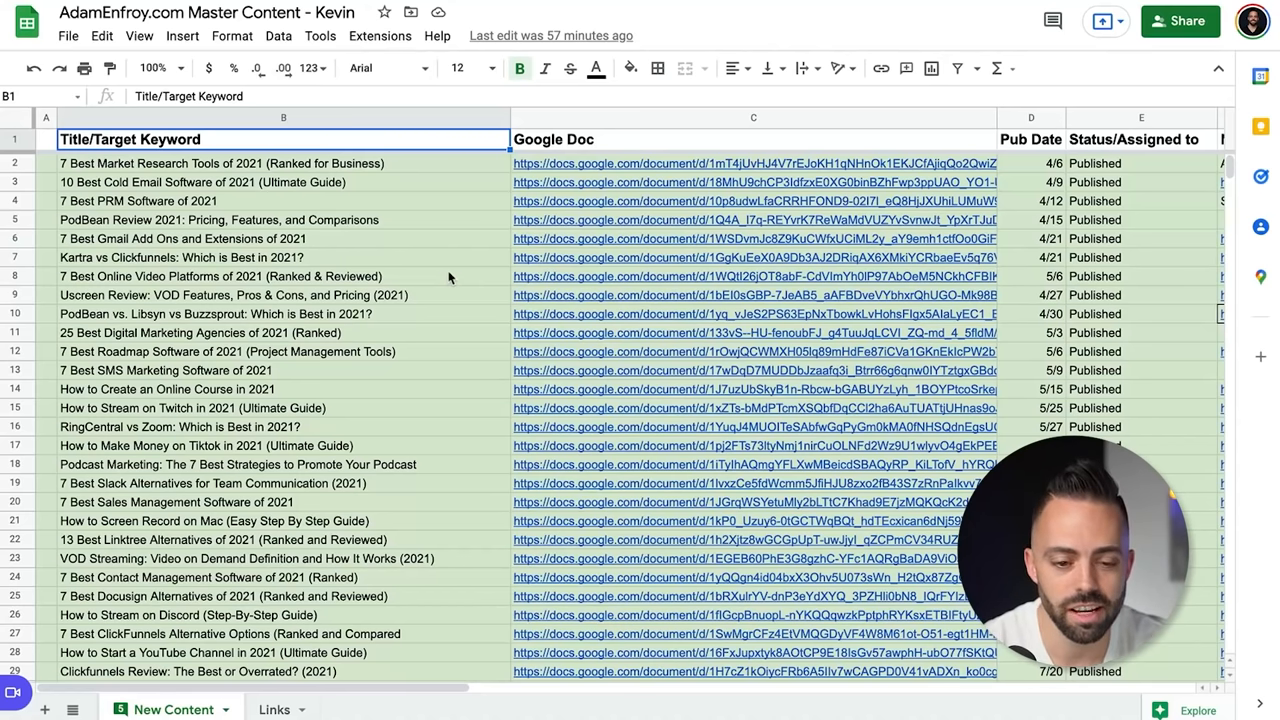
{"action": "mouse_move", "coordinate": [848, 351]}
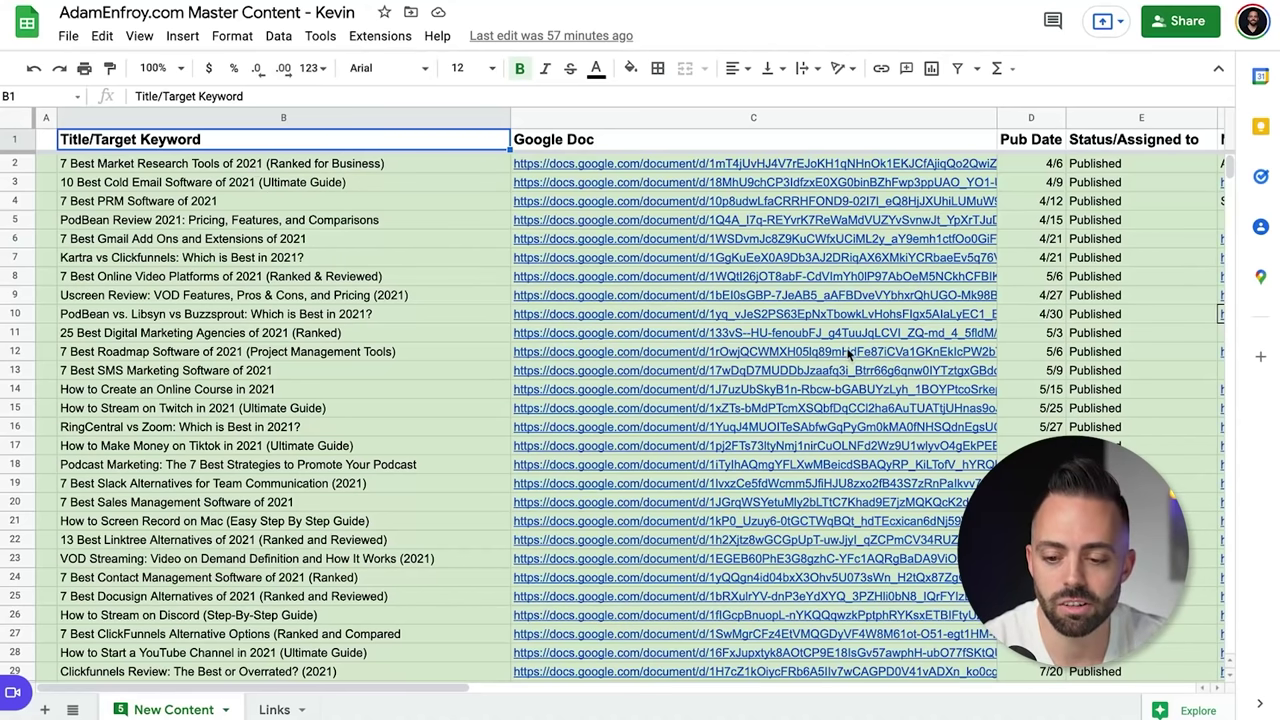
{"action": "mouse_move", "coordinate": [193, 180]}
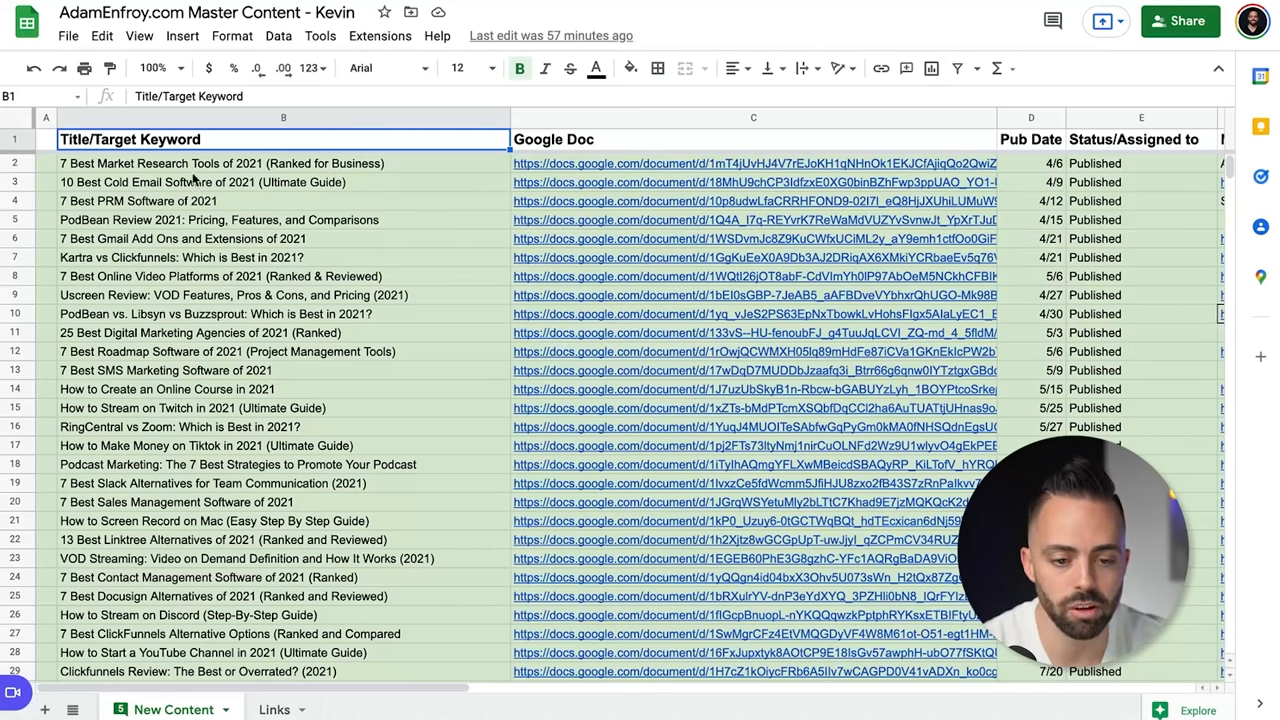
Step: Bold 'Market Research Tools' in the B2 article title and open its linked Google Doc draft
{"action": "left_click", "coordinate": [283, 163]}
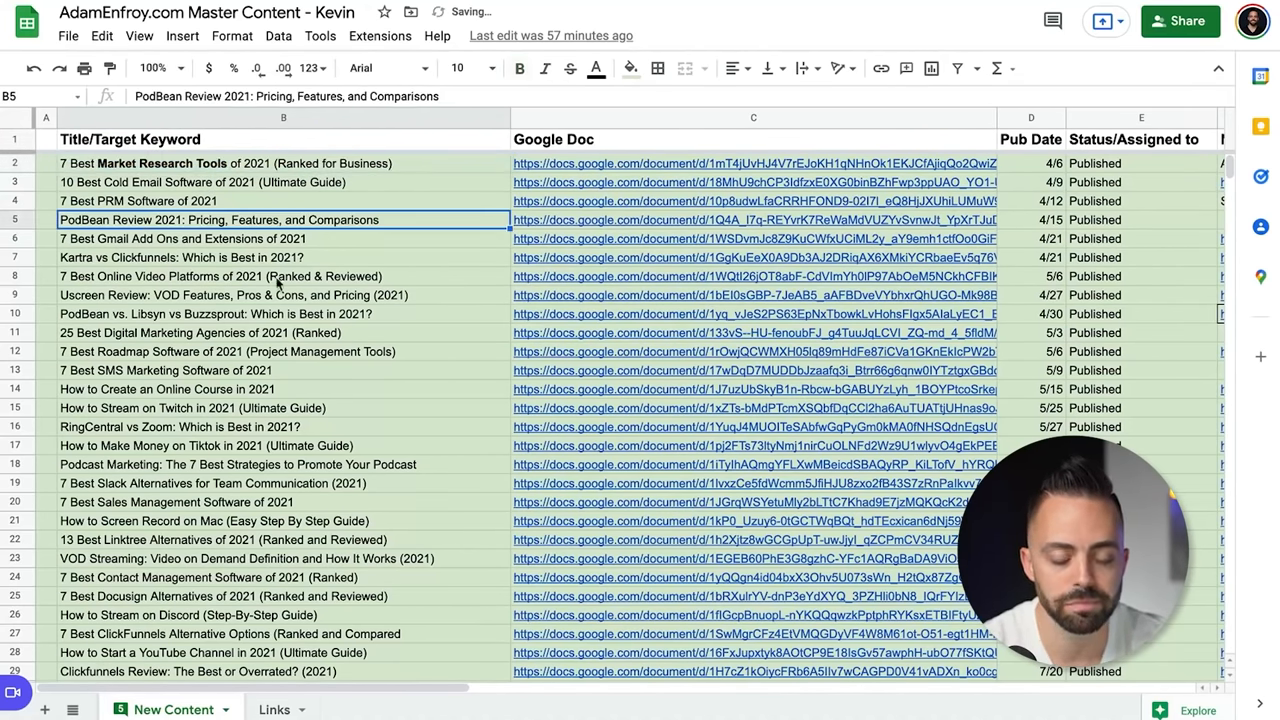
{"action": "mouse_move", "coordinate": [330, 313]}
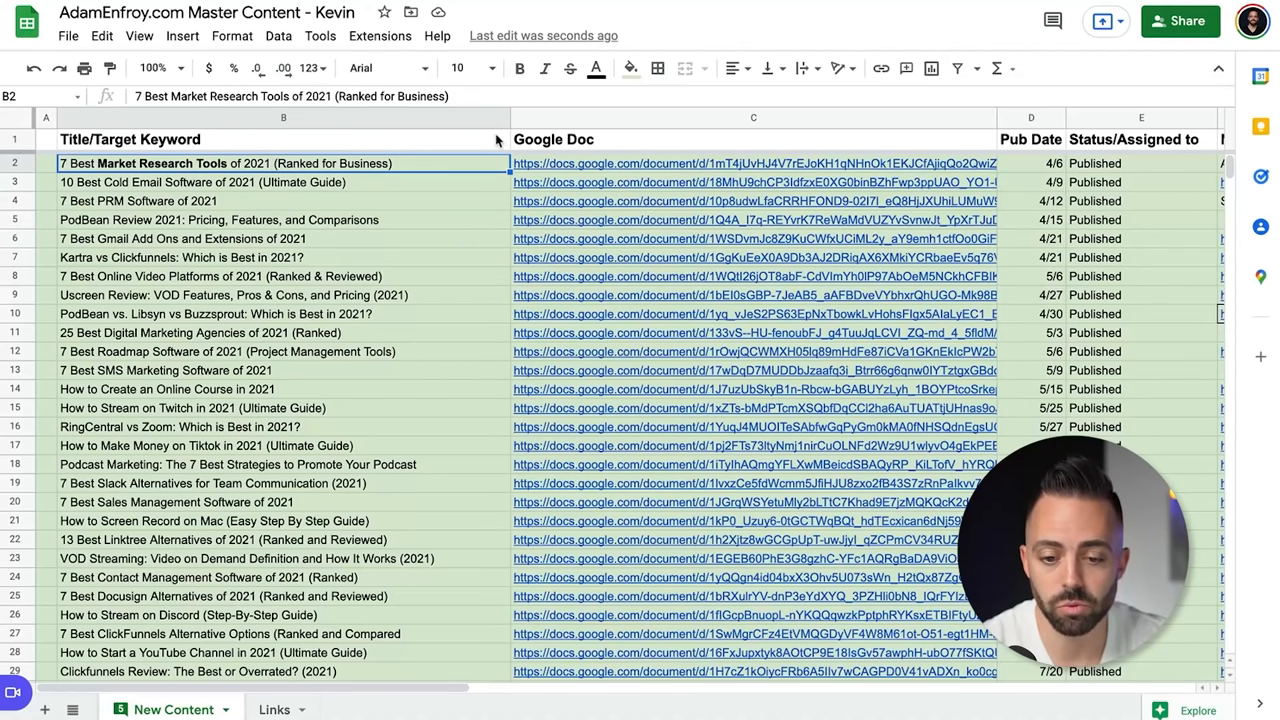
{"action": "mouse_move", "coordinate": [653, 155]}
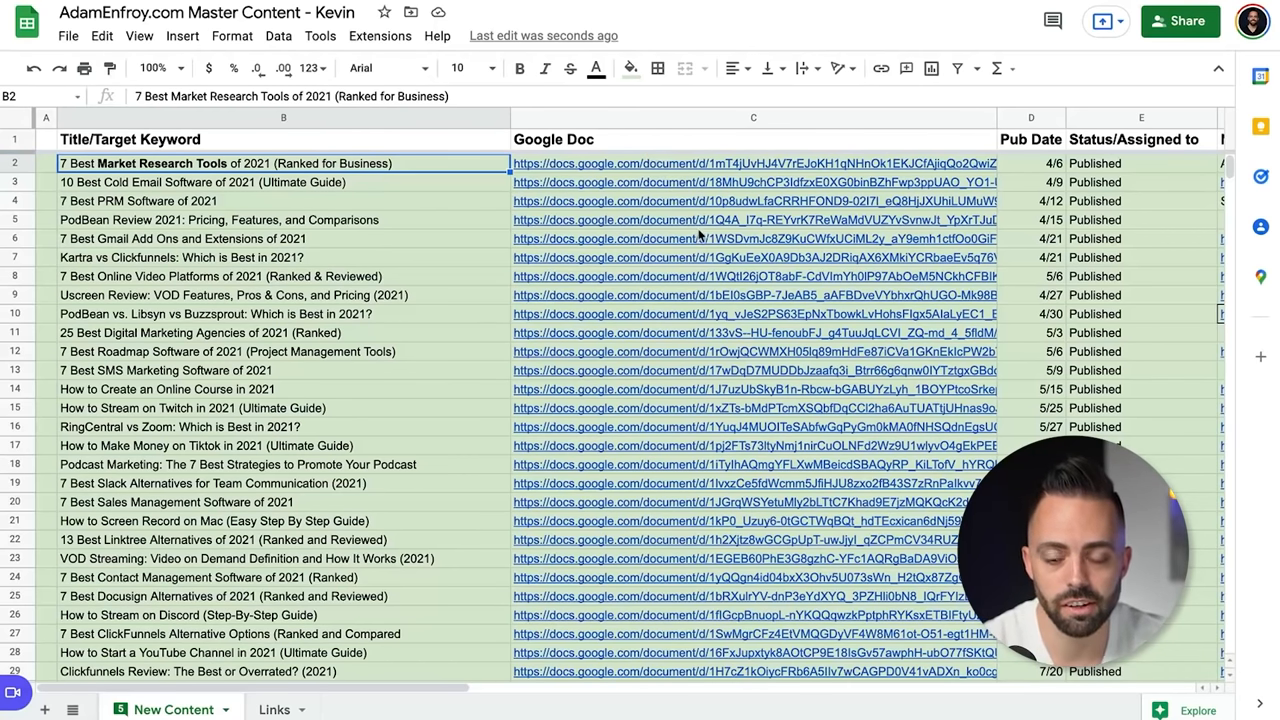
{"action": "scroll", "scroll_direction": "right", "scroll_amount": 3}
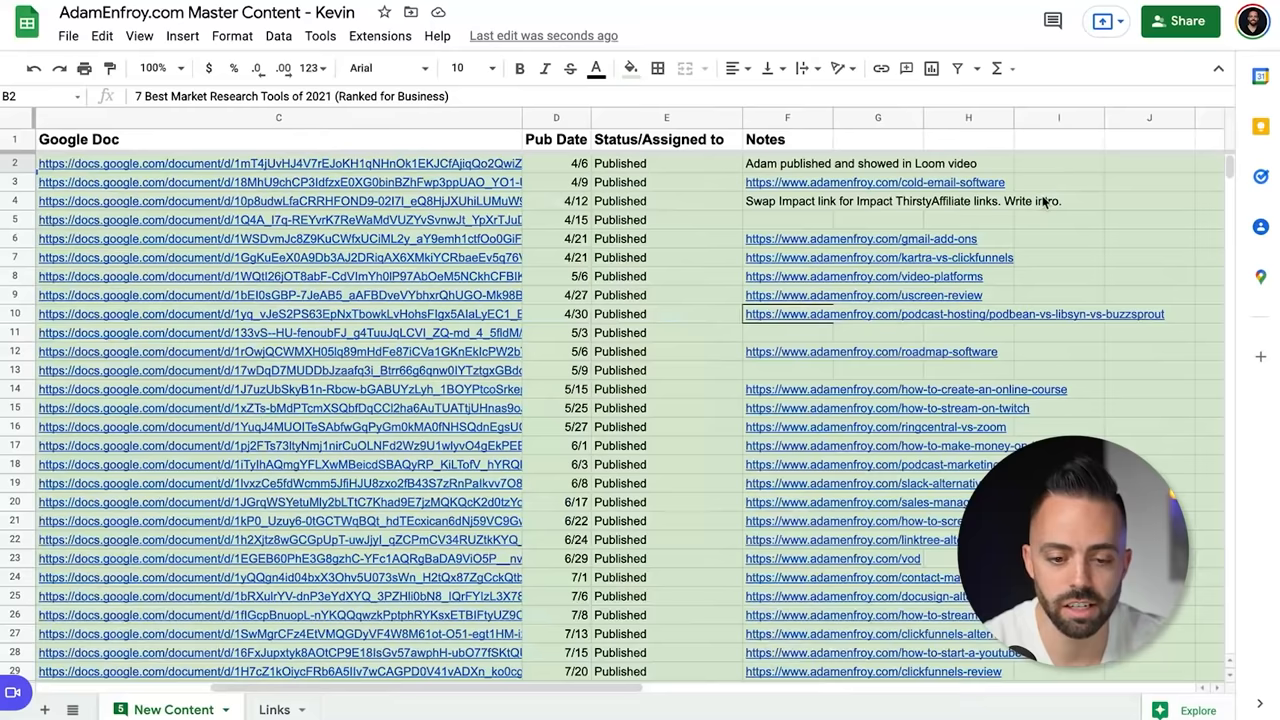
{"action": "mouse_move", "coordinate": [694, 202]}
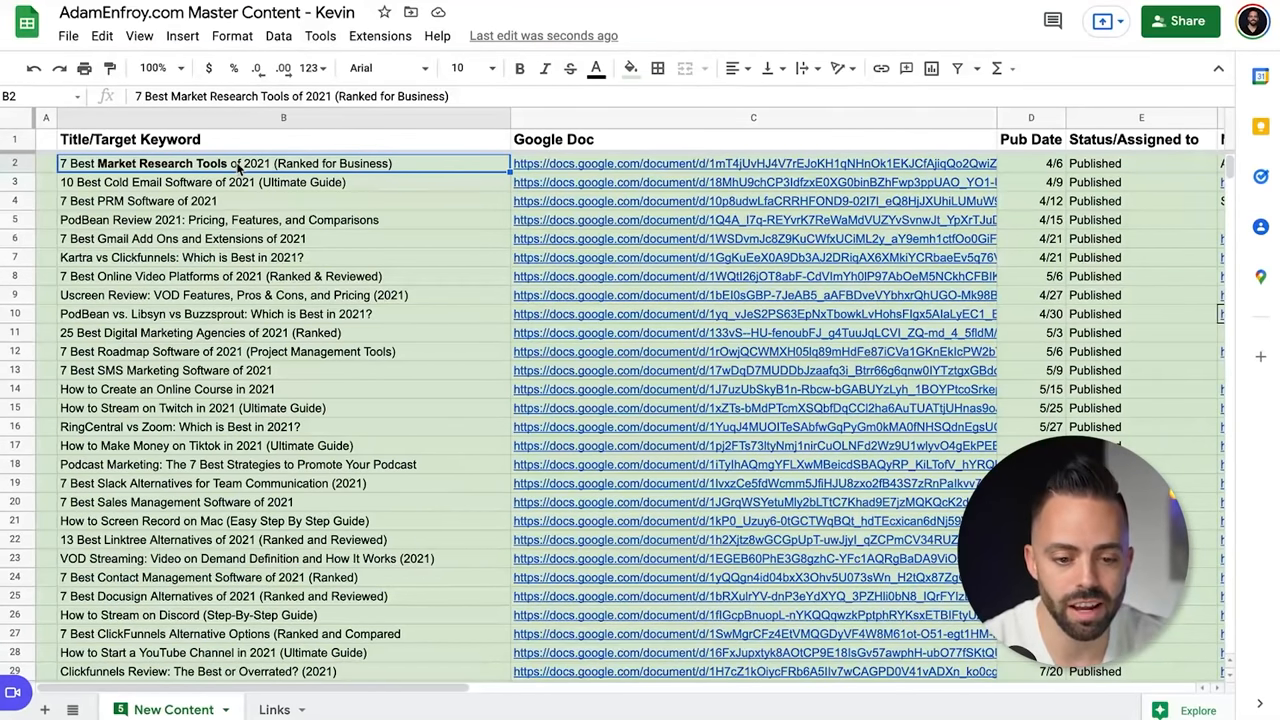
{"action": "mouse_move", "coordinate": [610, 164]}
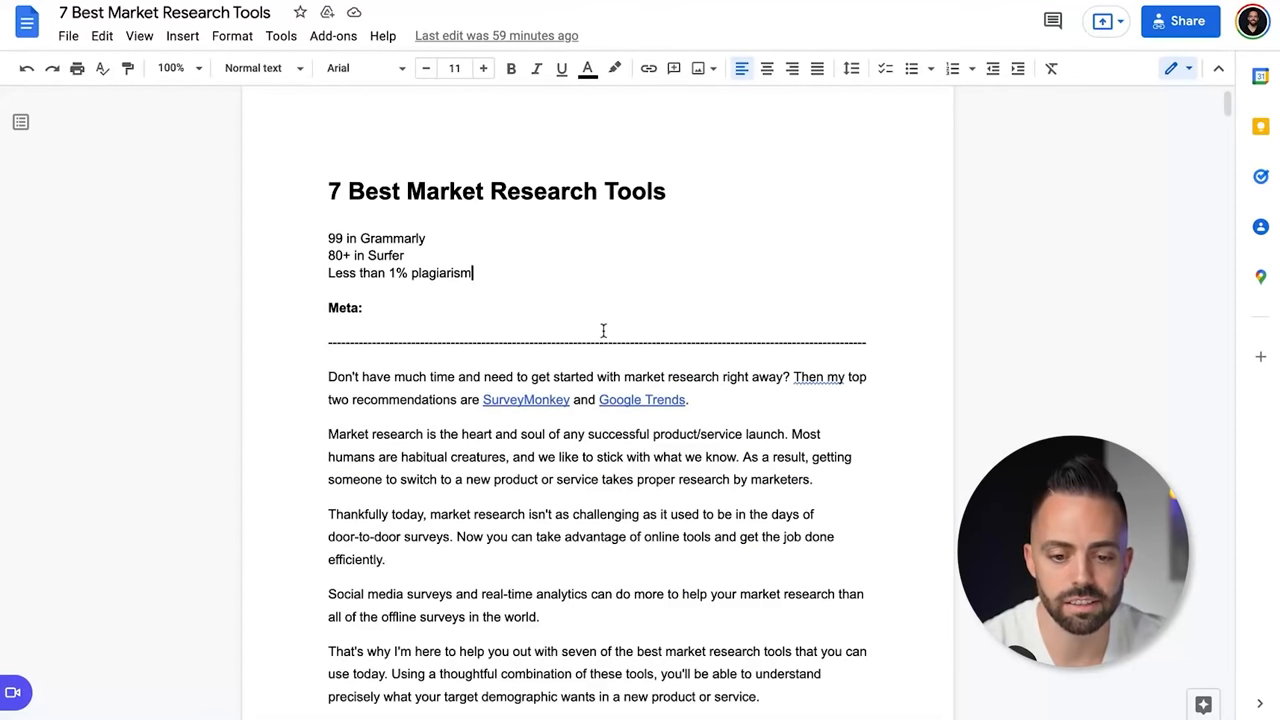
Step: Scroll through the market research tools draft, reviewing its Grammarly, Surfer and plagiarism notes
{"action": "scroll", "scroll_direction": "down", "scroll_amount": 3}
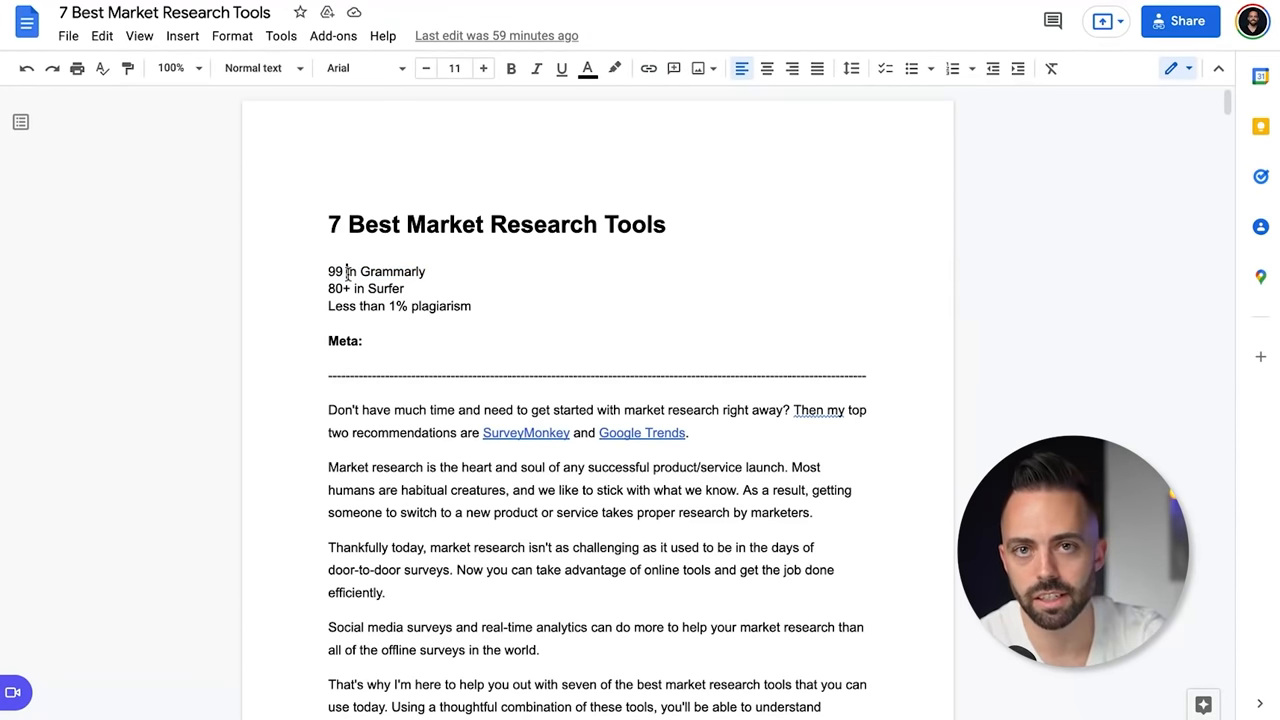
{"action": "left_click_drag", "start_coordinate": [328, 288], "coordinate": [405, 288]}
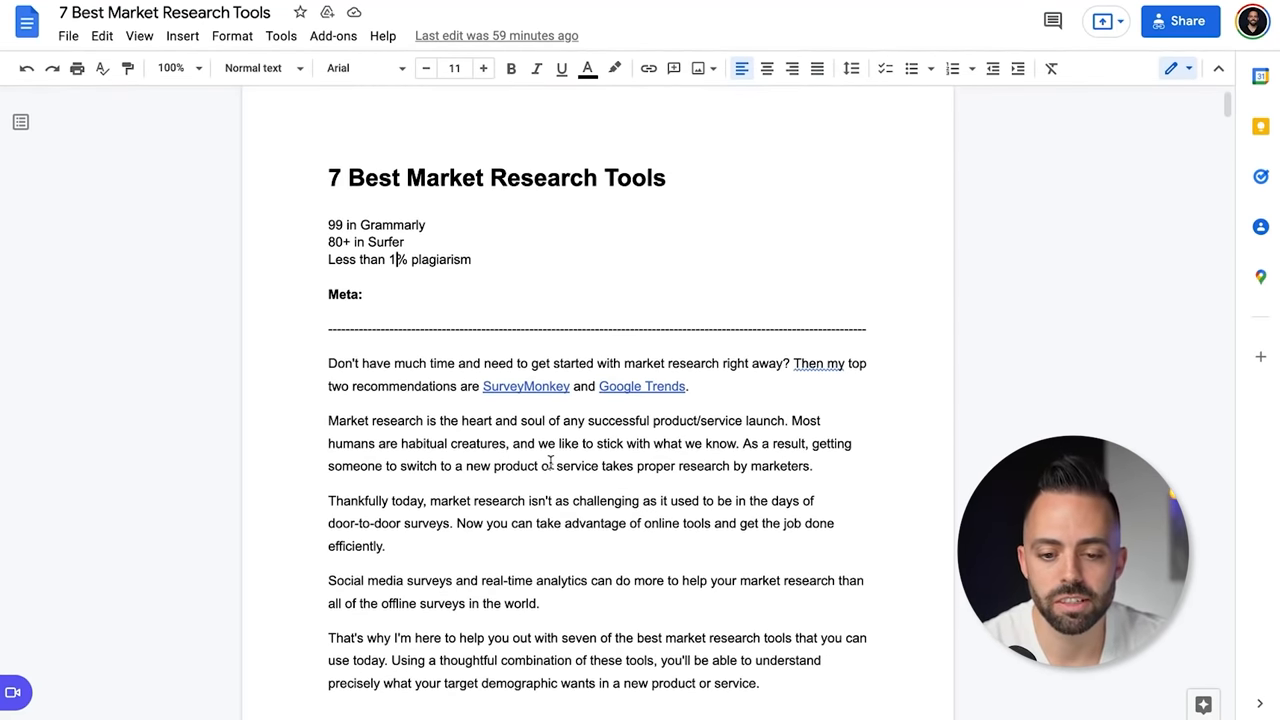
{"action": "scroll", "scroll_direction": "down", "scroll_amount": 3}
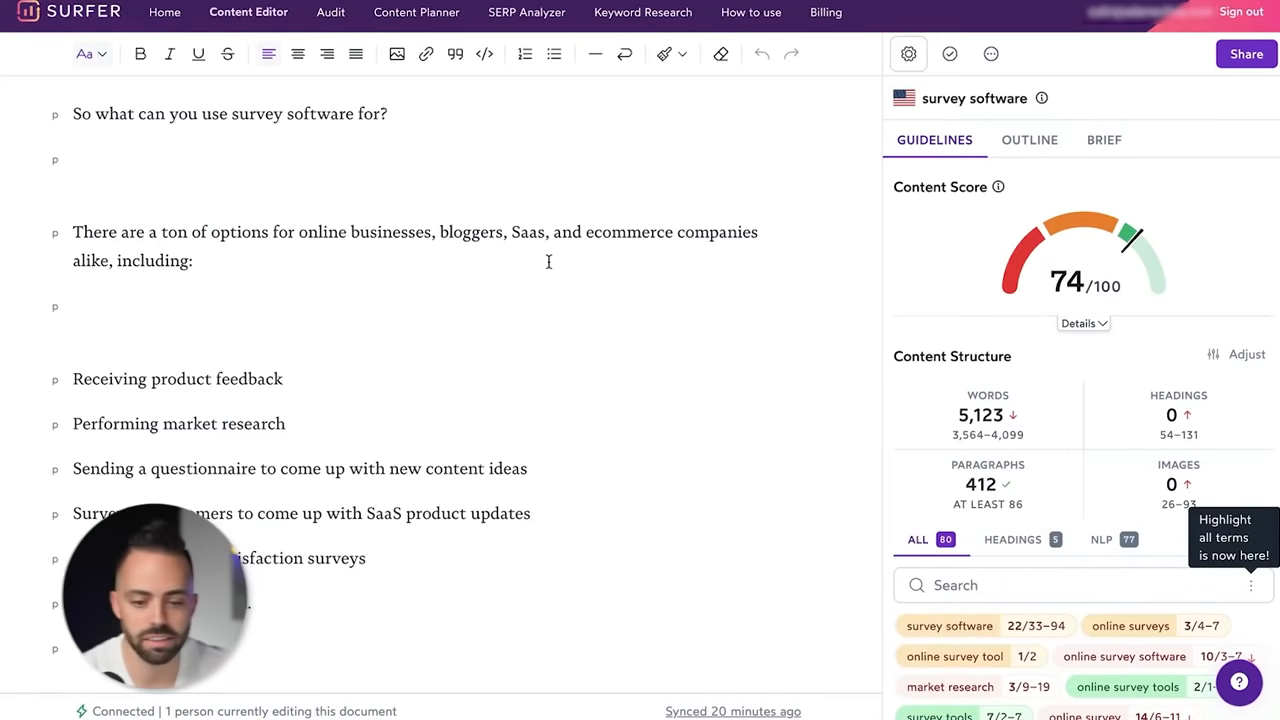
Step: Review the survey software draft's H1, content score and Guidelines term counts in Surfer
{"action": "scroll", "scroll_direction": "up", "scroll_amount": 3}
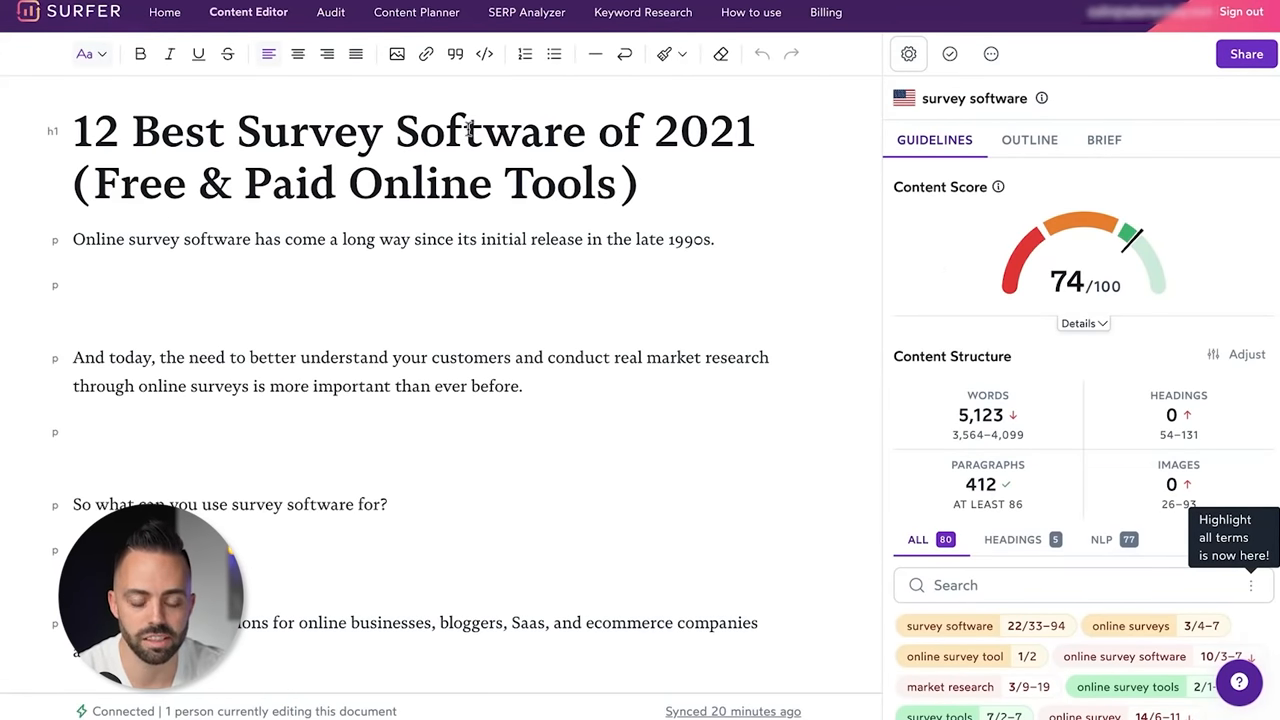
{"action": "mouse_move", "coordinate": [846, 249]}
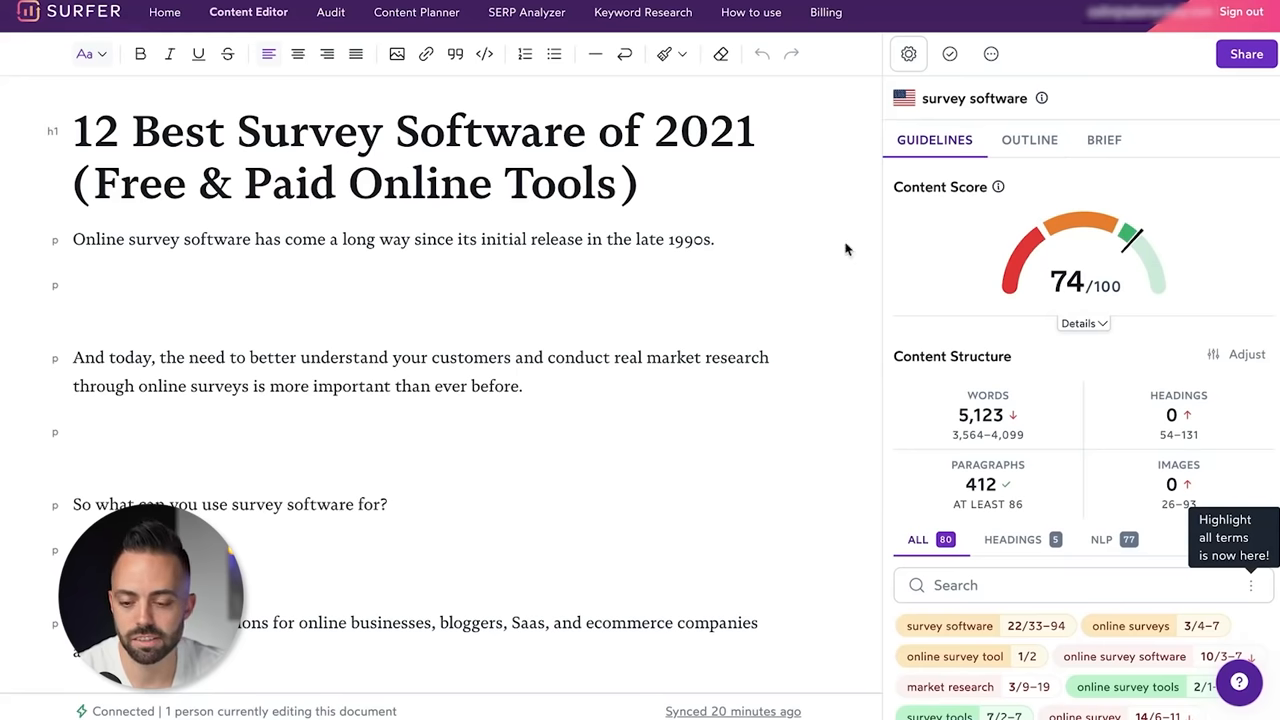
{"action": "mouse_move", "coordinate": [1100, 442]}
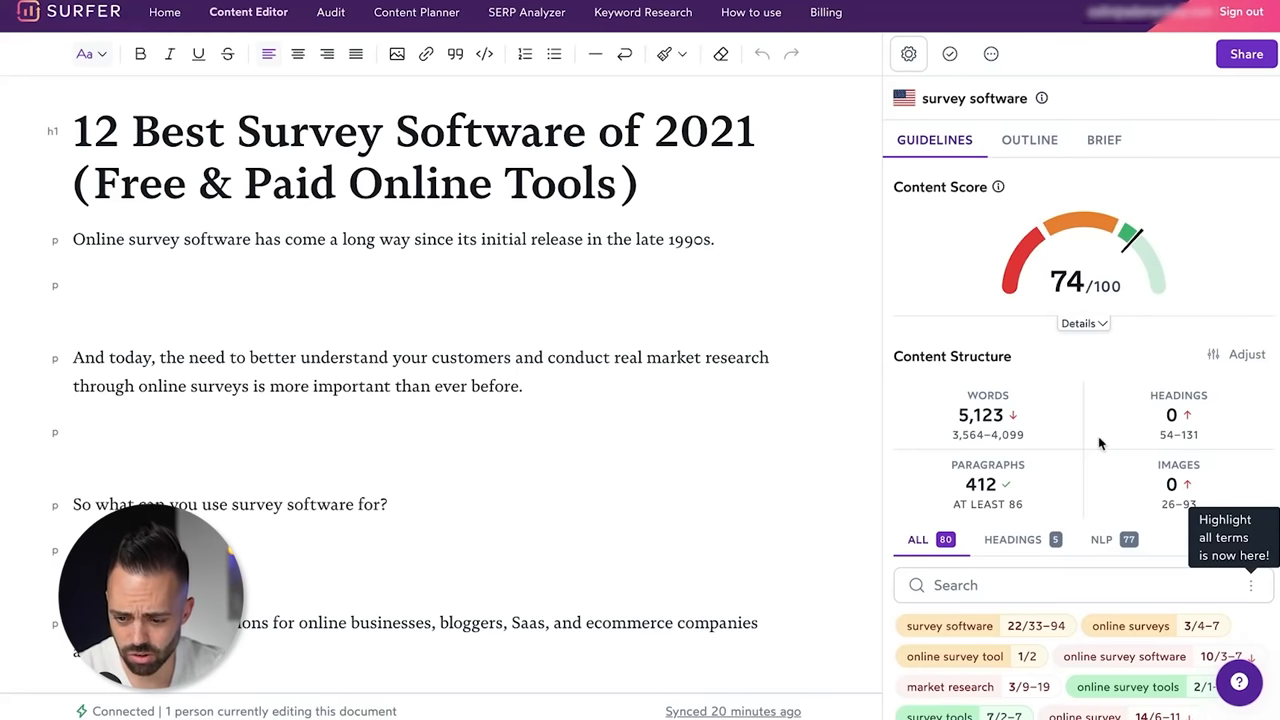
{"action": "scroll", "scroll_direction": "down", "scroll_amount": 3}
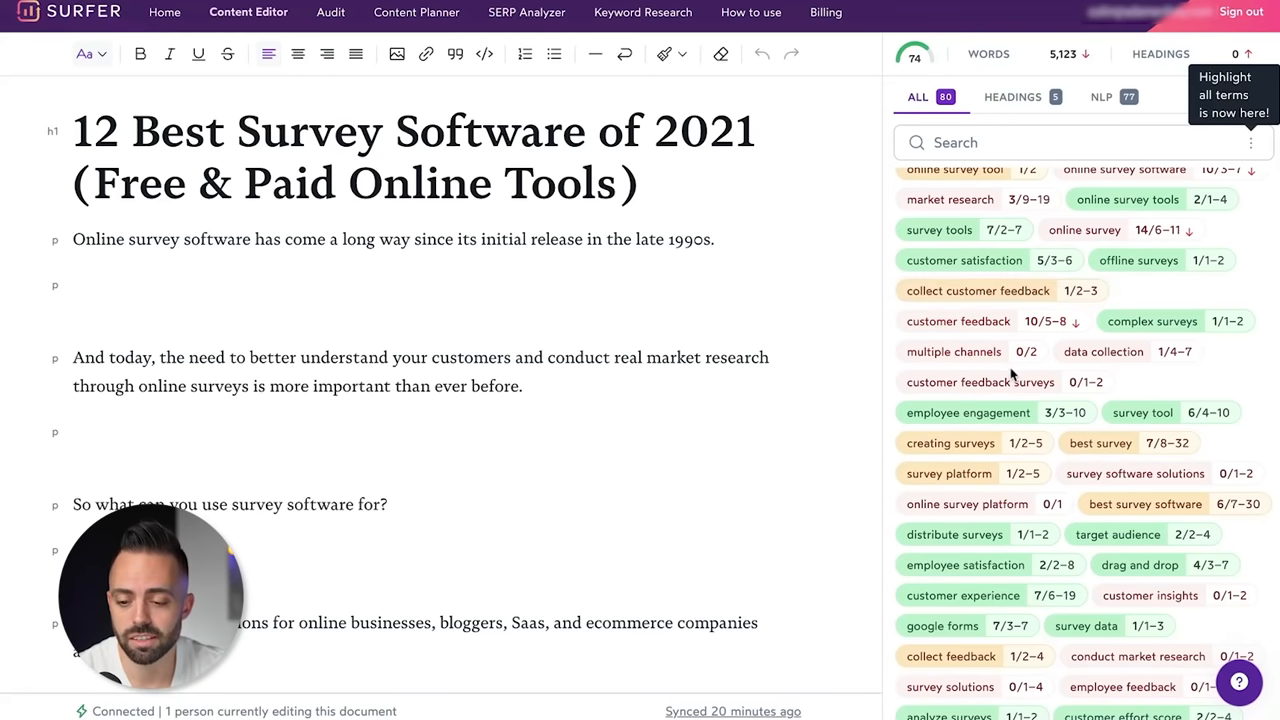
{"action": "mouse_move", "coordinate": [958, 327]}
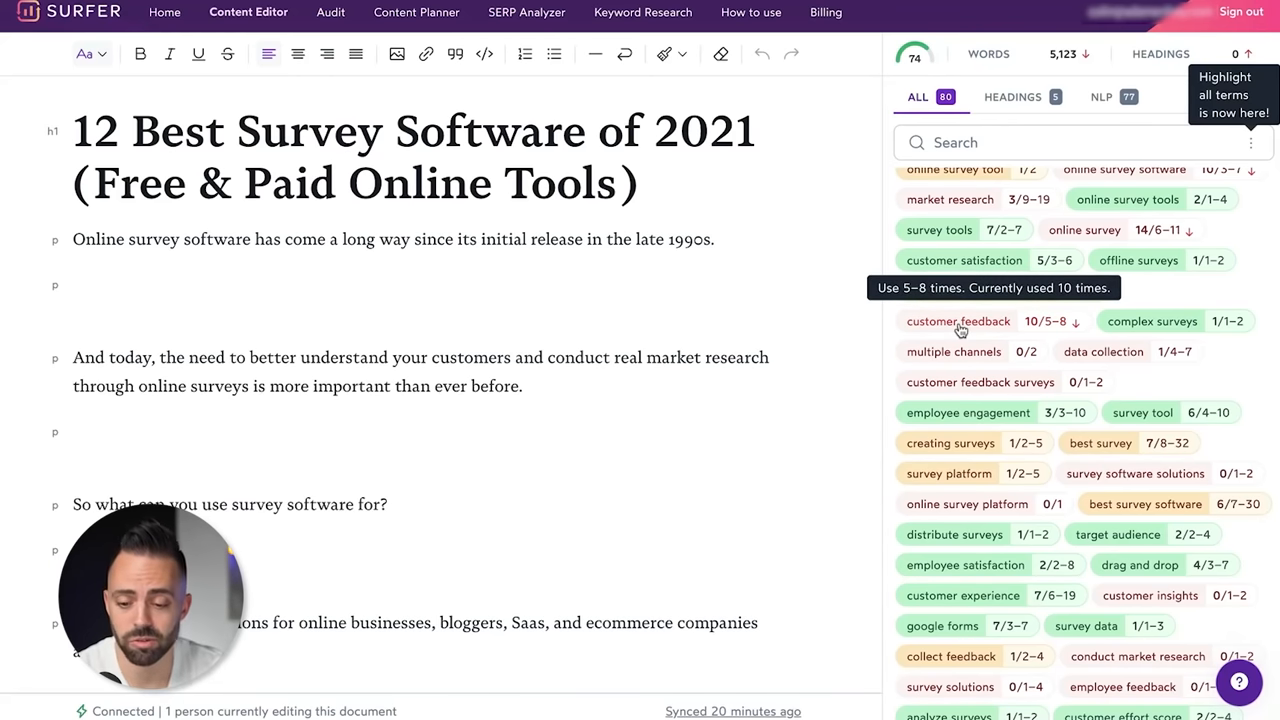
{"action": "left_click", "coordinate": [957, 321]}
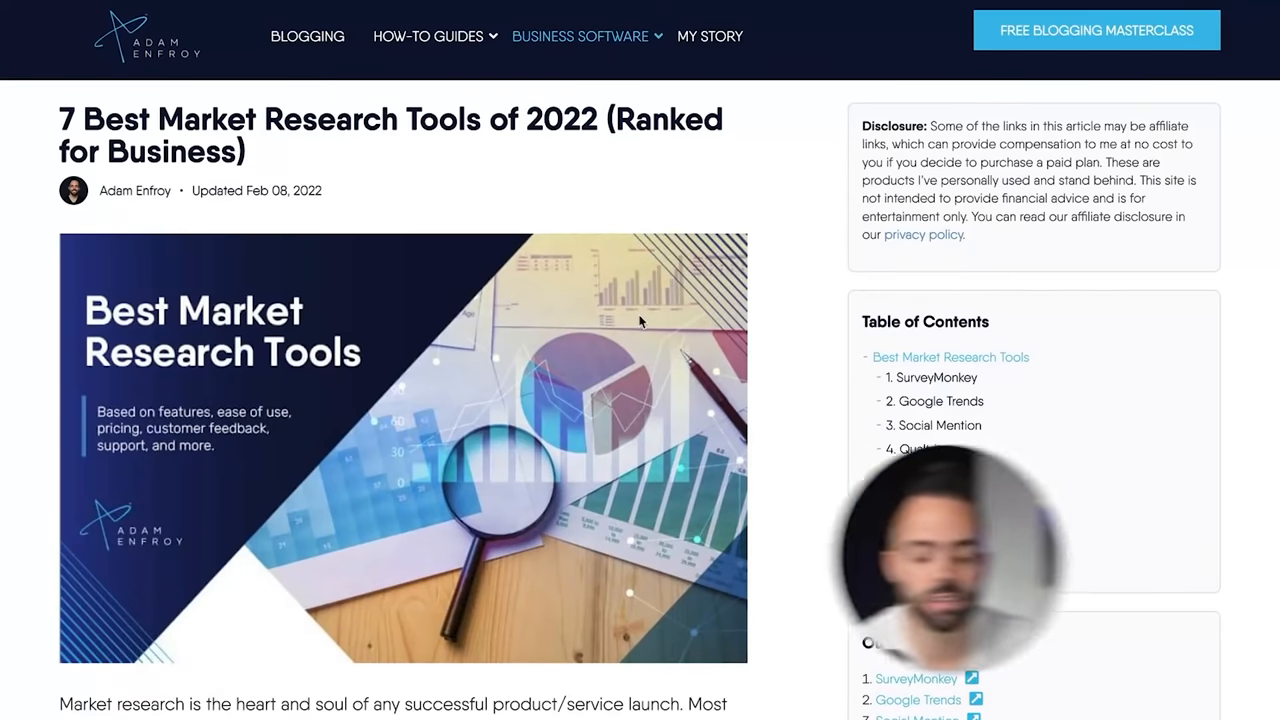
Step: Skim the live market research tools and webinar software posts on adamenfroy.com
{"action": "scroll", "scroll_direction": "down", "scroll_amount": 3}
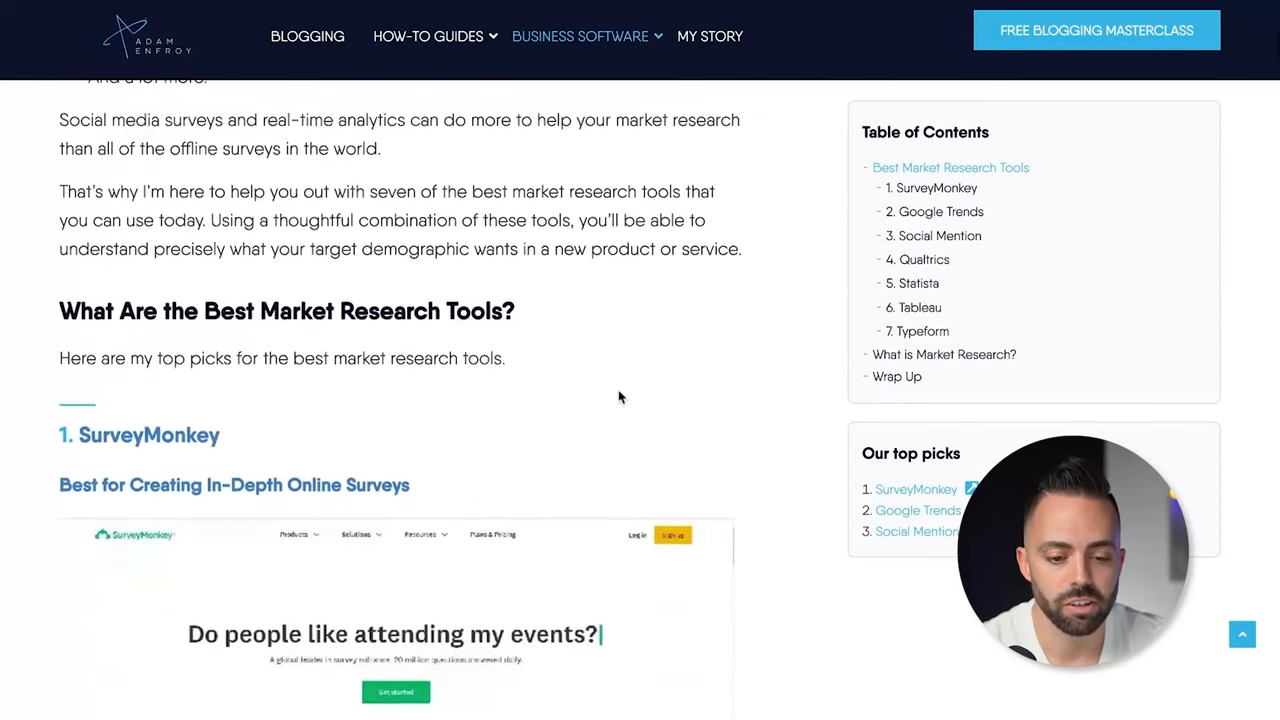
{"action": "scroll", "scroll_direction": "down", "scroll_amount": 3}
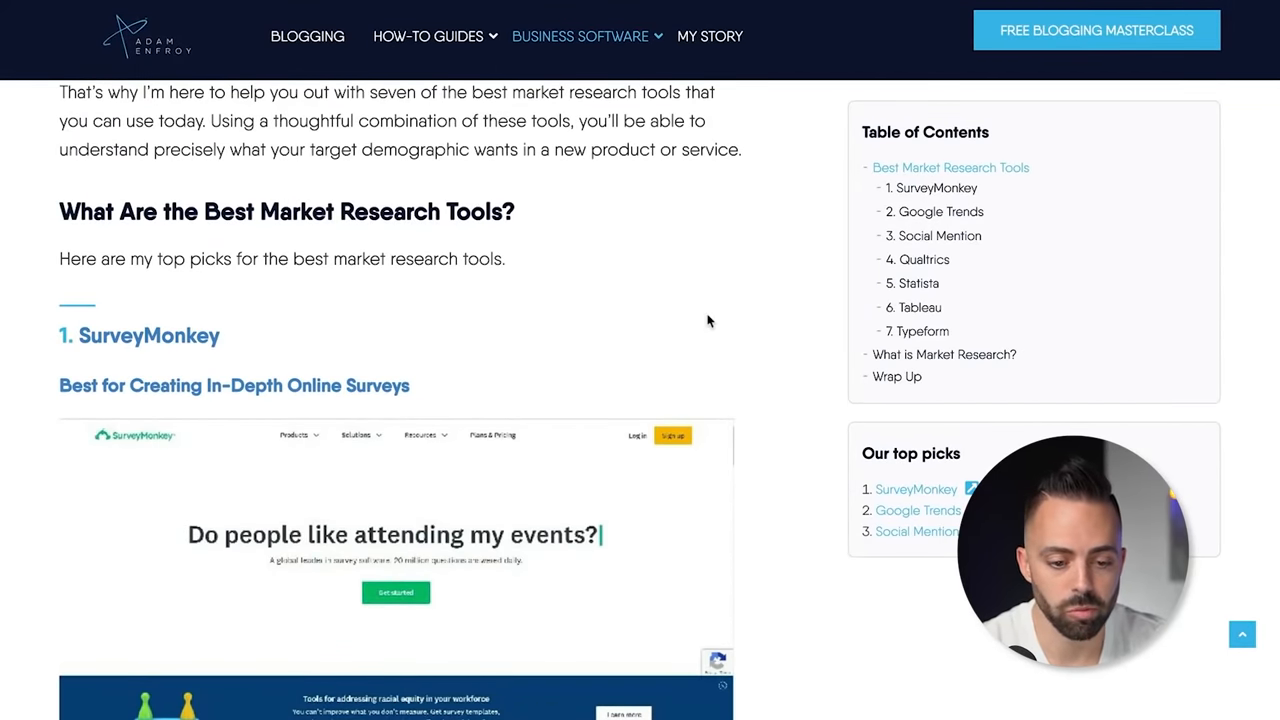
{"action": "scroll", "scroll_direction": "down", "scroll_amount": 3}
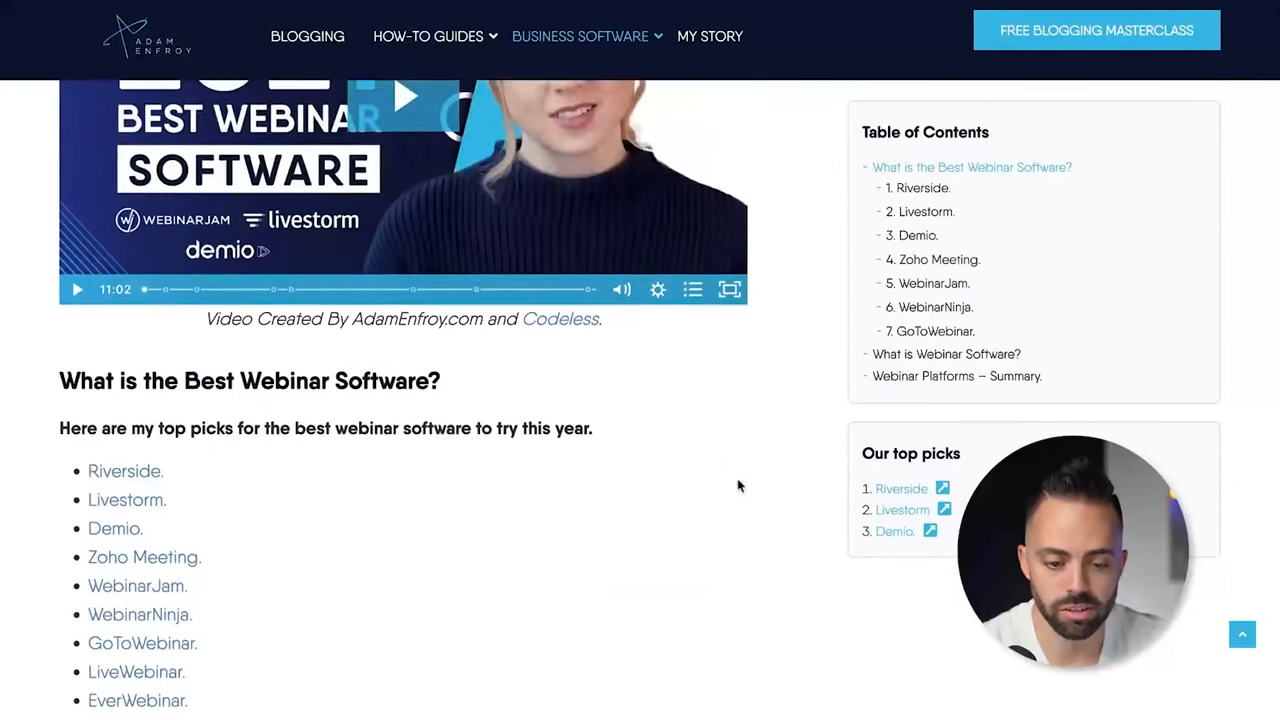
{"action": "scroll", "scroll_direction": "down", "scroll_amount": 3}
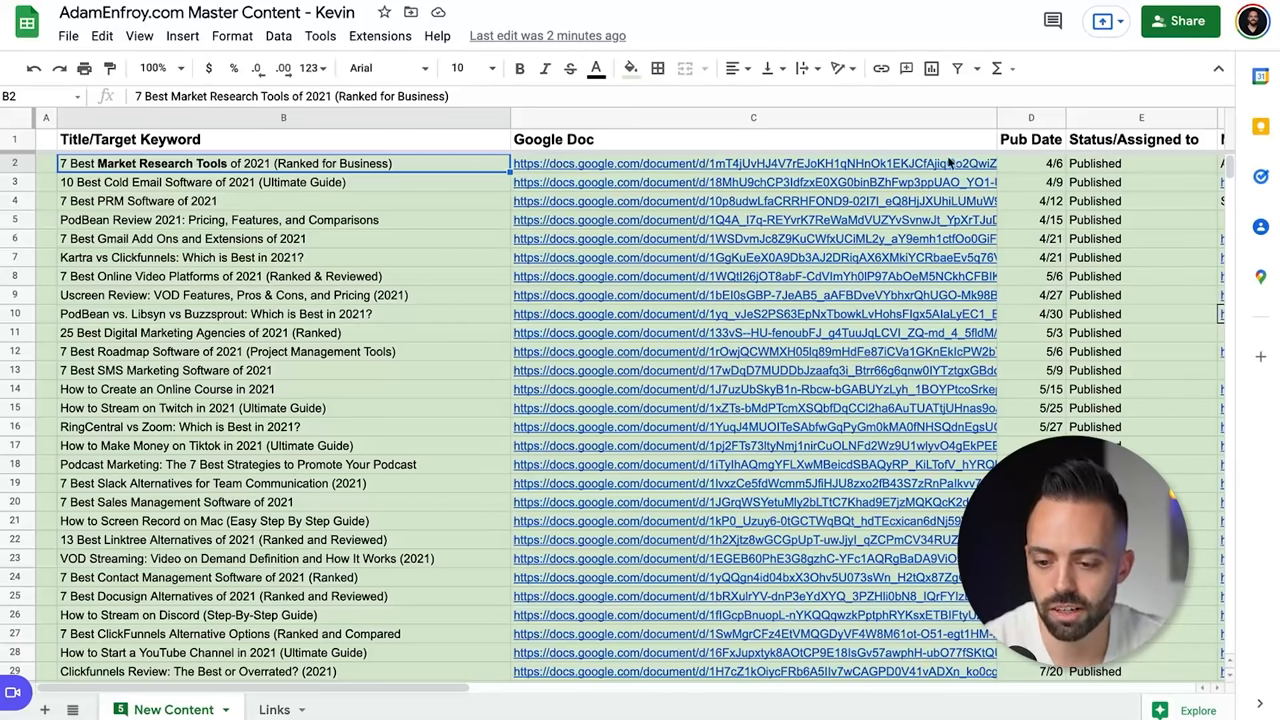
{"action": "mouse_move", "coordinate": [978, 163]}
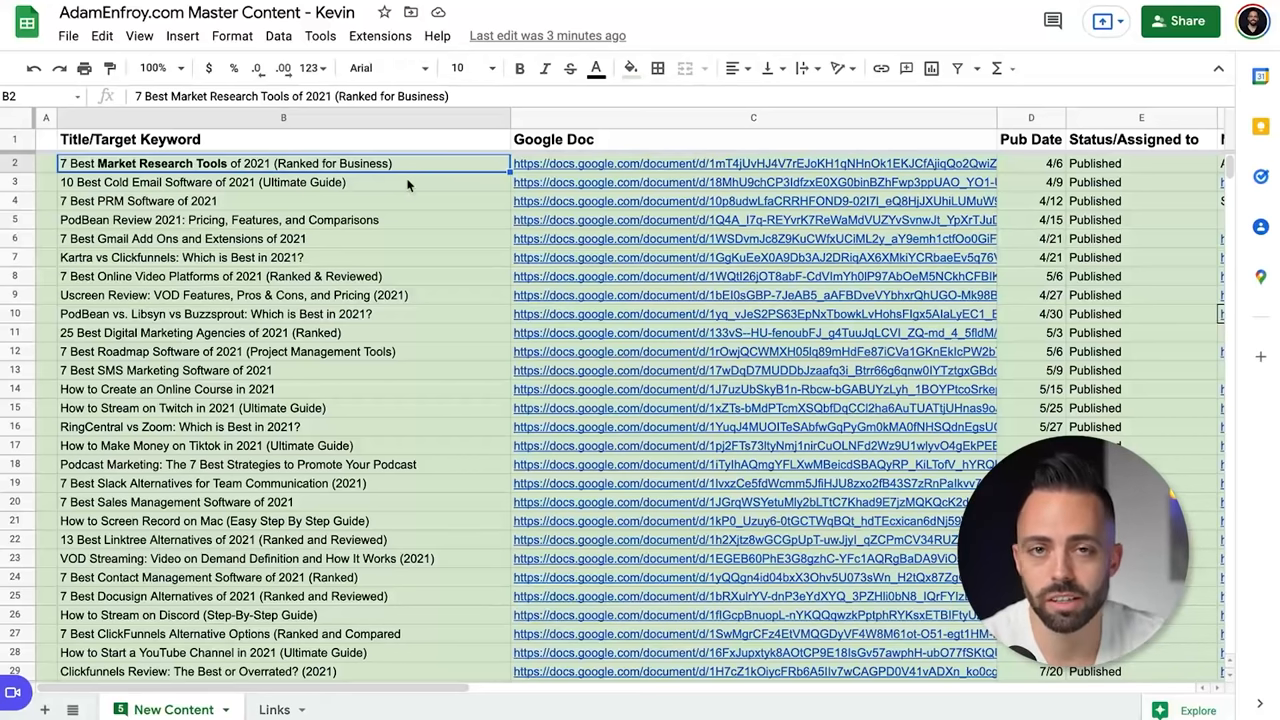
{"action": "mouse_move", "coordinate": [637, 37]}
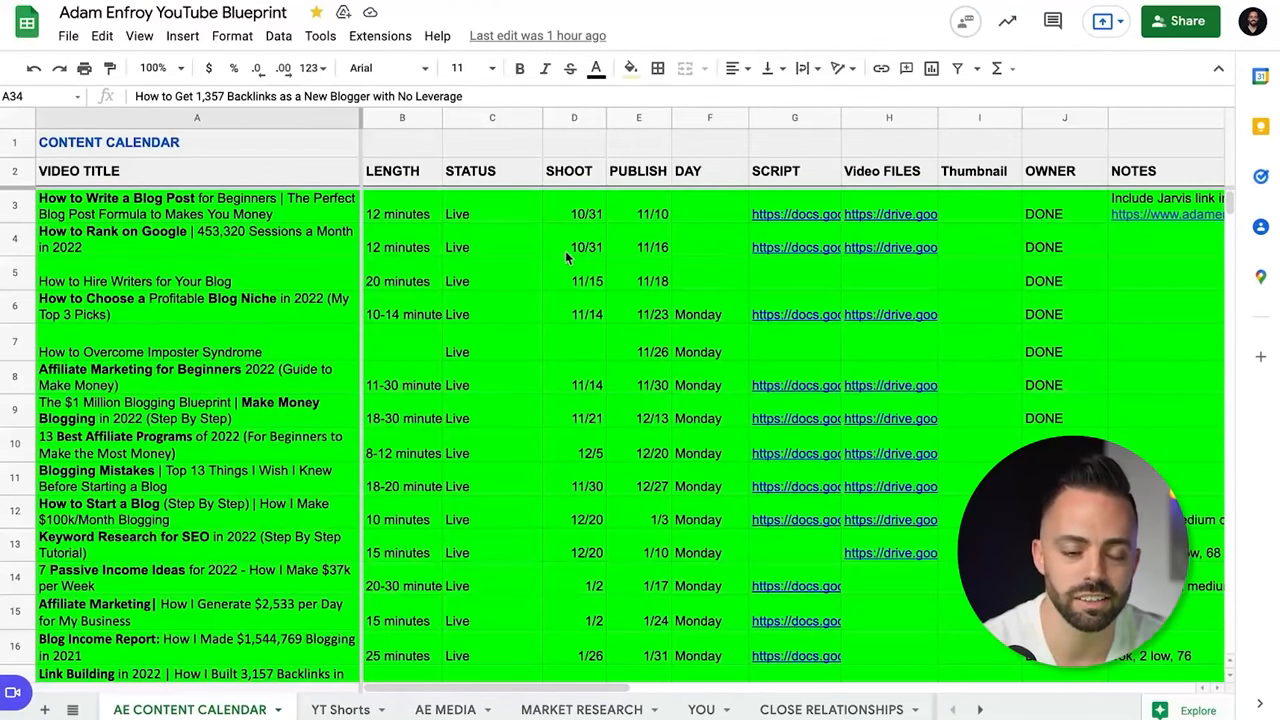
Step: Check row 14's 20-30 minute length and 1/17 publish date, then scroll to the editing section
{"action": "scroll", "scroll_direction": "down", "scroll_amount": 3}
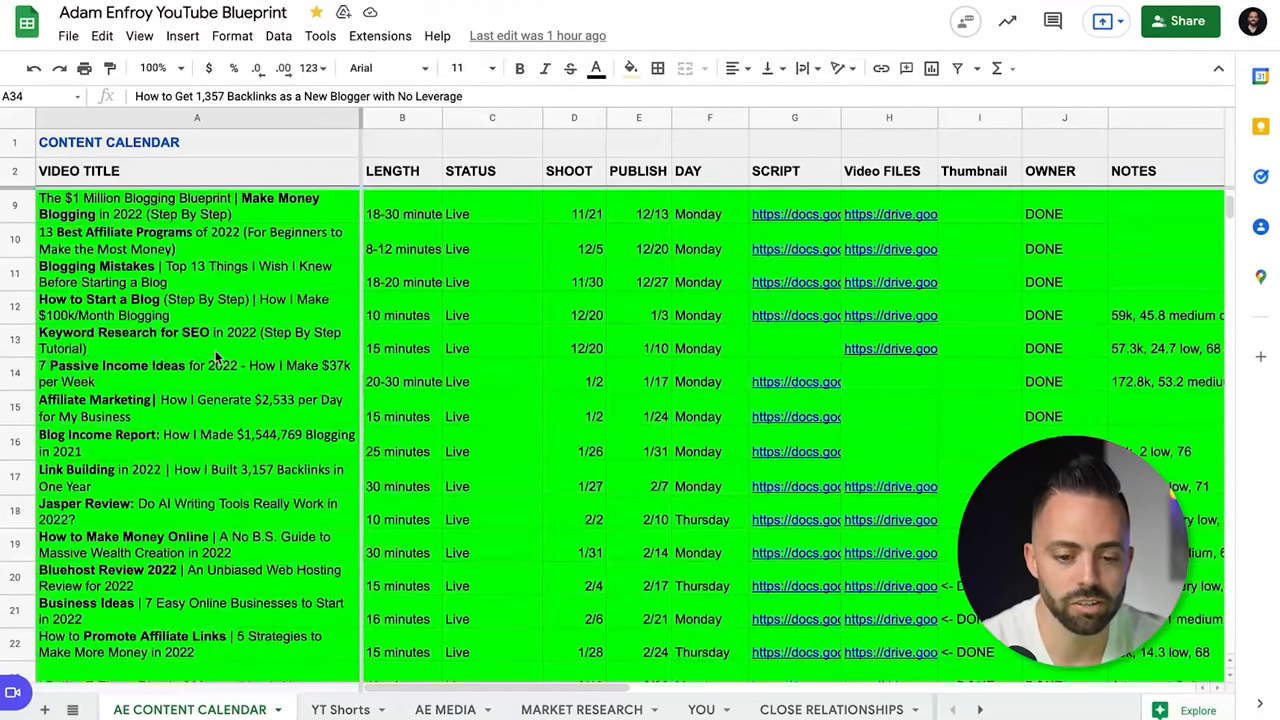
{"action": "left_click", "coordinate": [402, 382]}
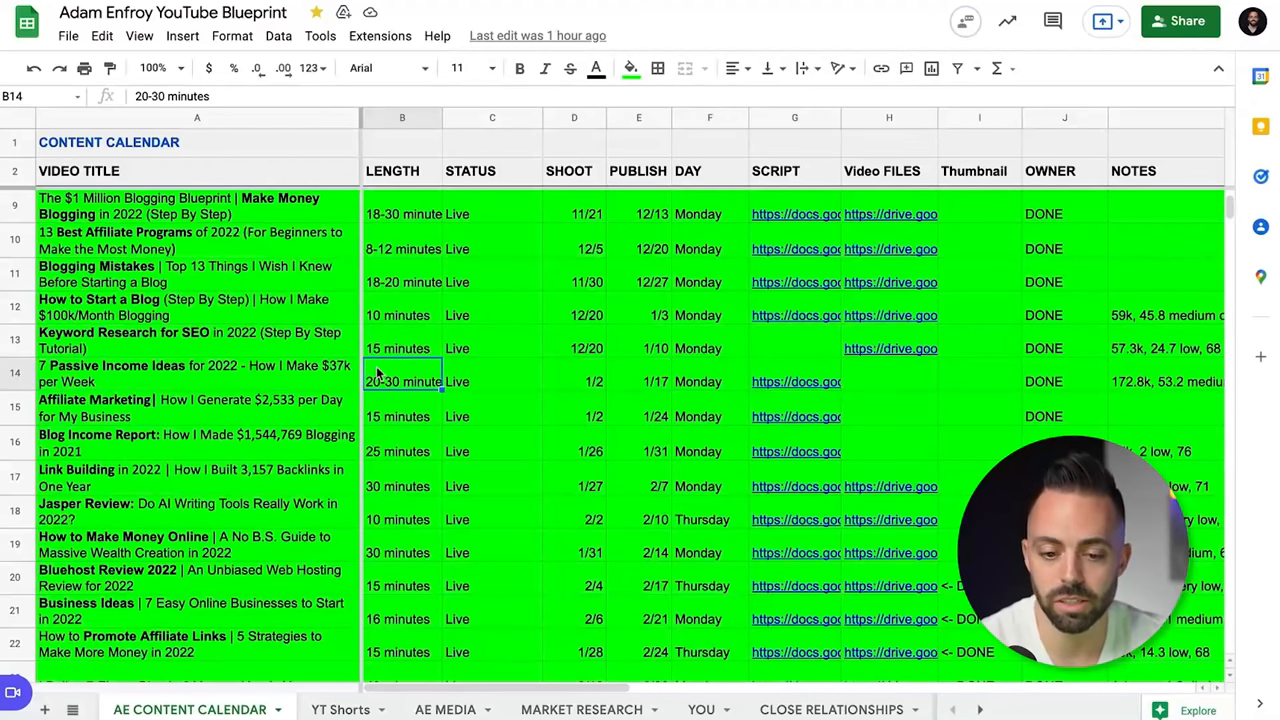
{"action": "left_click", "coordinate": [638, 381]}
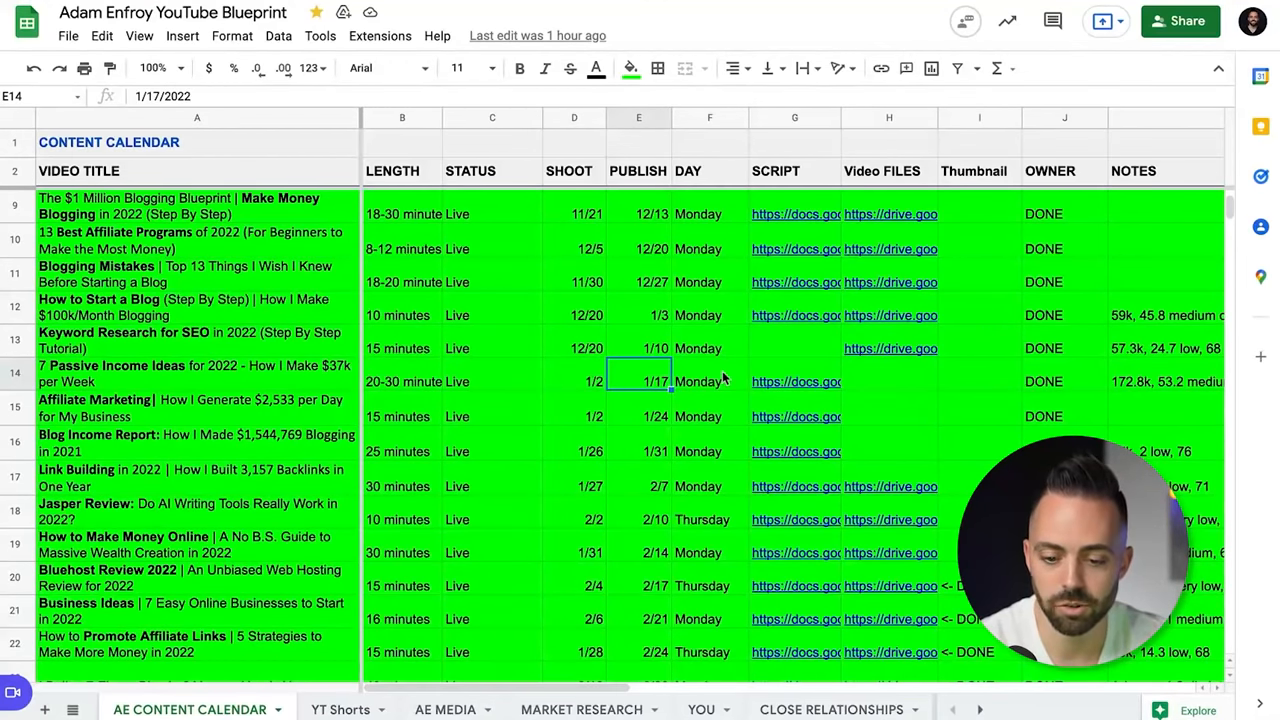
{"action": "scroll", "scroll_direction": "down", "scroll_amount": 3}
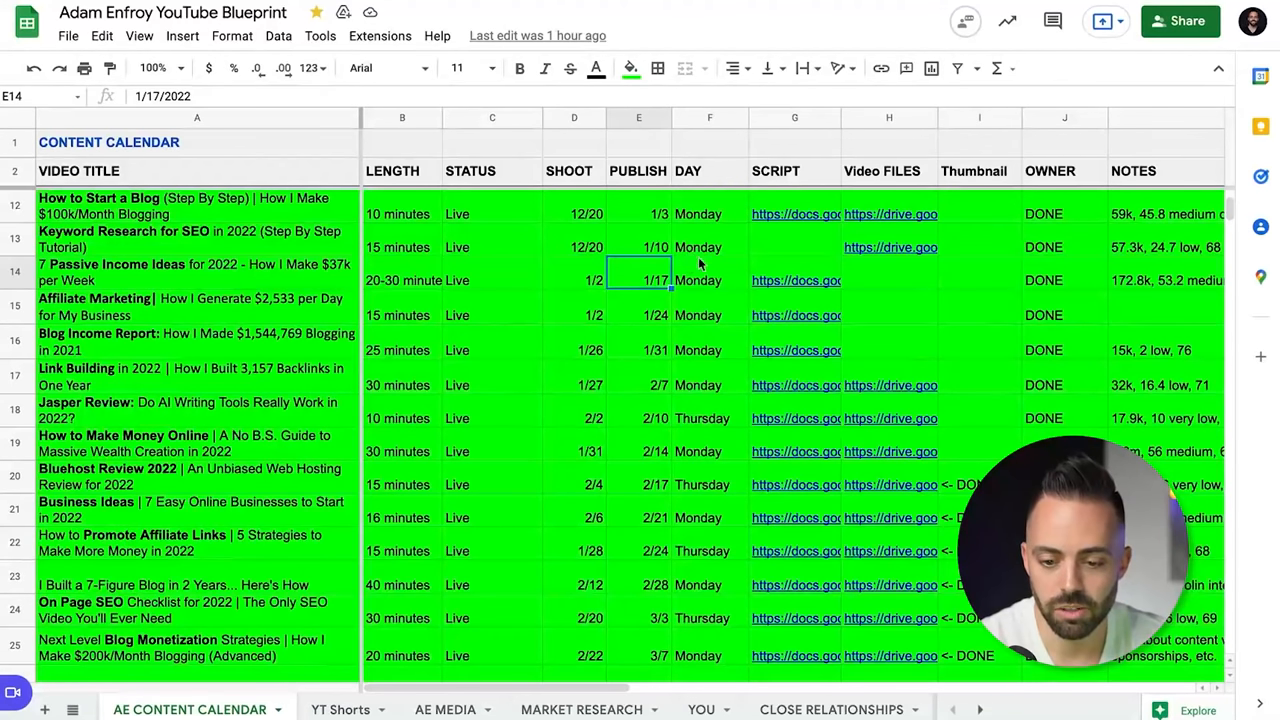
{"action": "scroll", "scroll_direction": "down", "scroll_amount": 3}
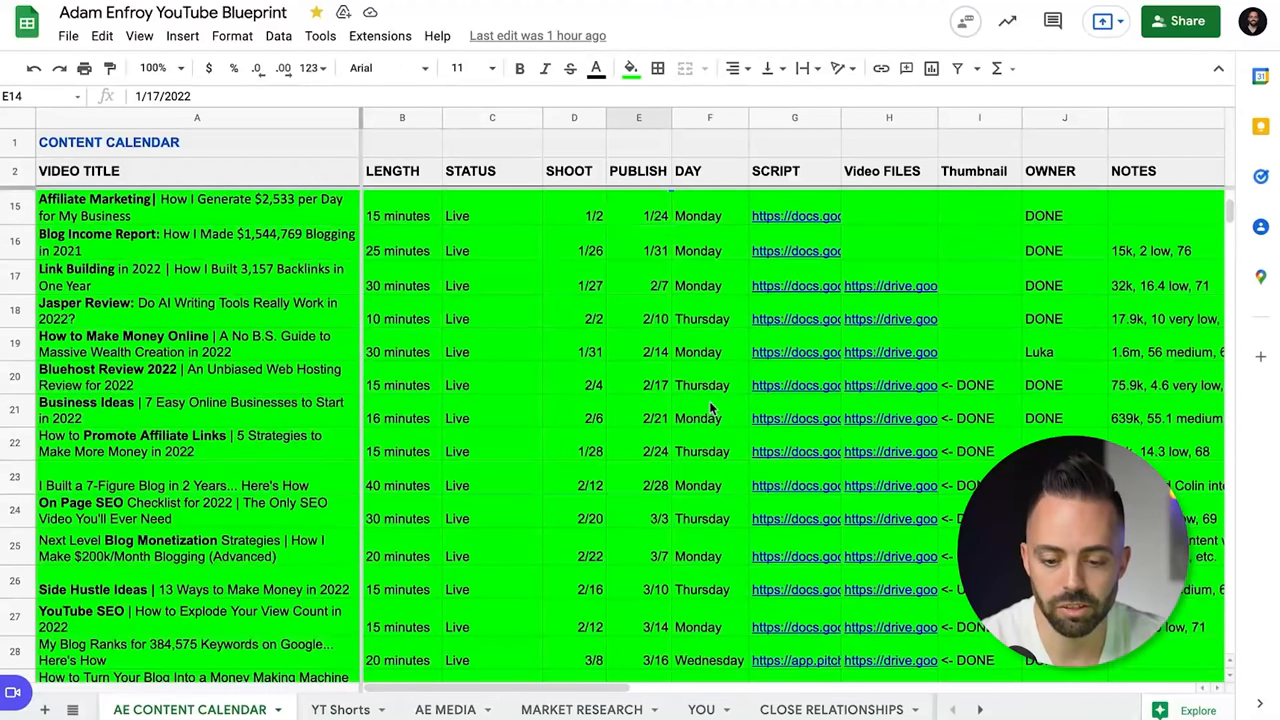
{"action": "scroll", "scroll_direction": "down", "scroll_amount": 3}
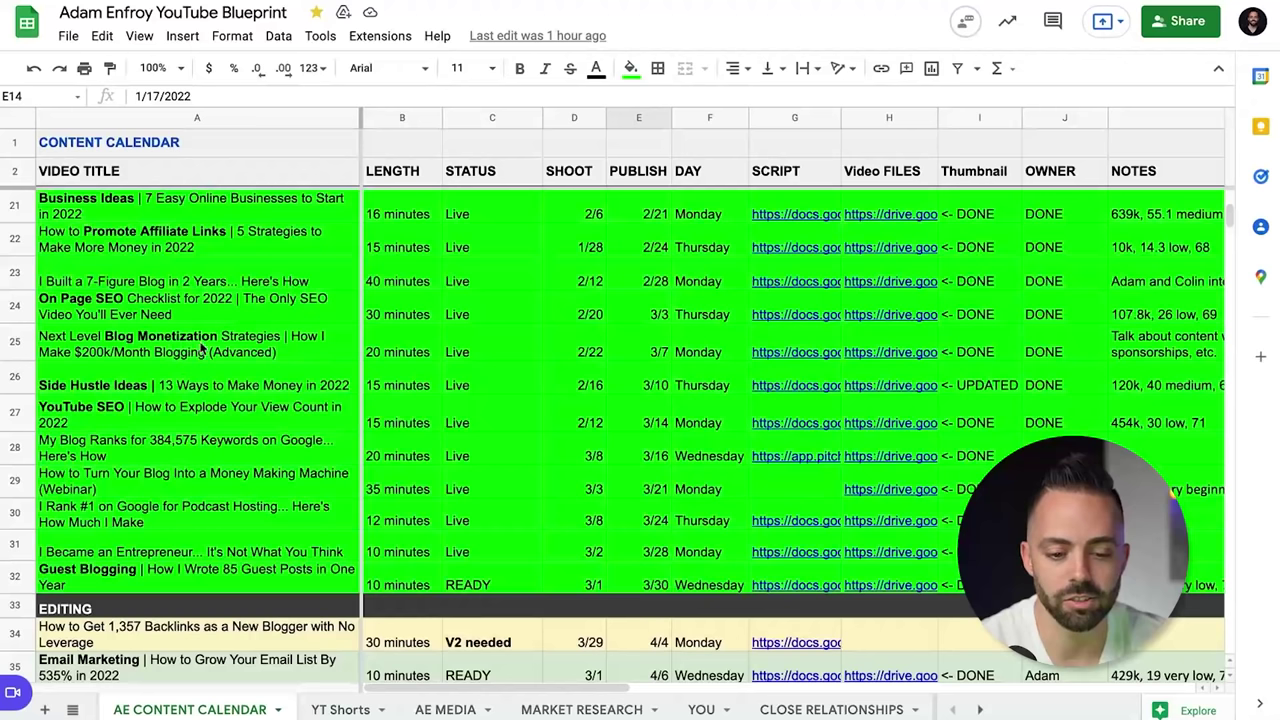
{"action": "mouse_move", "coordinate": [390, 366]}
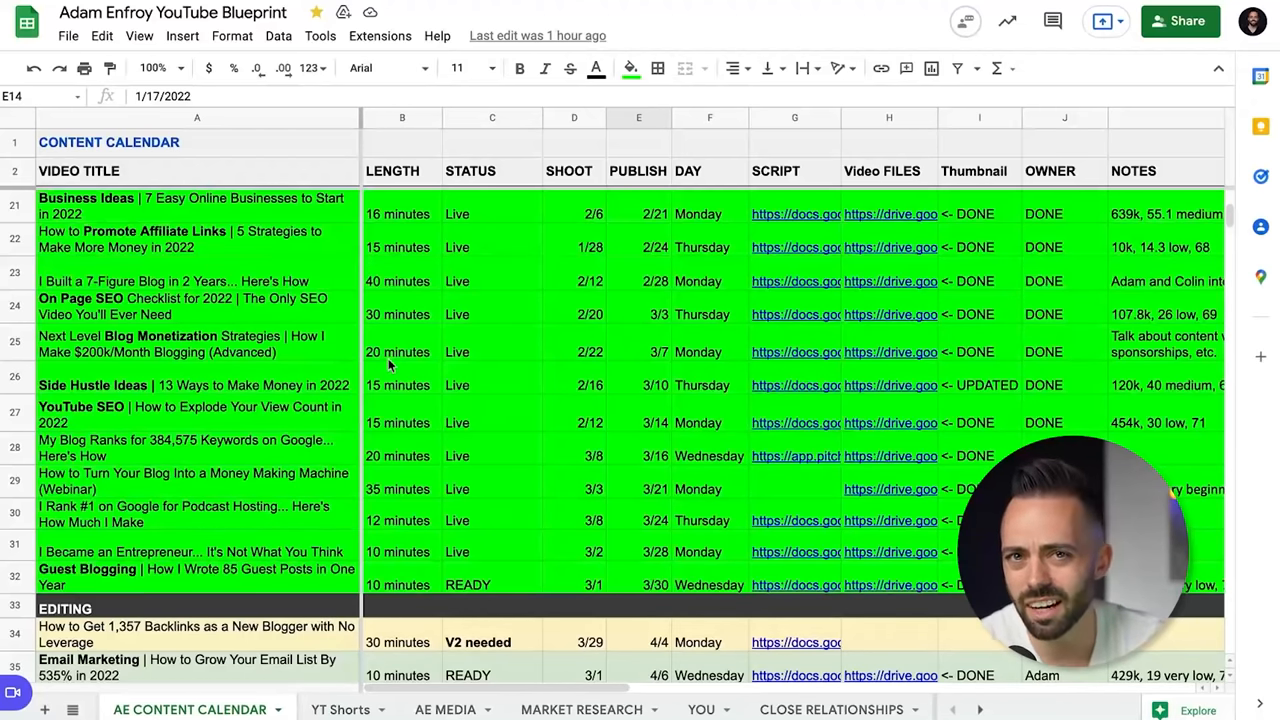
{"action": "mouse_move", "coordinate": [795, 385]}
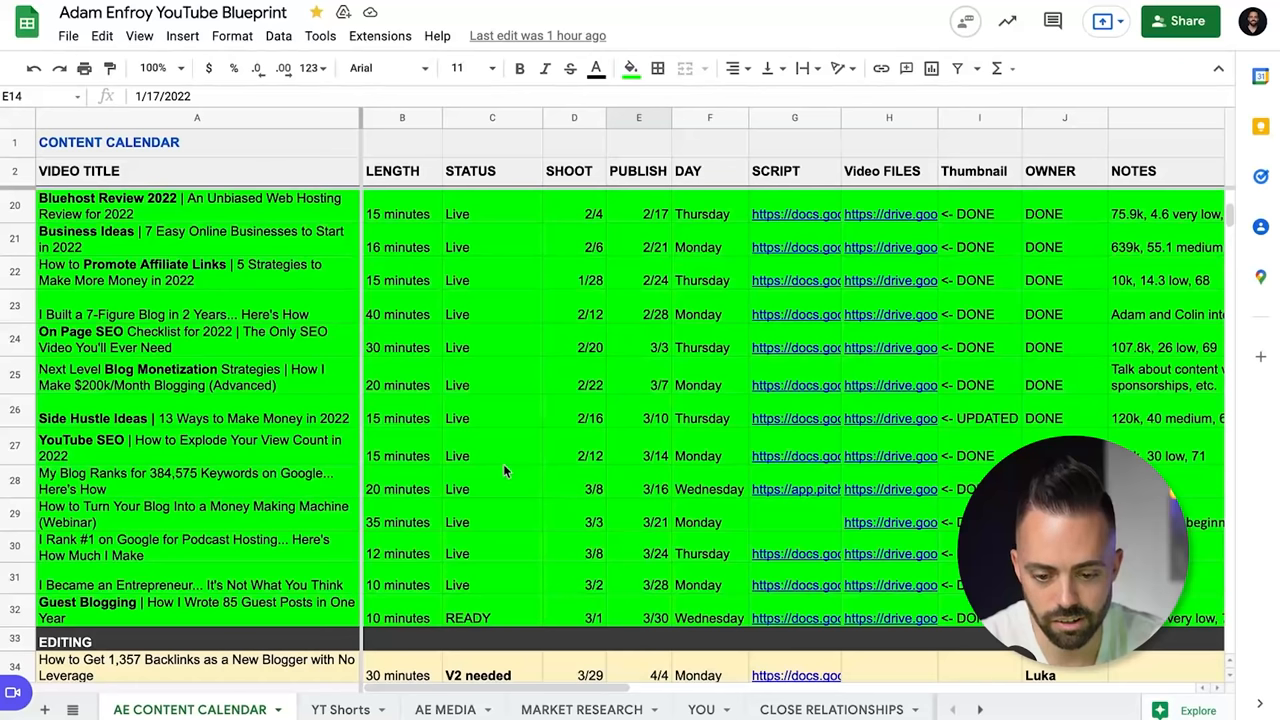
{"action": "mouse_move", "coordinate": [697, 476]}
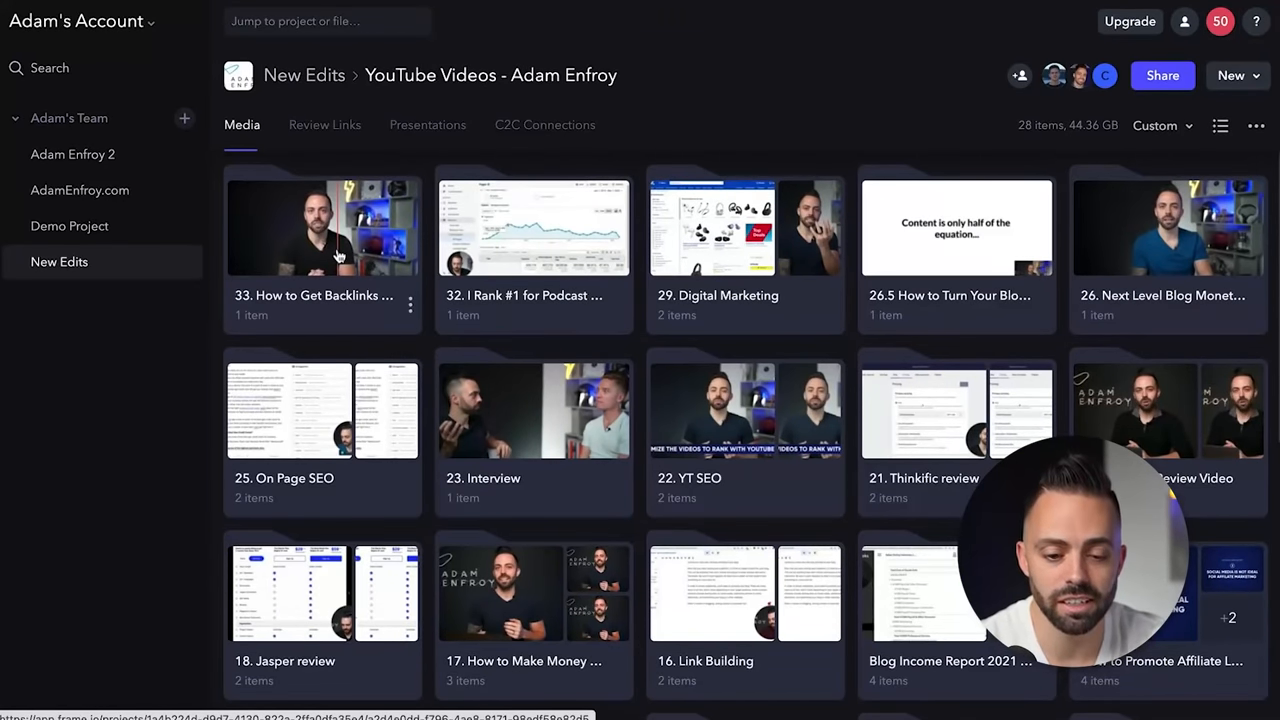
{"action": "left_click", "coordinate": [322, 226]}
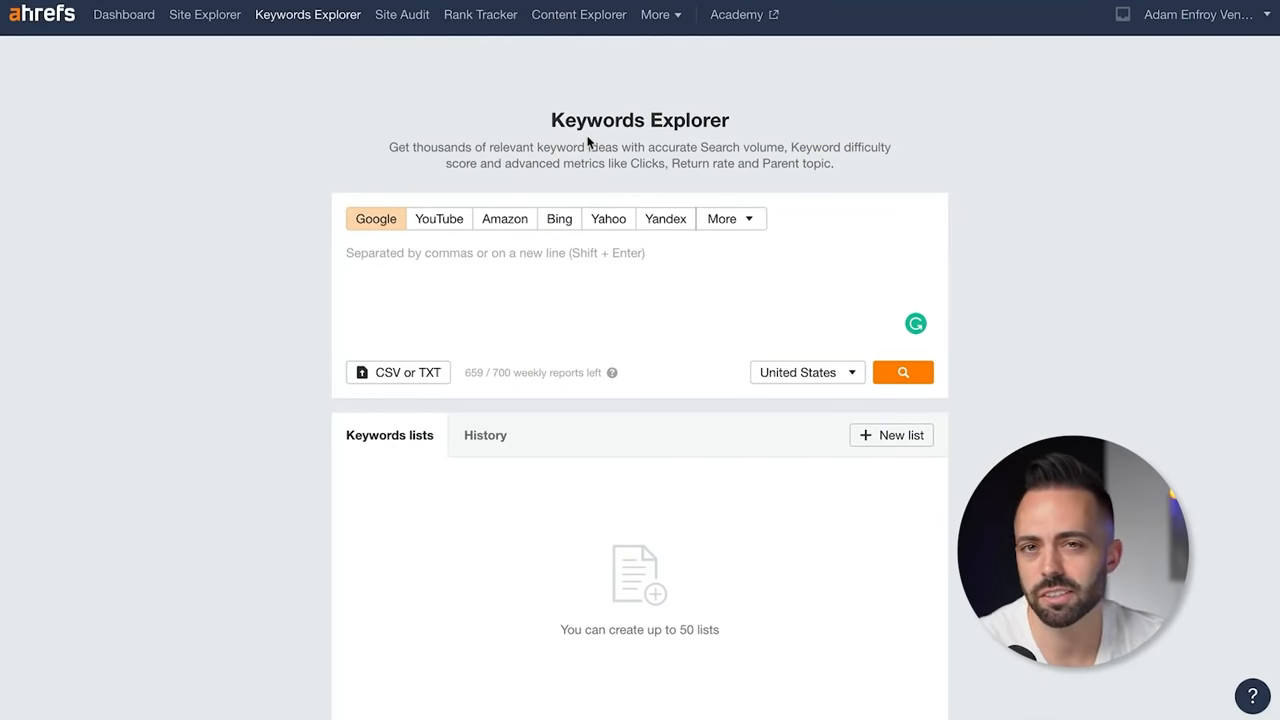
Step: Search 'best machine' in Keywords Explorer and browse its Matching terms keyword ideas
{"action": "left_click", "coordinate": [490, 252]}
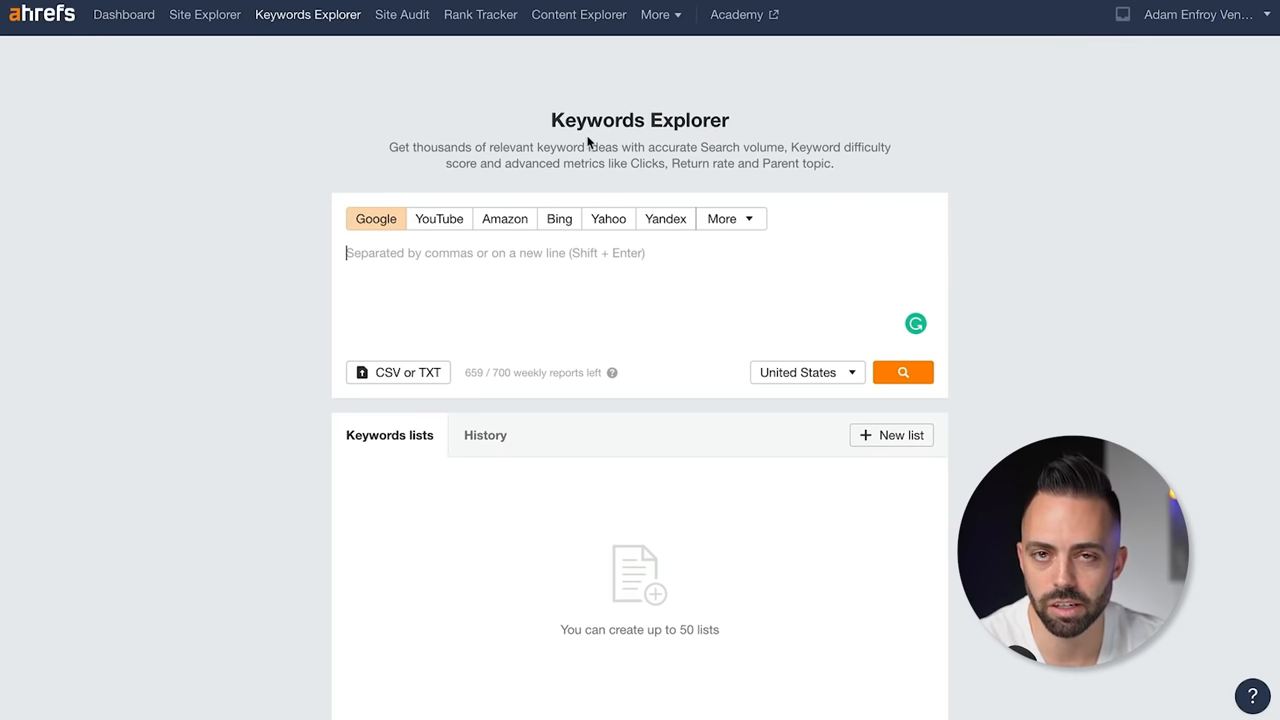
{"action": "type", "text": "best"}
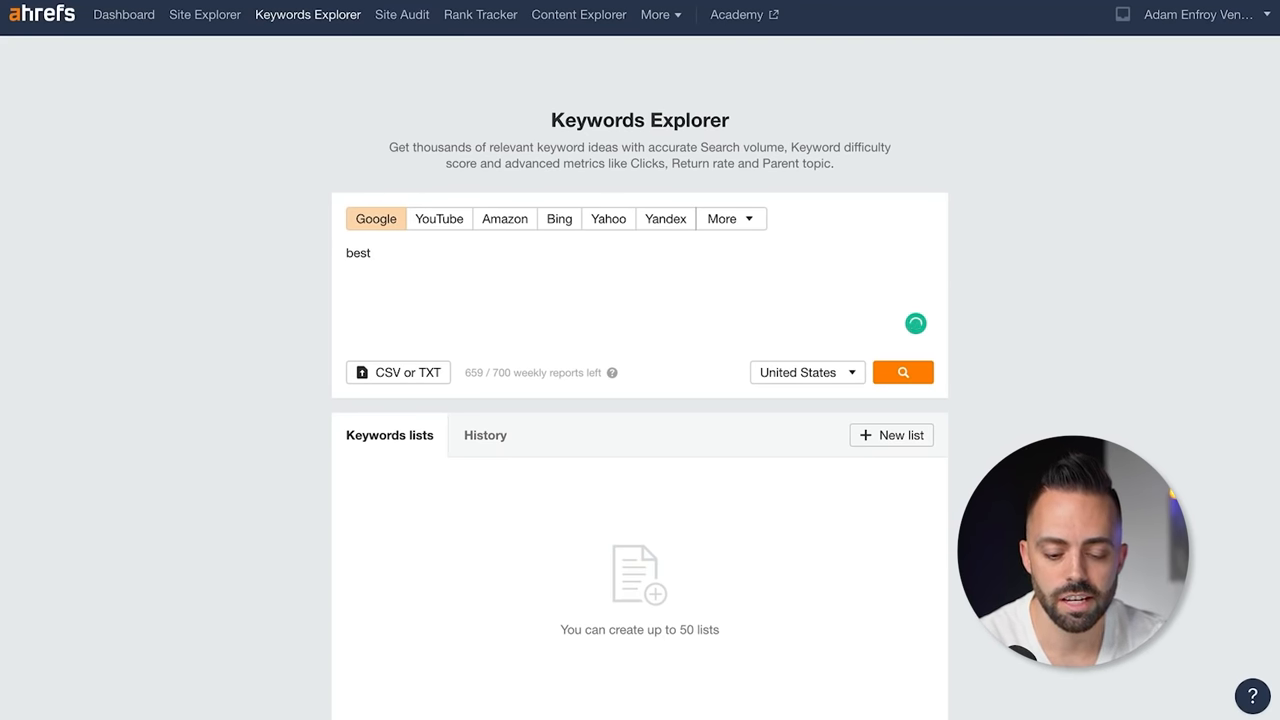
{"action": "type", "text": "m"}
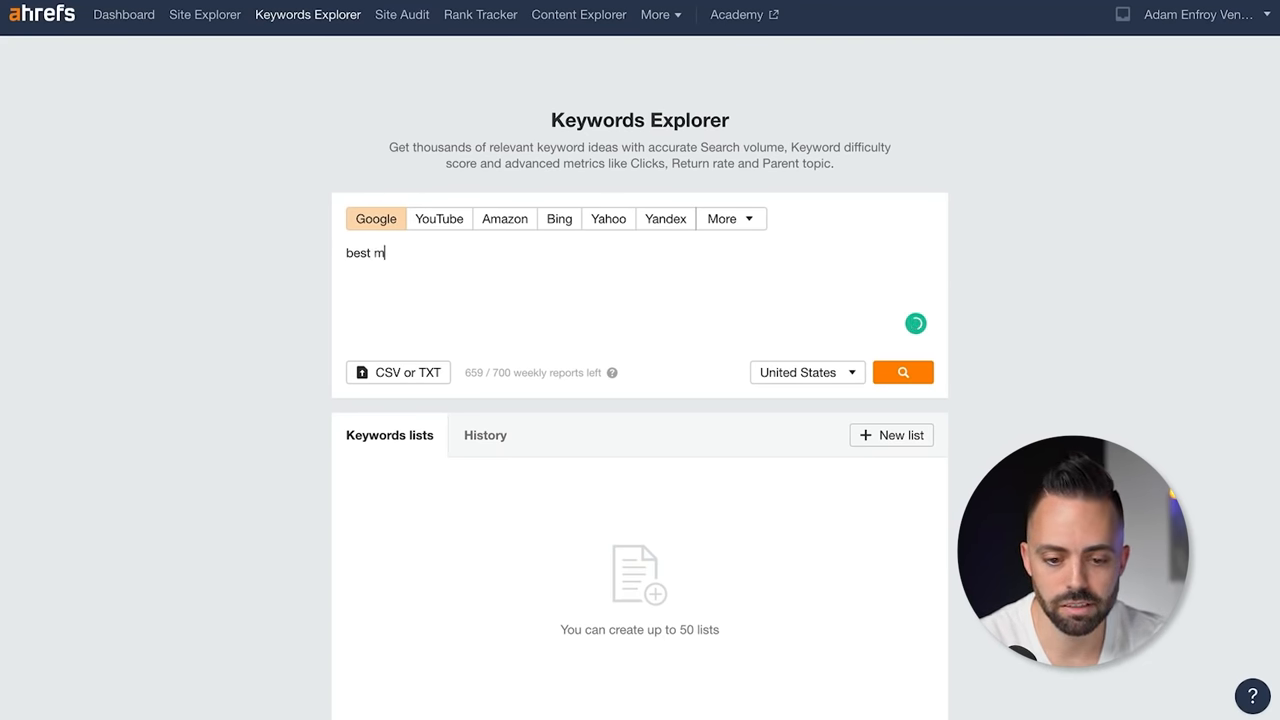
{"action": "left_click", "coordinate": [902, 372]}
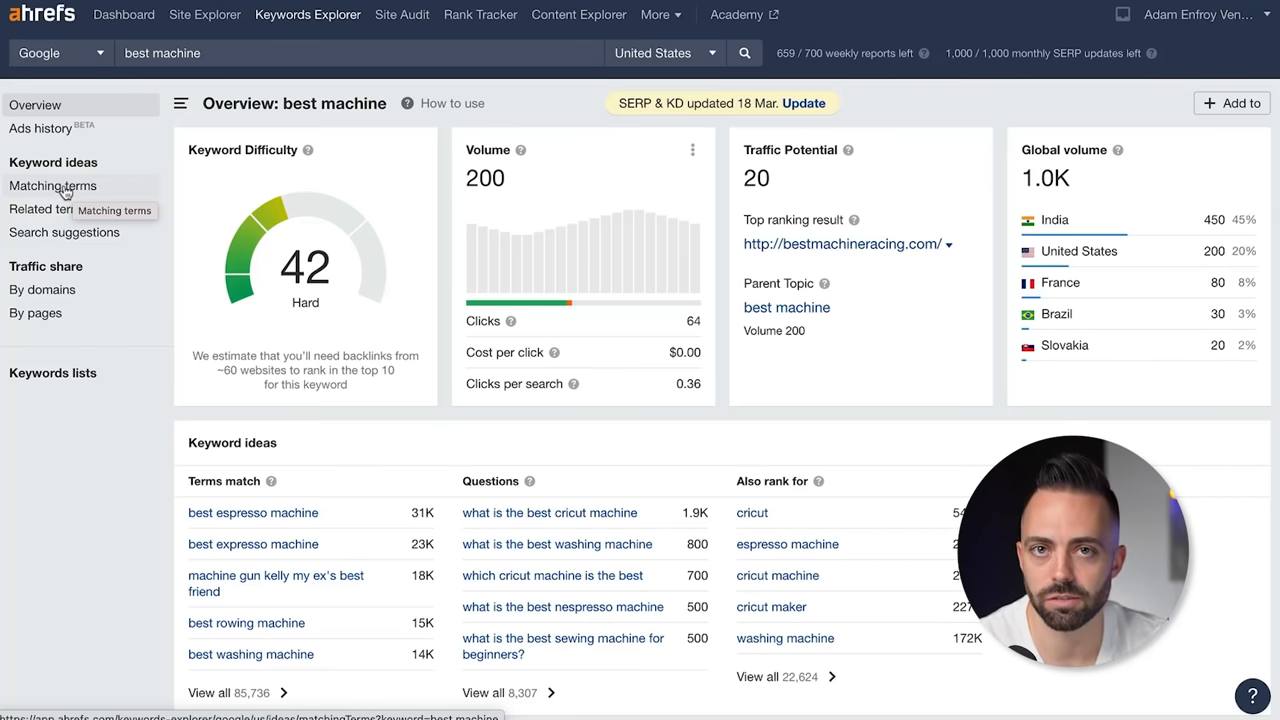
{"action": "left_click", "coordinate": [52, 185]}
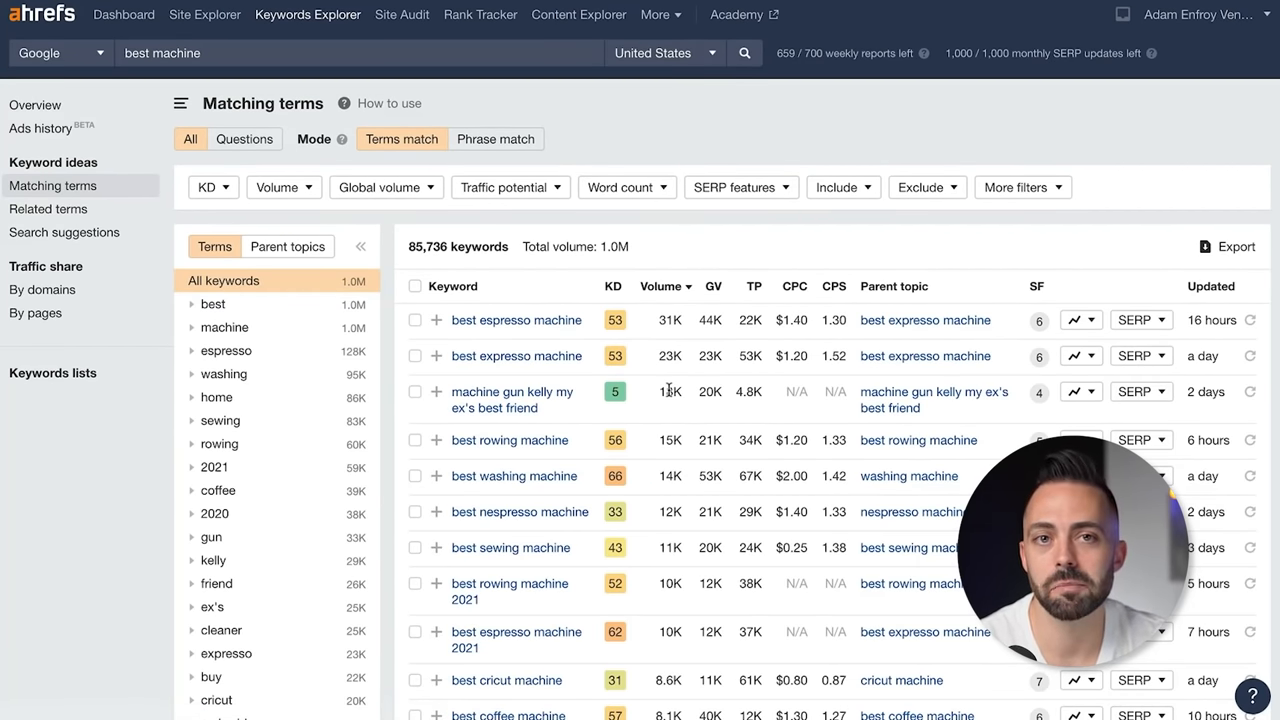
{"action": "scroll", "scroll_direction": "down", "scroll_amount": 3}
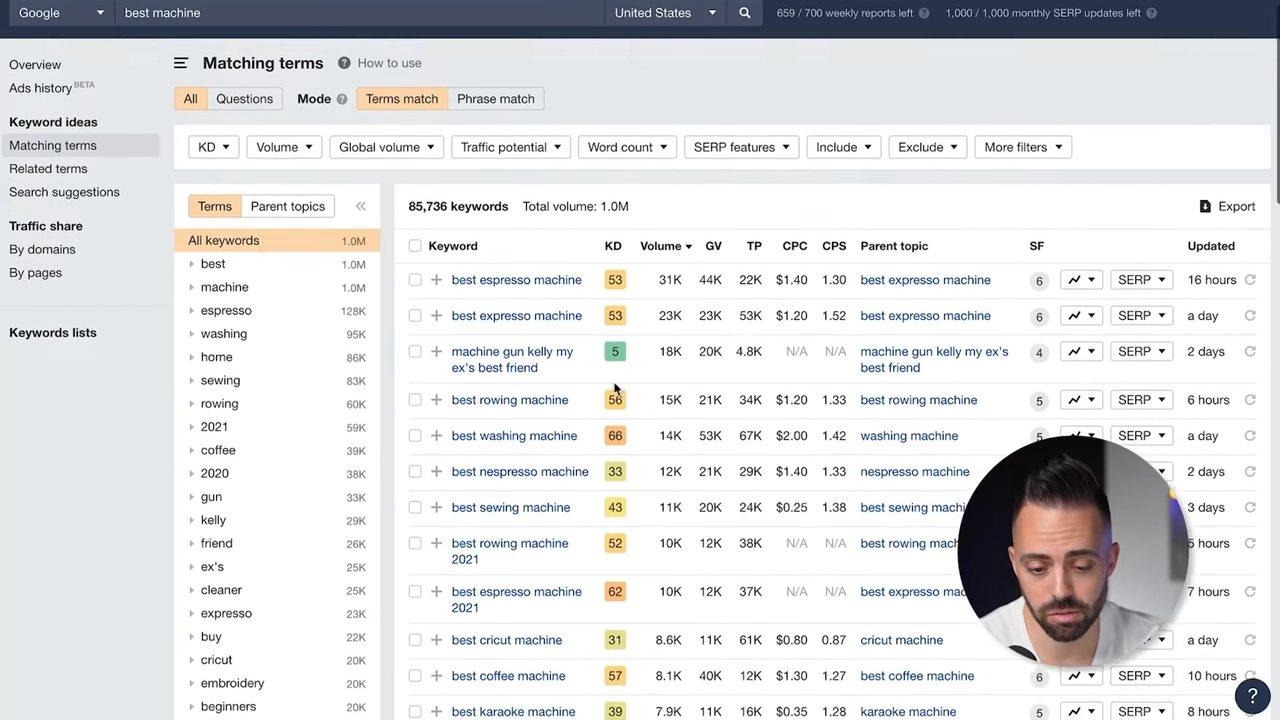
{"action": "scroll", "scroll_direction": "down", "scroll_amount": 3}
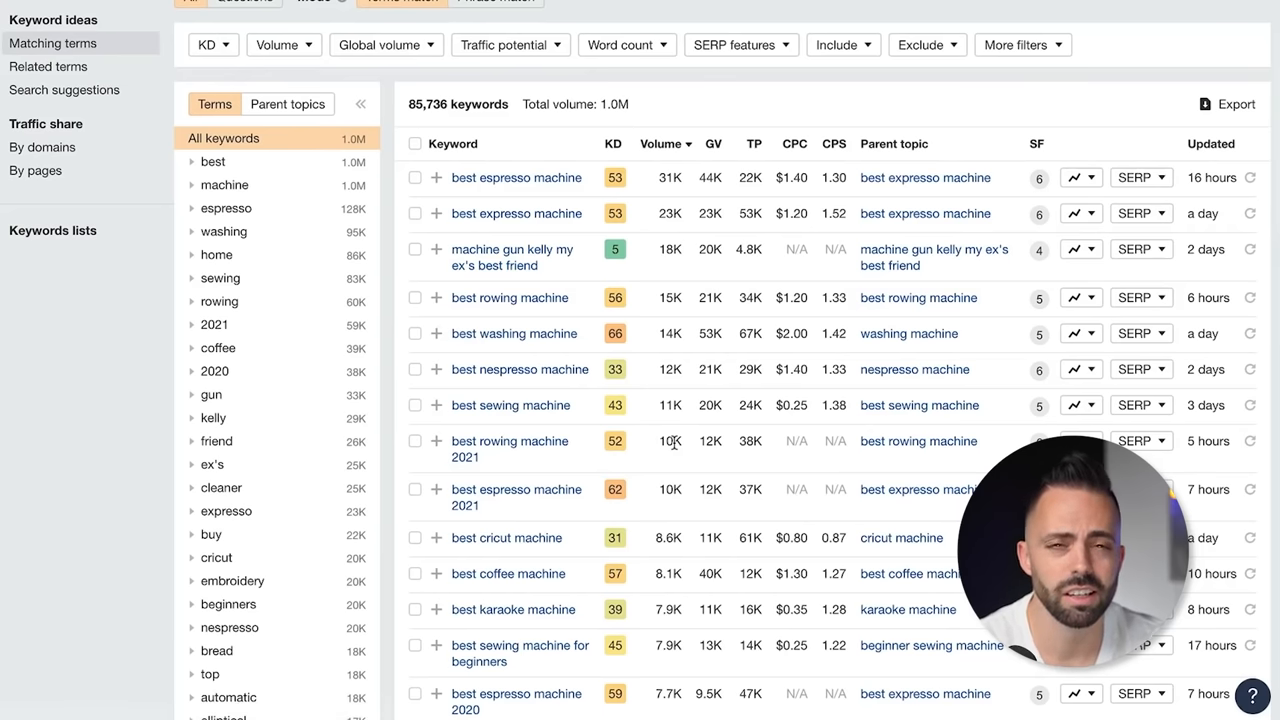
{"action": "scroll", "scroll_direction": "down", "scroll_amount": 3}
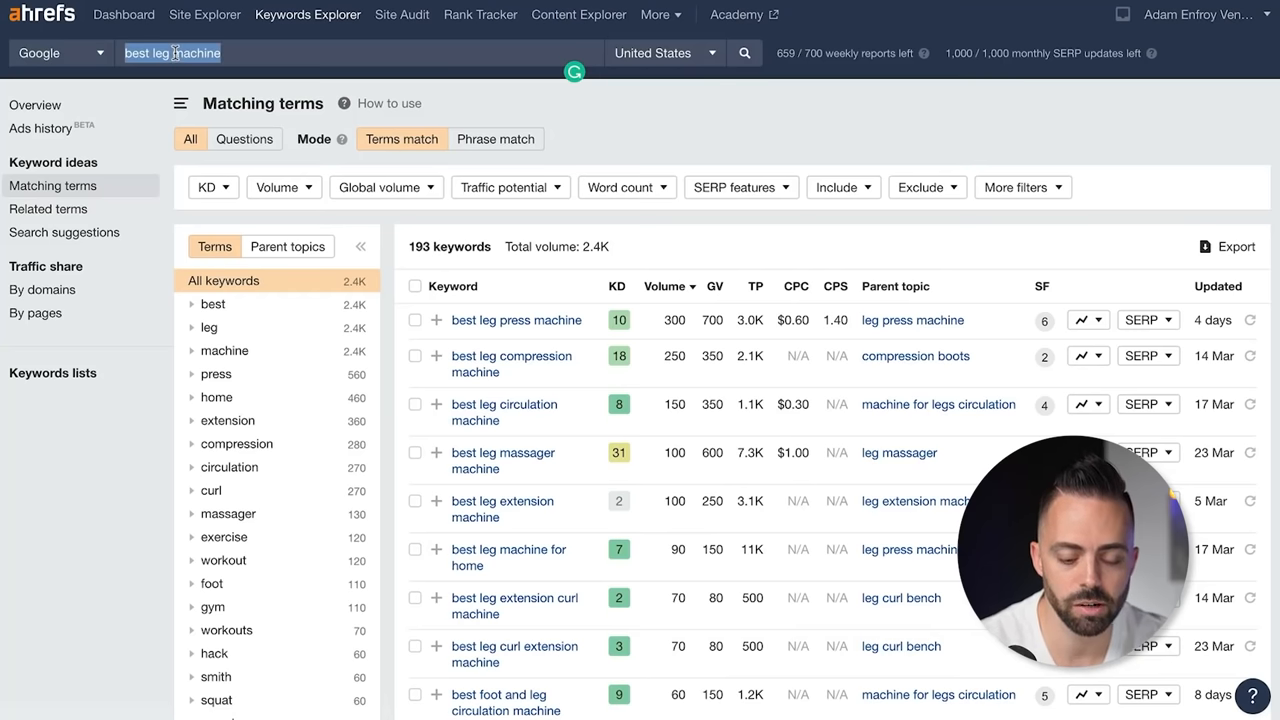
Step: Look up 'leg extension machine', showing keyword difficulty 24 and 18K US volume
{"action": "type", "text": "leg"}
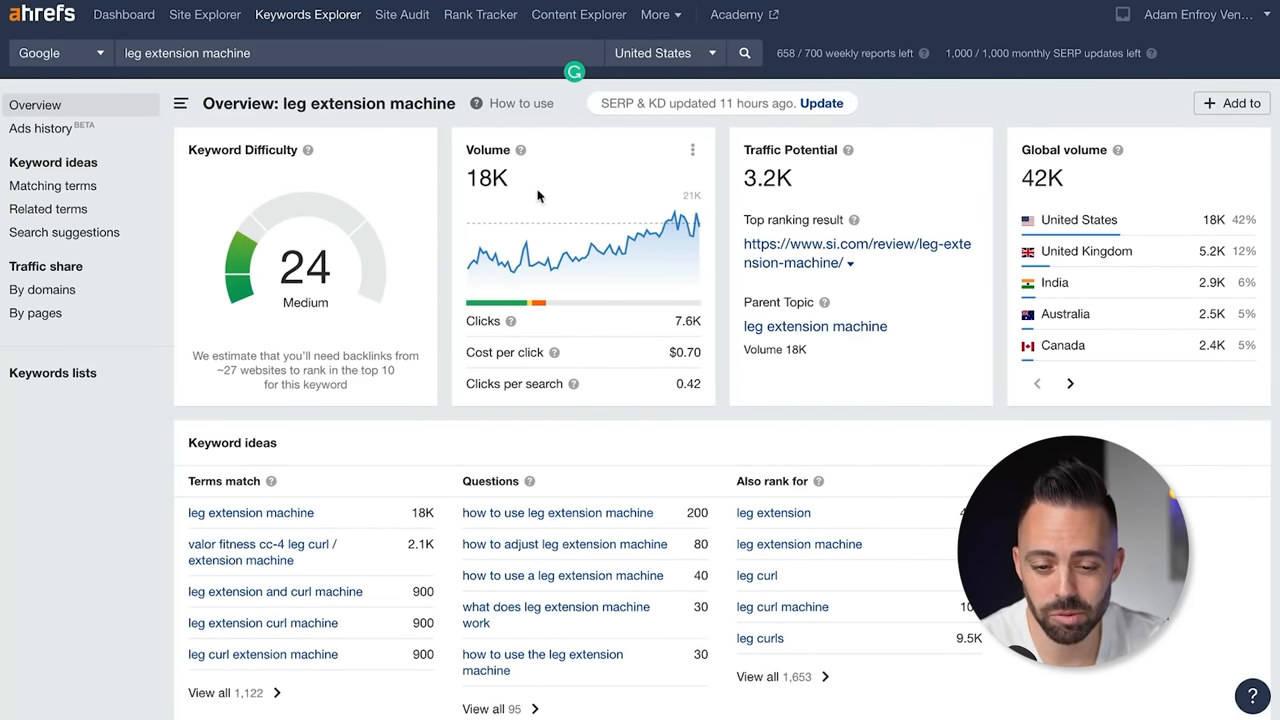
{"action": "scroll", "scroll_direction": "down", "scroll_amount": 3}
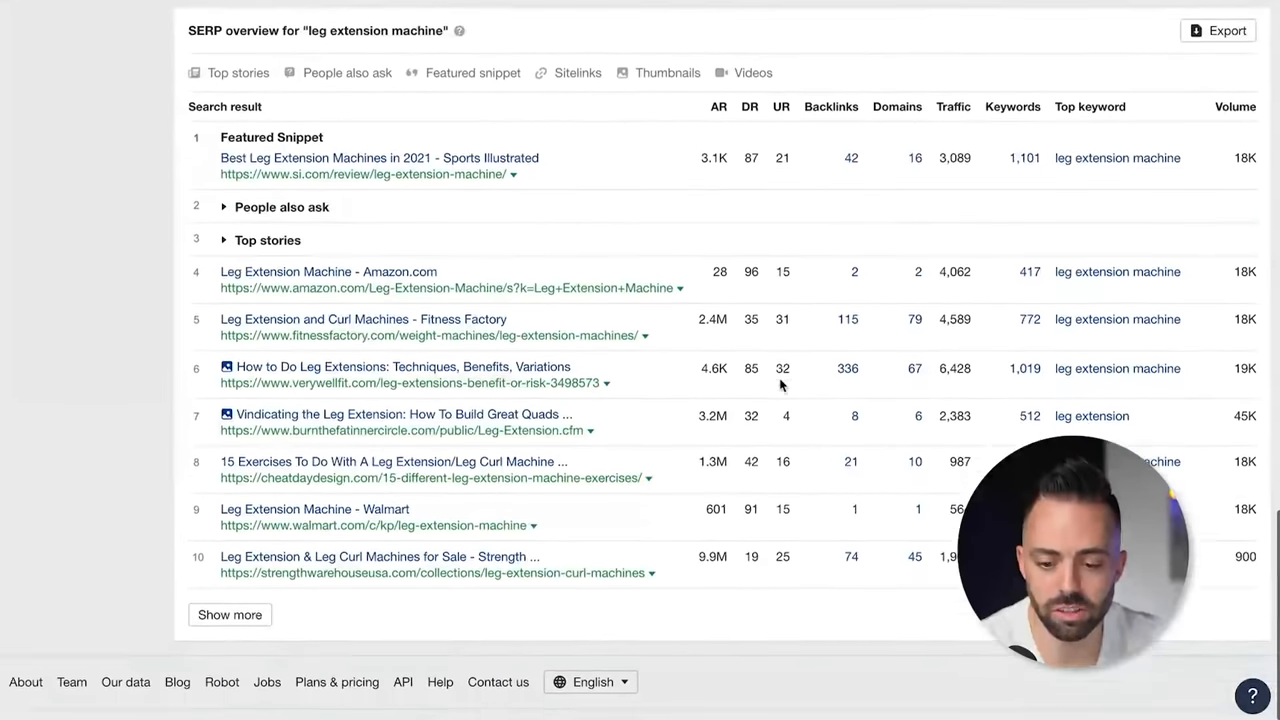
{"action": "scroll", "scroll_direction": "down", "scroll_amount": 3}
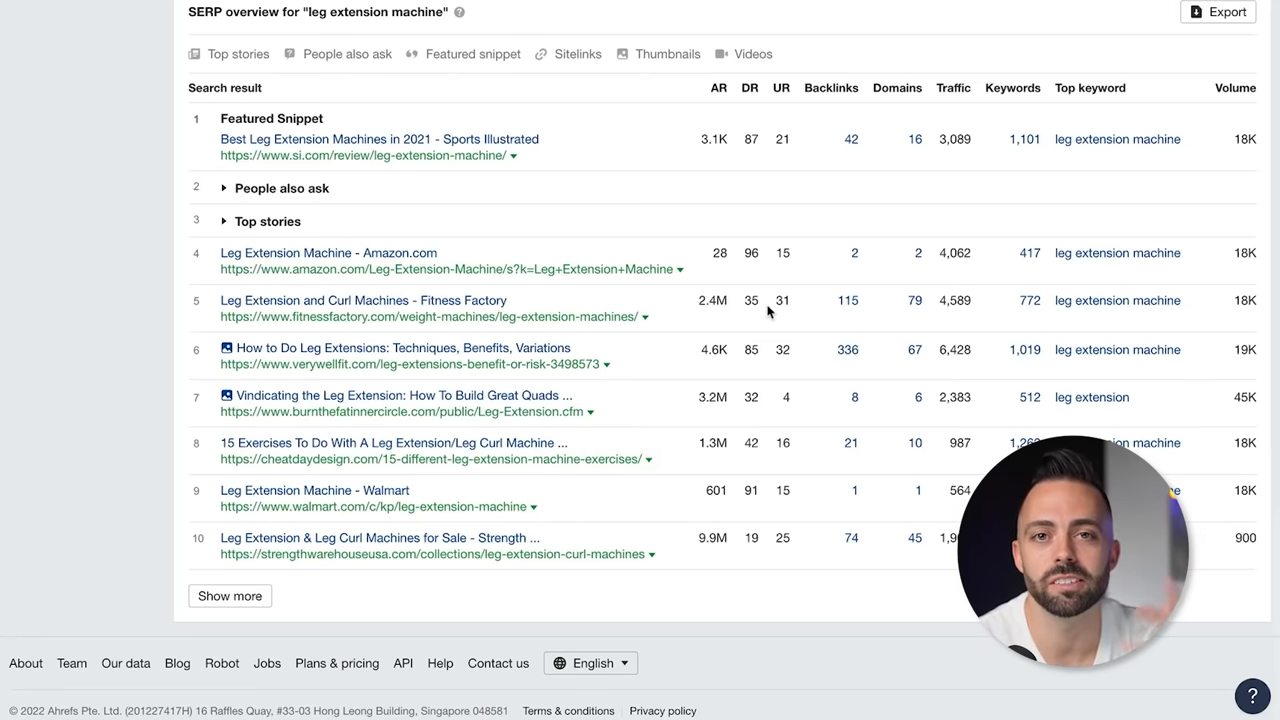
{"action": "mouse_move", "coordinate": [765, 301]}
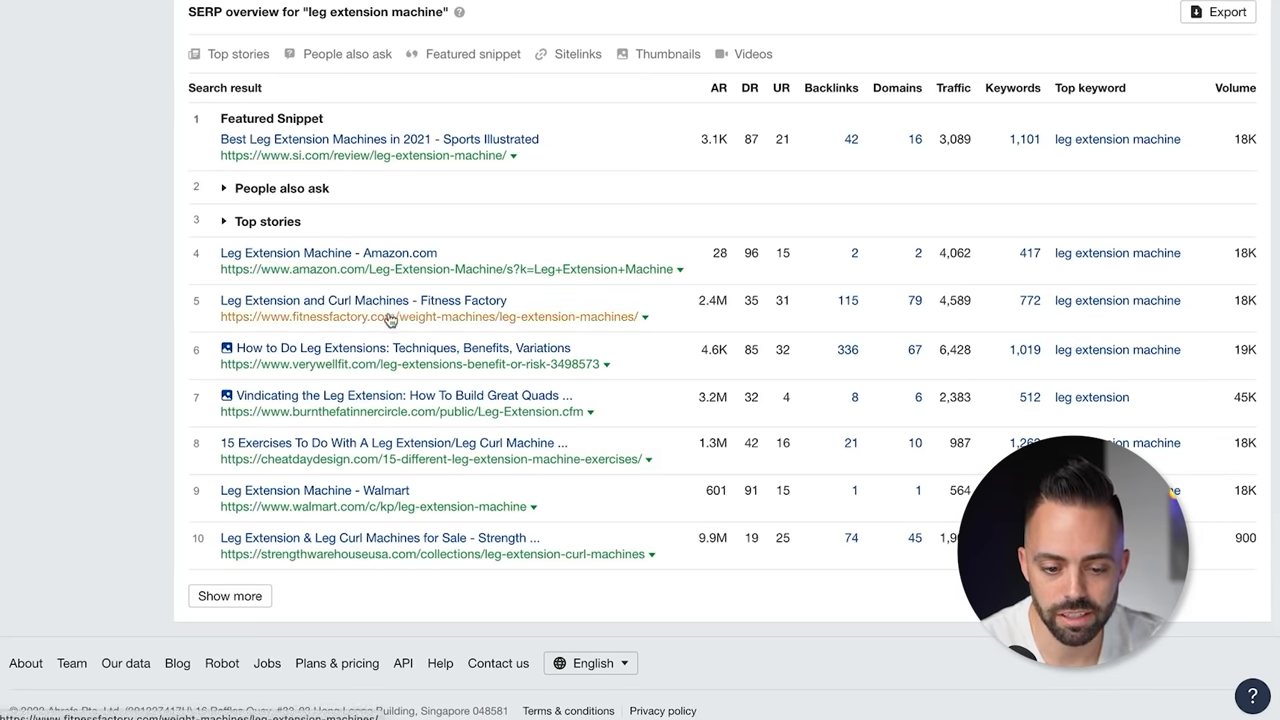
{"action": "mouse_move", "coordinate": [747, 302]}
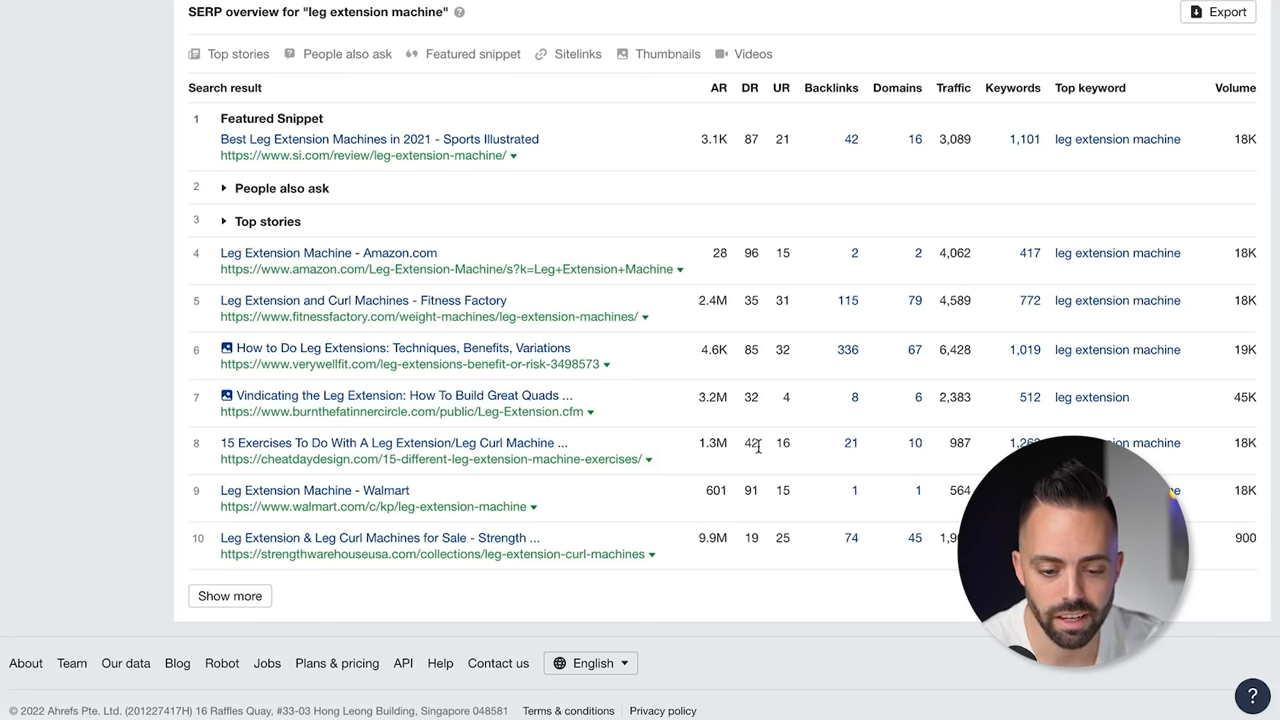
{"action": "mouse_move", "coordinate": [767, 450]}
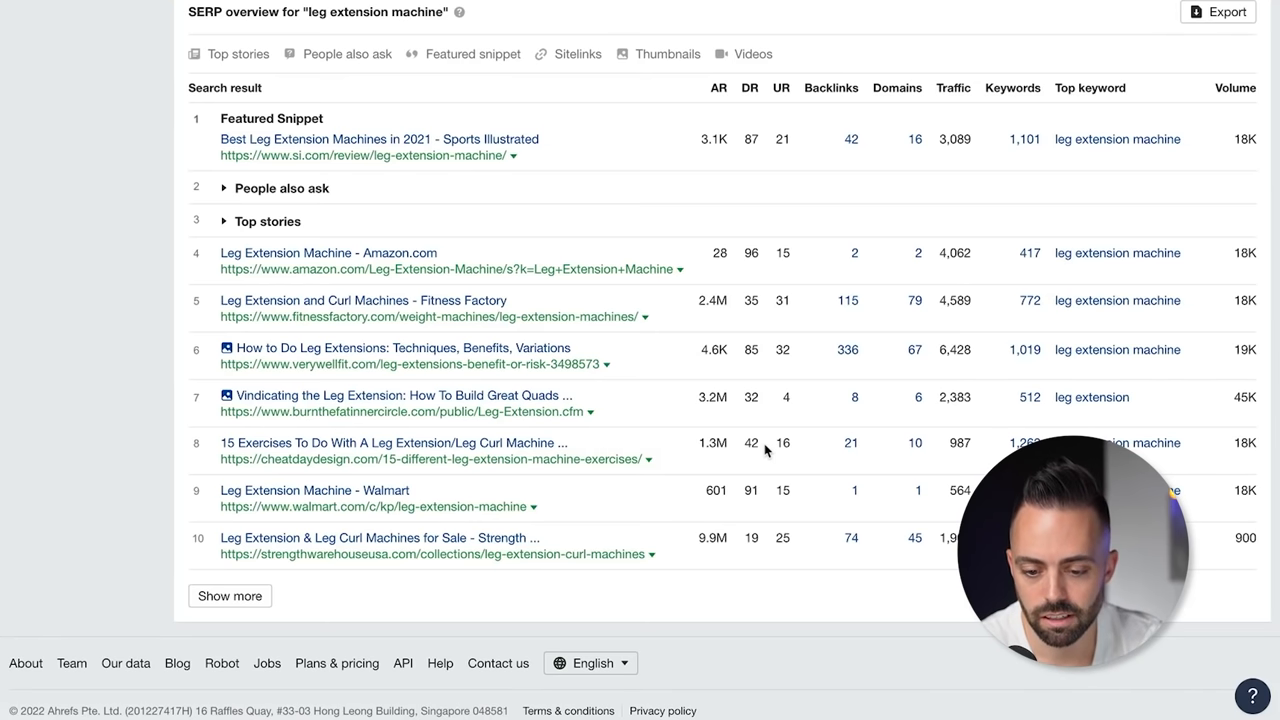
{"action": "mouse_move", "coordinate": [755, 267]}
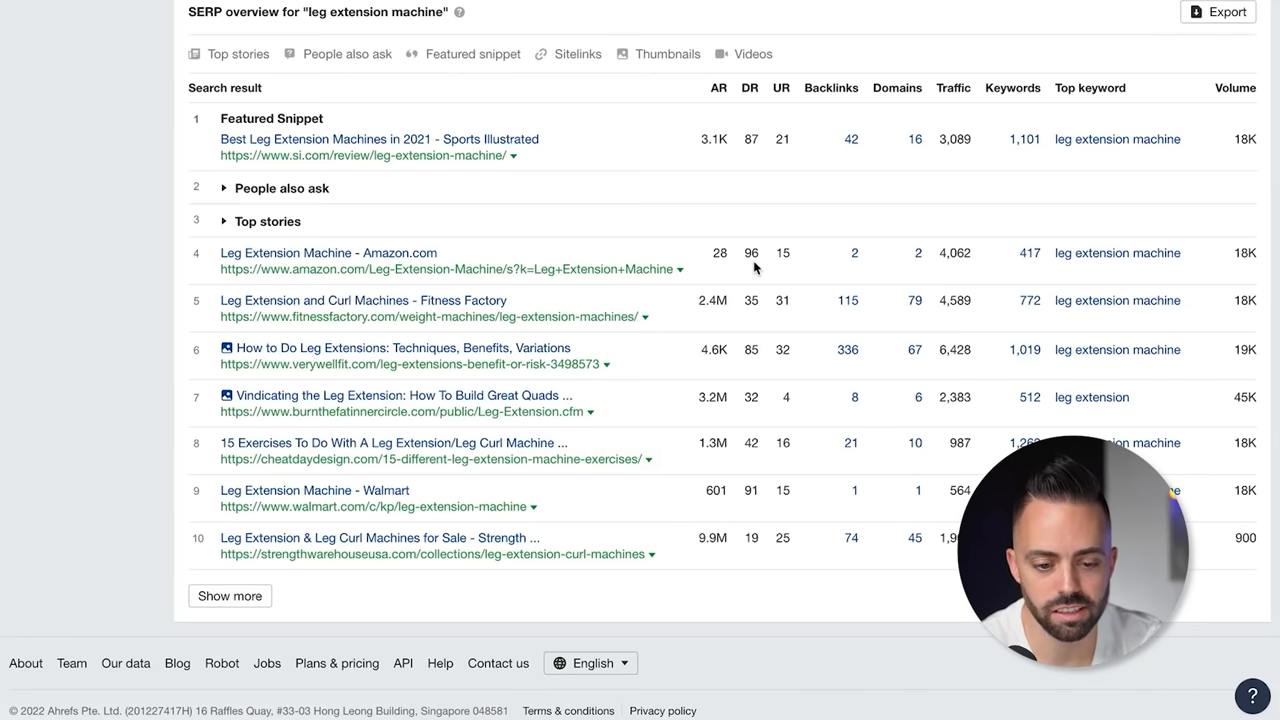
{"action": "mouse_move", "coordinate": [752, 138]}
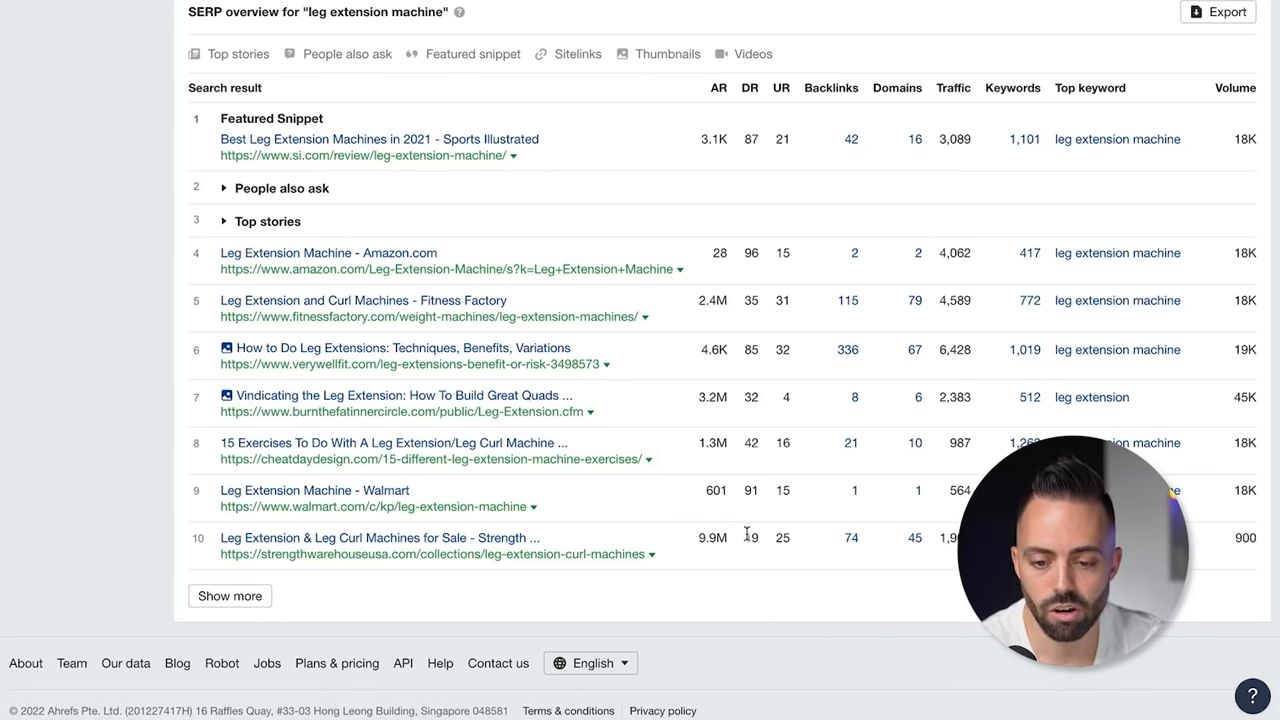
{"action": "mouse_move", "coordinate": [763, 338]}
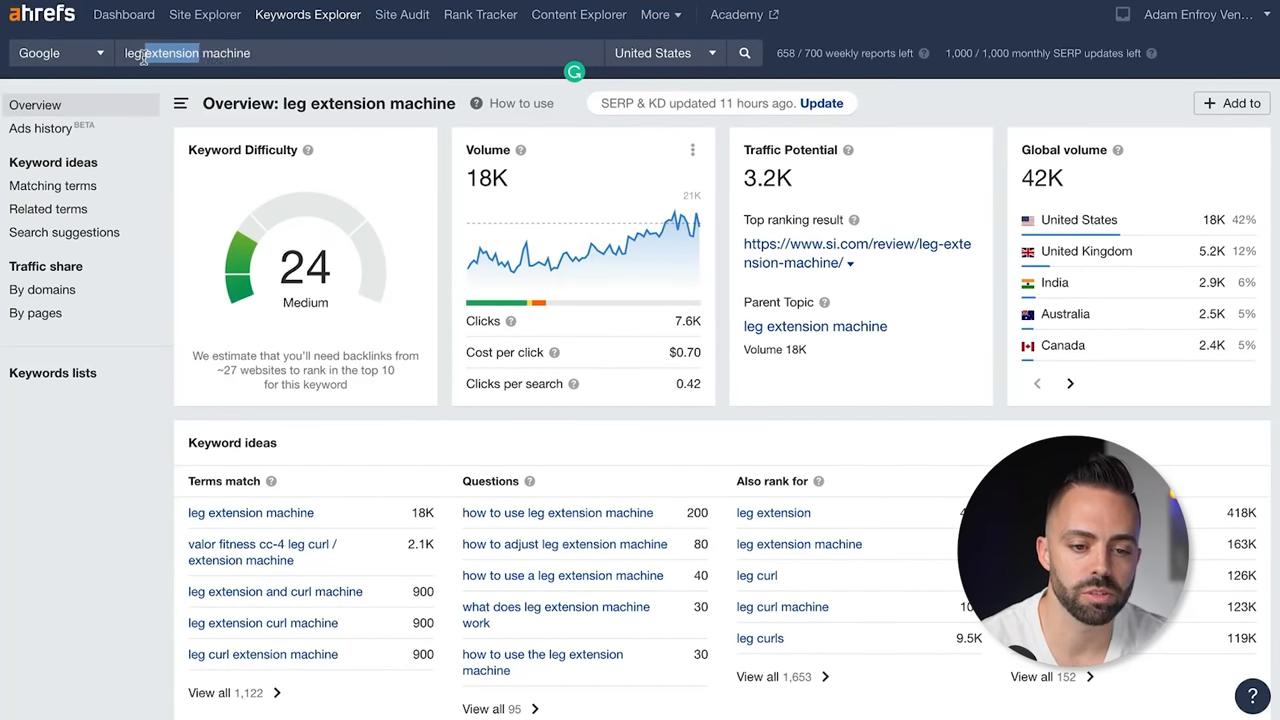
Step: Search 'best protein', filter matching terms to KD max 25, and open 'best tasting protein bars'
{"action": "type", "text": "best protein"}
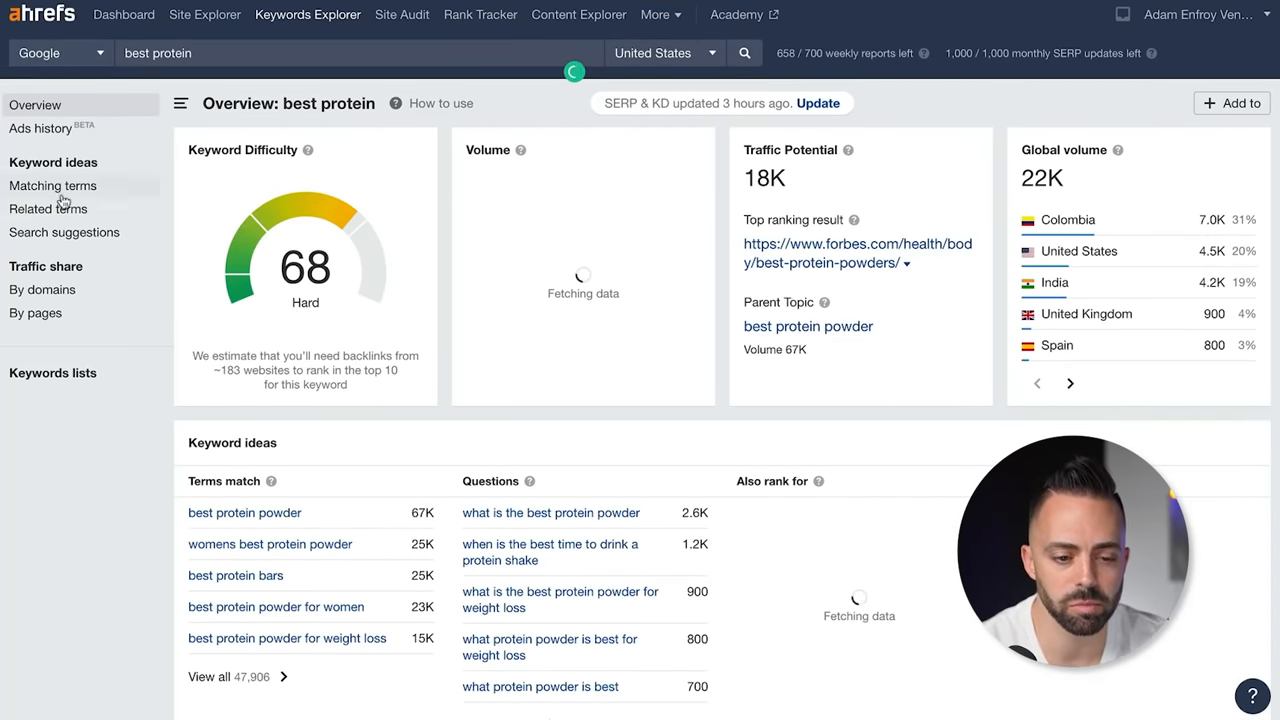
{"action": "left_click", "coordinate": [52, 185]}
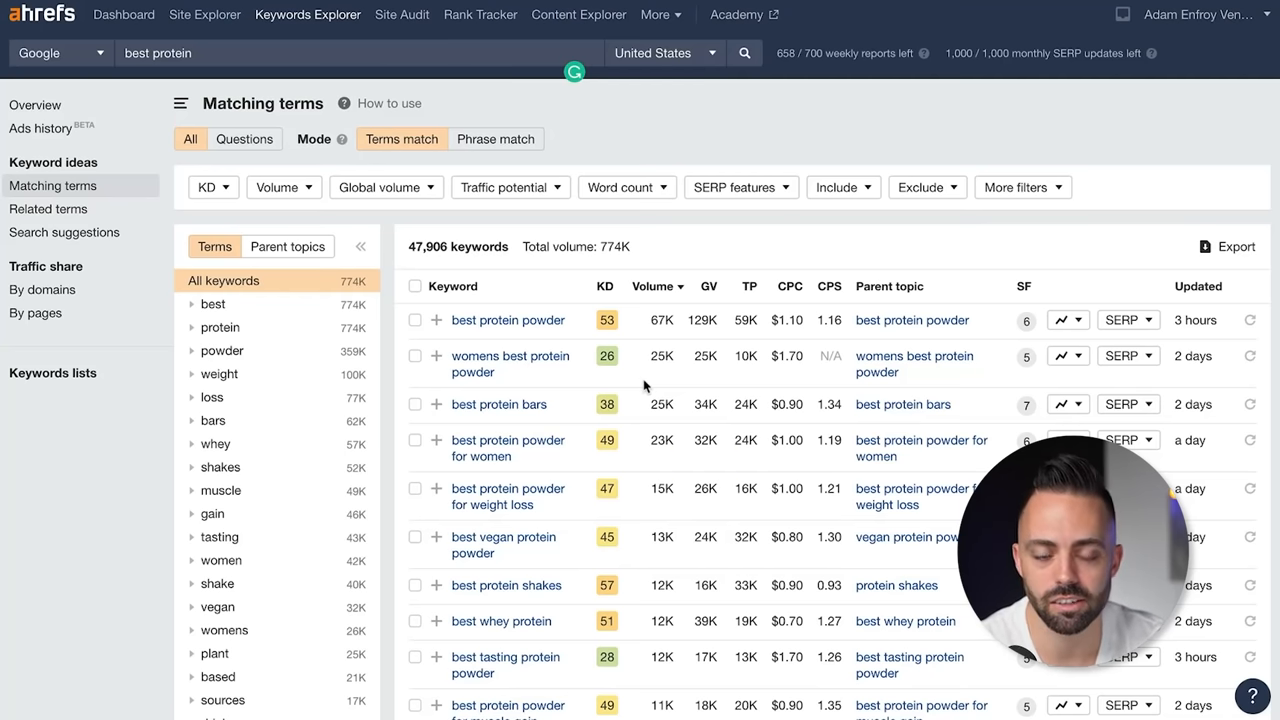
{"action": "left_click", "coordinate": [207, 187]}
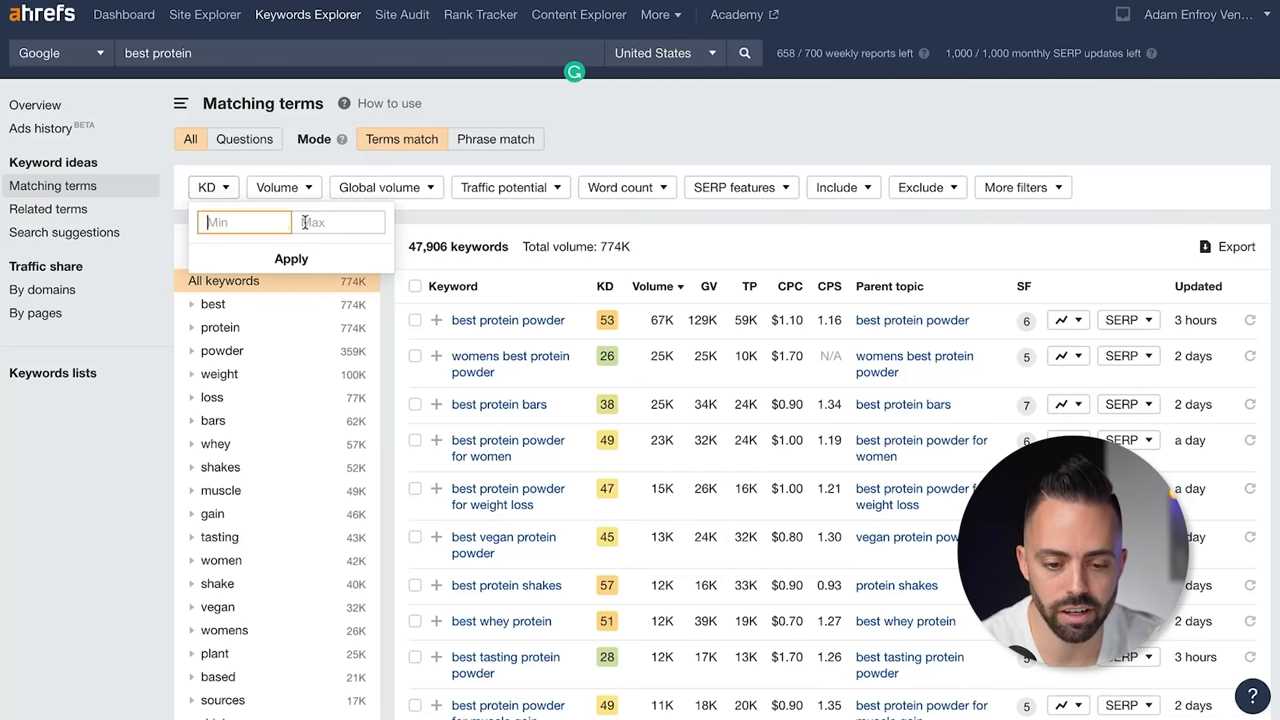
{"action": "left_click", "coordinate": [291, 258]}
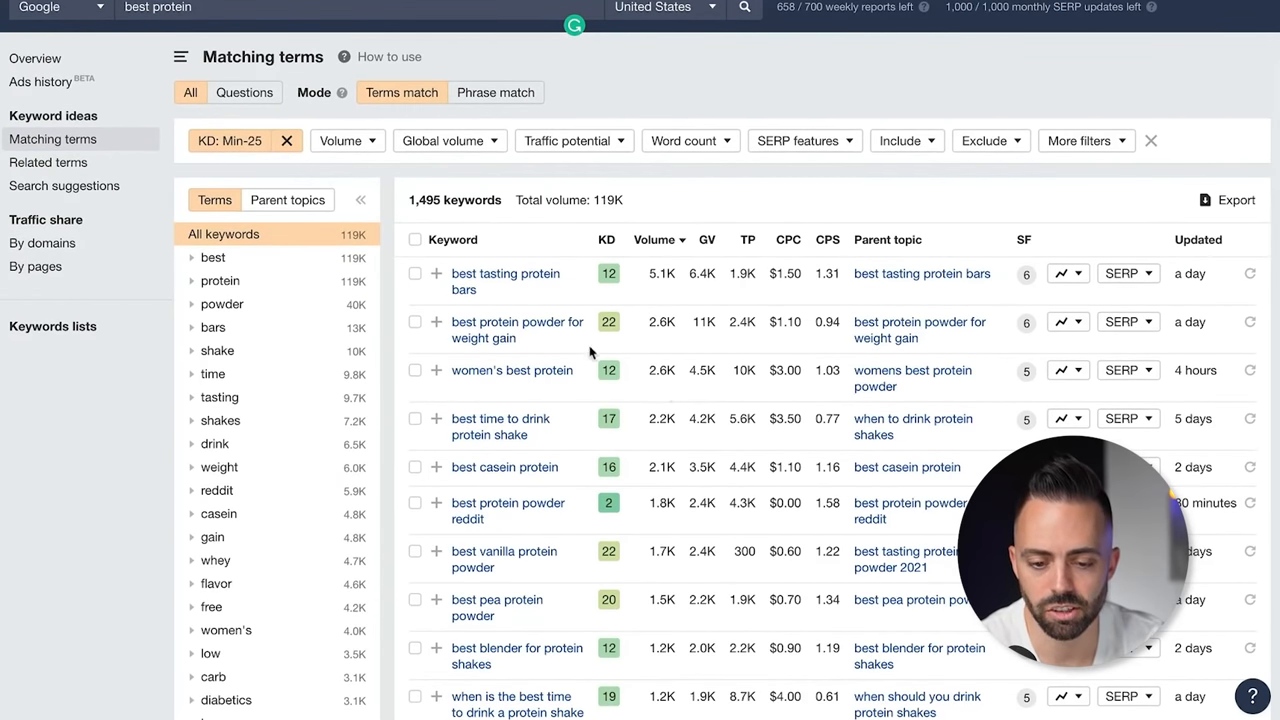
{"action": "mouse_move", "coordinate": [510, 287]}
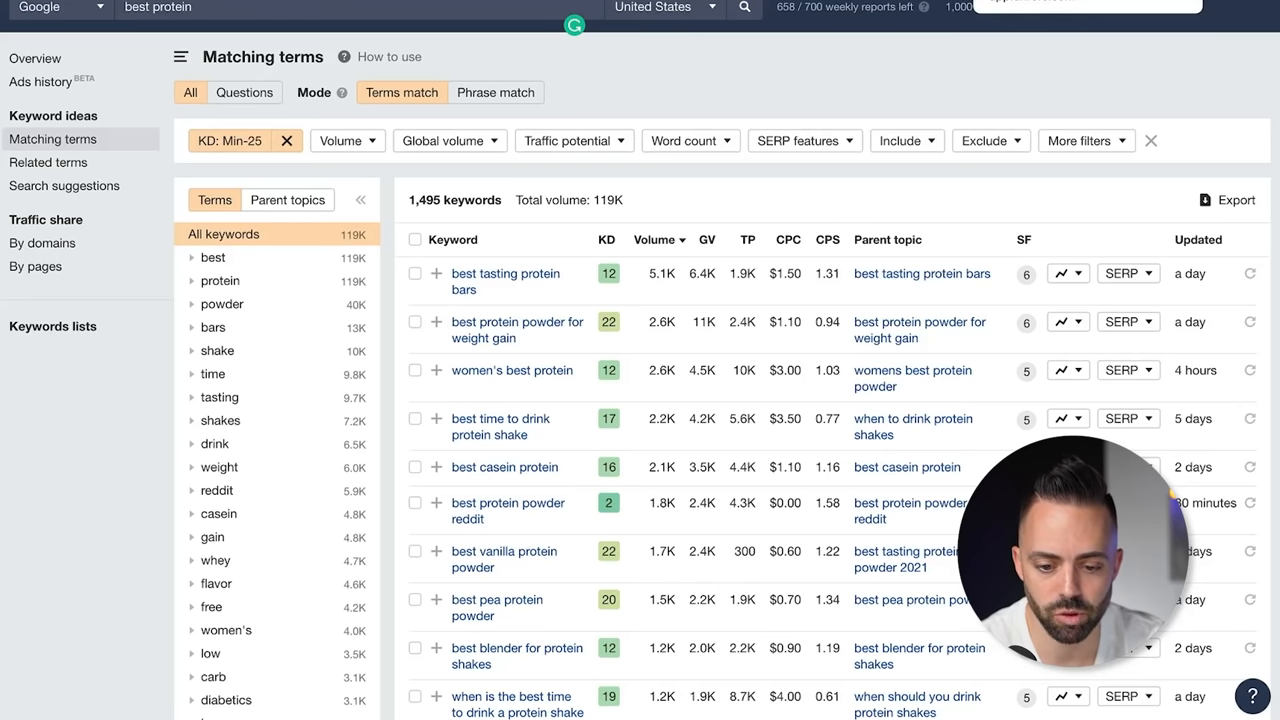
{"action": "left_click", "coordinate": [505, 281]}
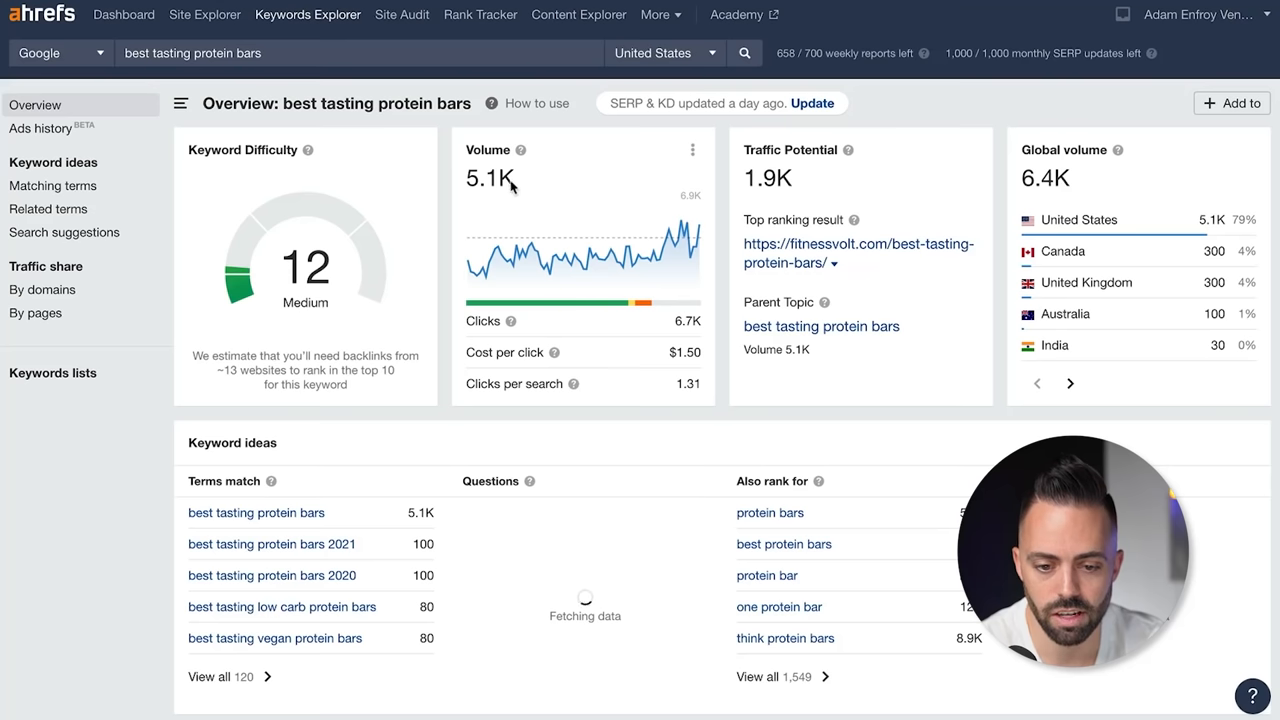
Step: Scroll through the best tasting protein bars overview and its ads position history
{"action": "scroll", "scroll_direction": "down", "scroll_amount": 3}
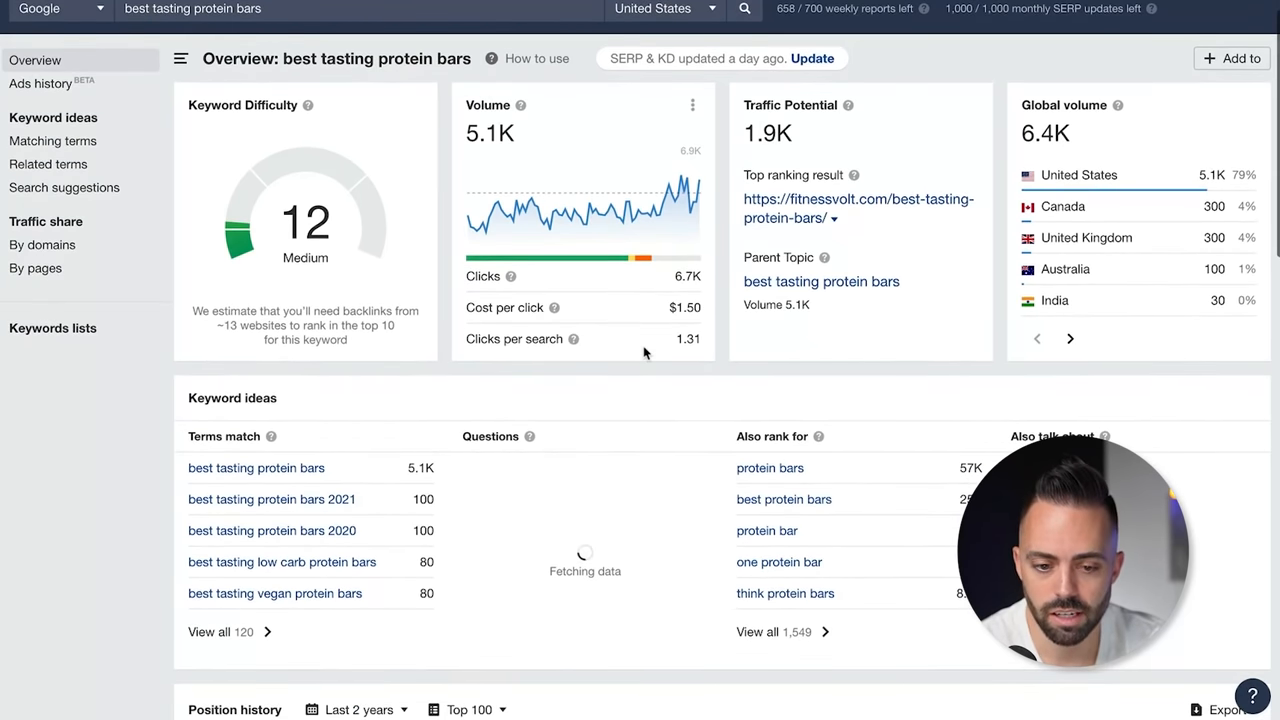
{"action": "scroll", "scroll_direction": "down", "scroll_amount": 3}
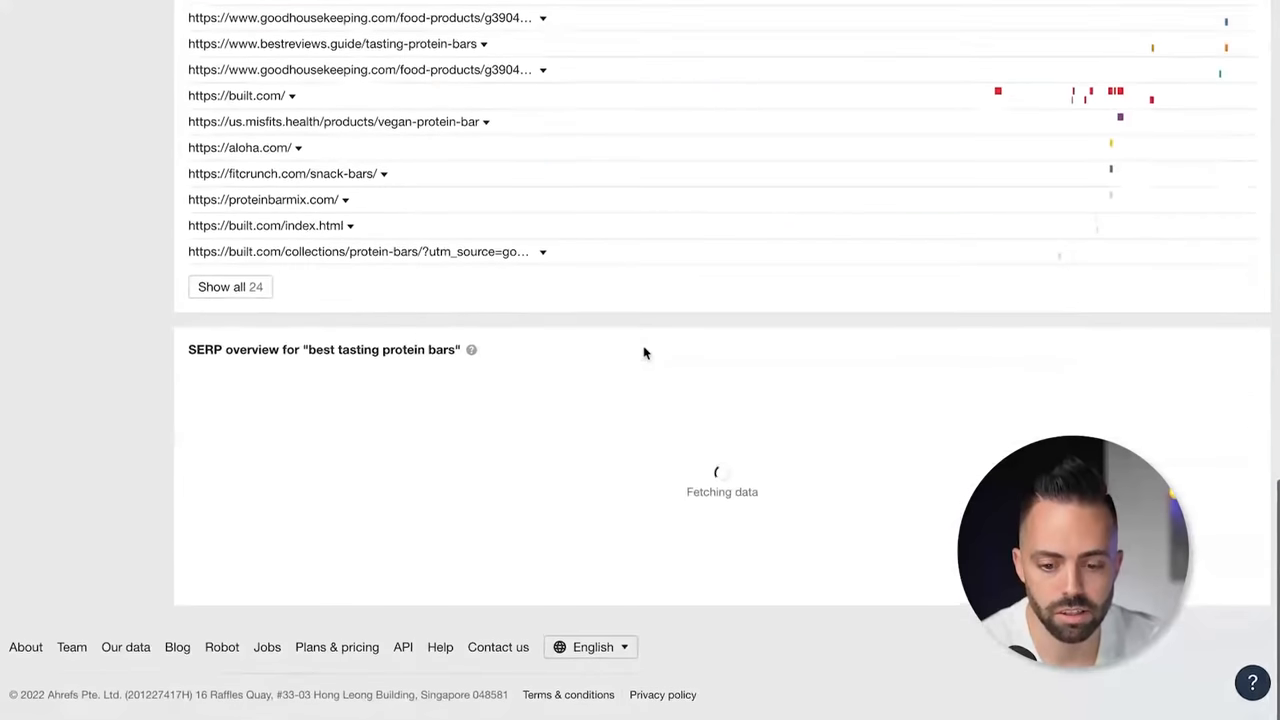
{"action": "scroll", "scroll_direction": "down", "scroll_amount": 3}
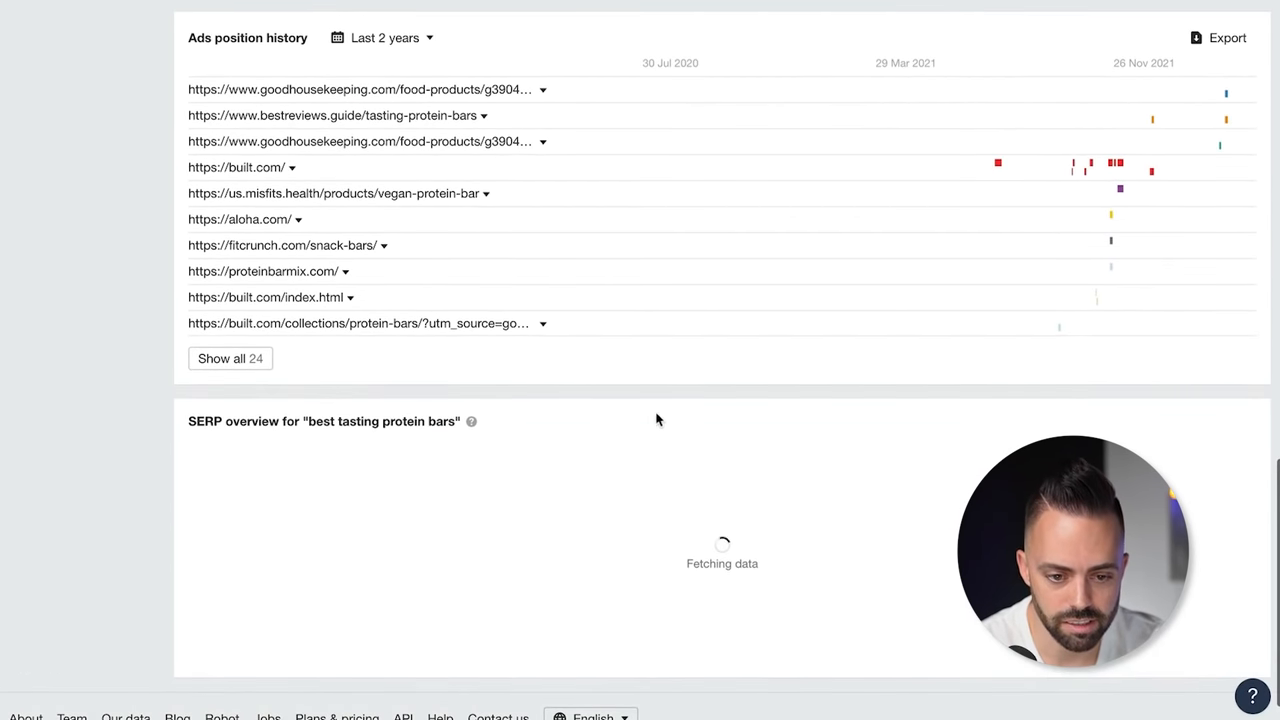
{"action": "mouse_move", "coordinate": [333, 93]}
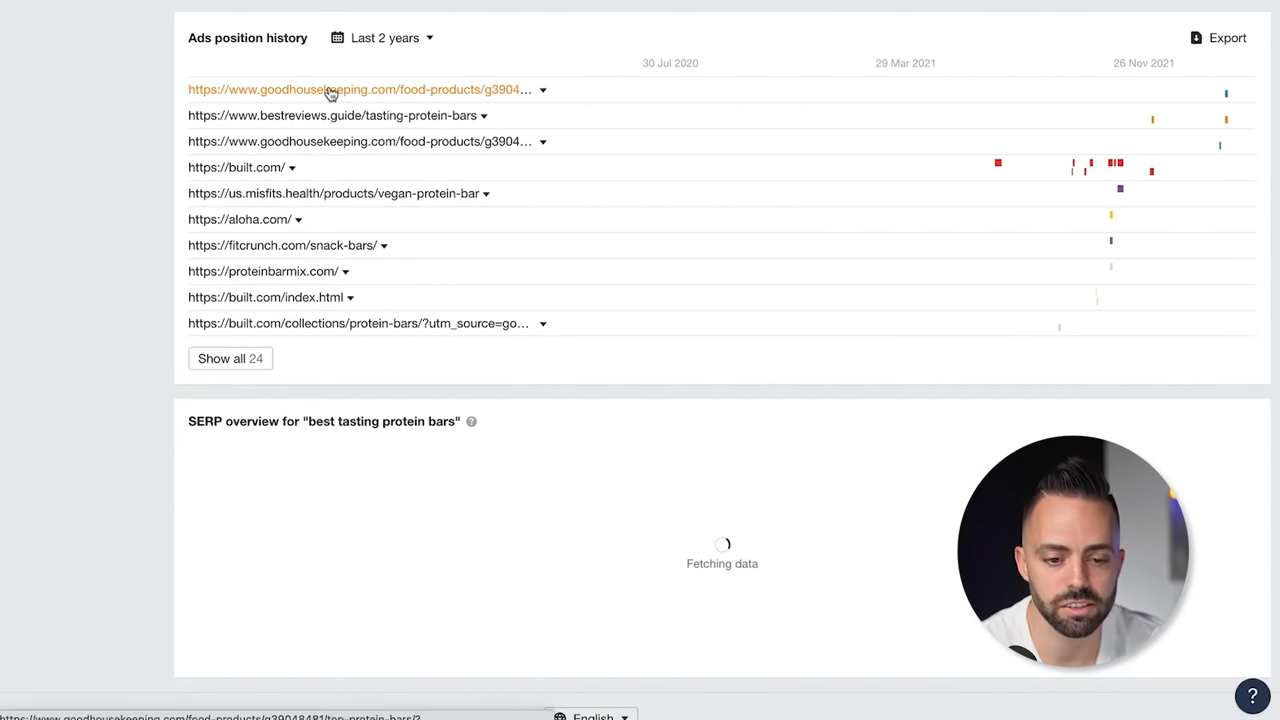
{"action": "mouse_move", "coordinate": [240, 219]}
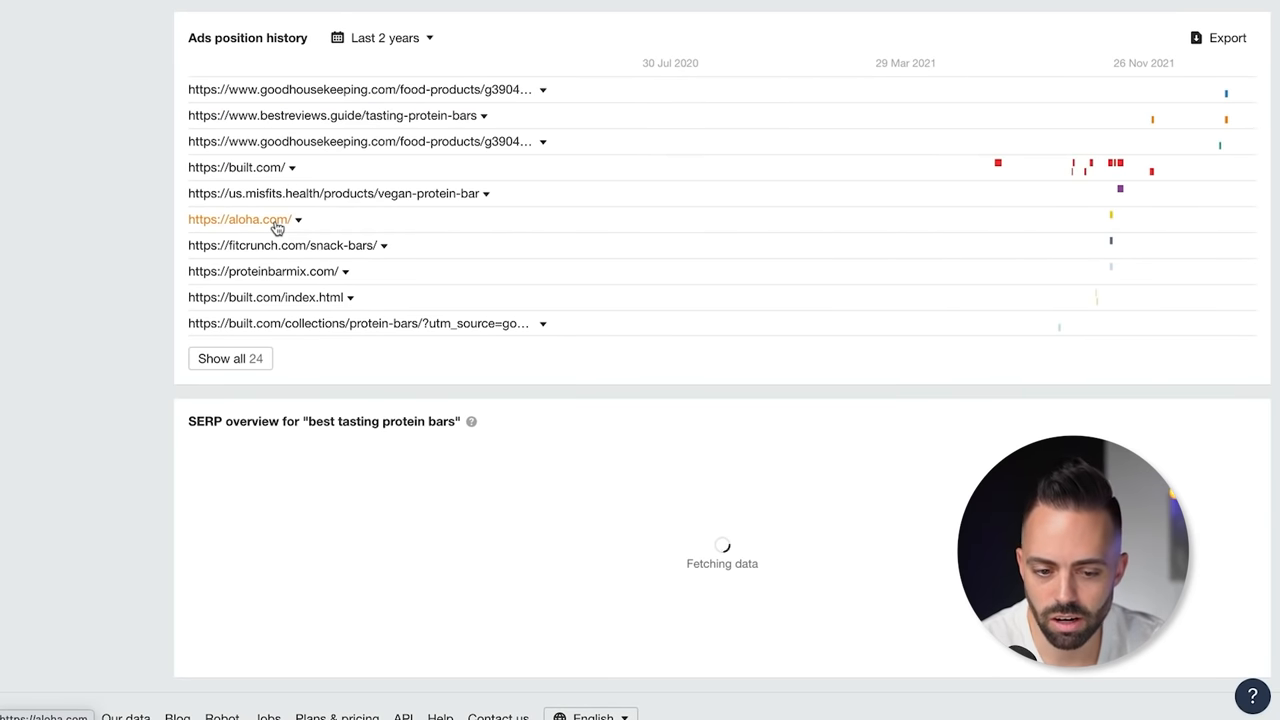
{"action": "mouse_move", "coordinate": [304, 271]}
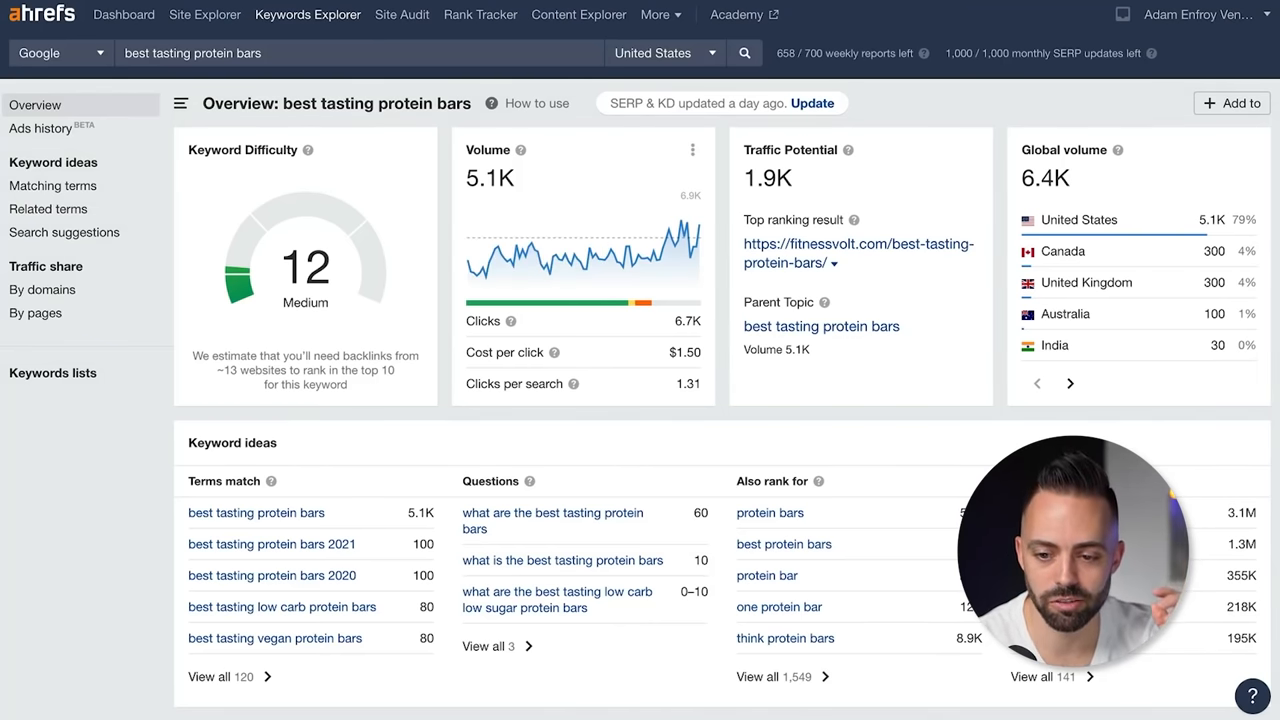
Step: Return to the KD-filtered 'best protein' matching terms list (1,495 keywords) and scroll it
{"action": "left_click", "coordinate": [53, 185]}
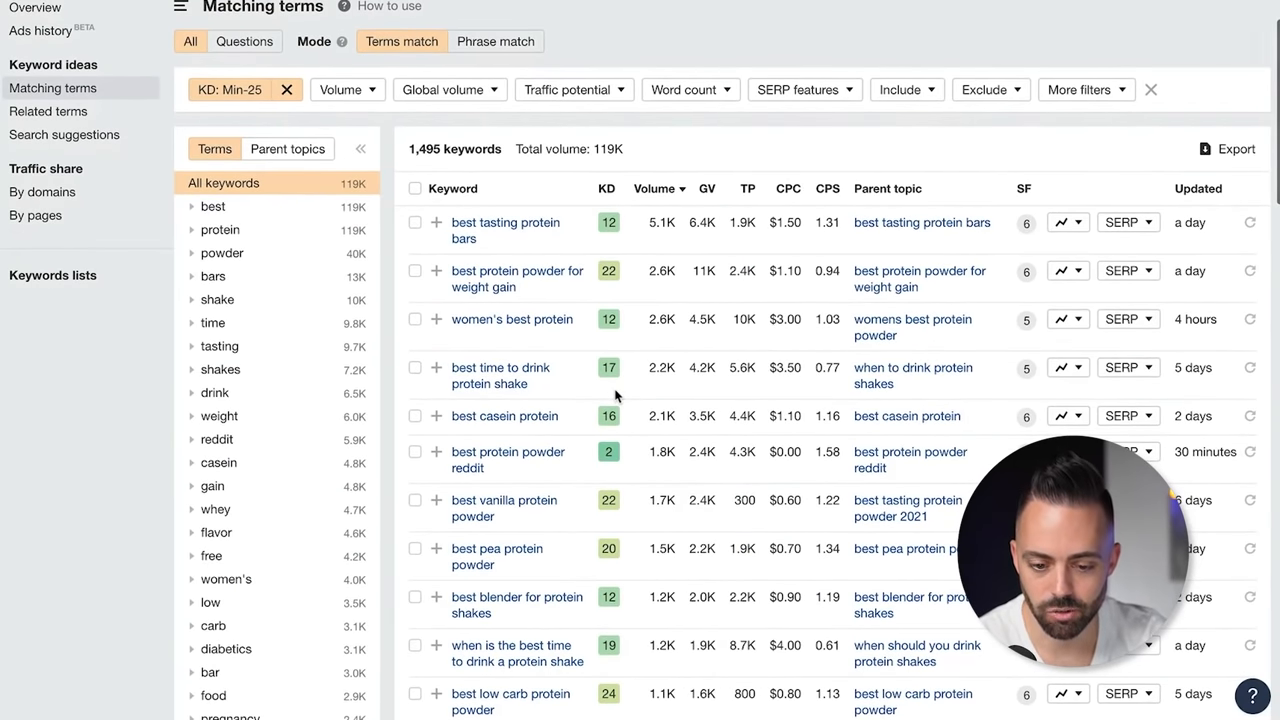
{"action": "mouse_move", "coordinate": [531, 452]}
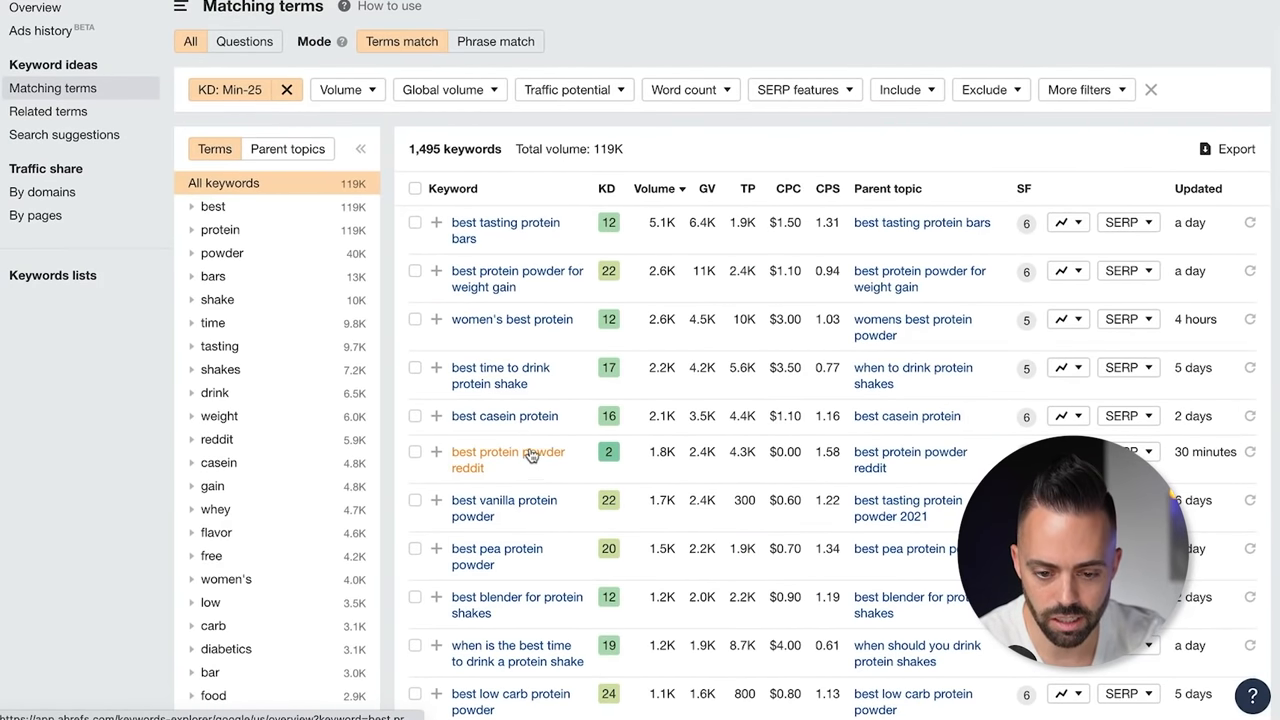
{"action": "scroll", "scroll_direction": "down", "scroll_amount": 3}
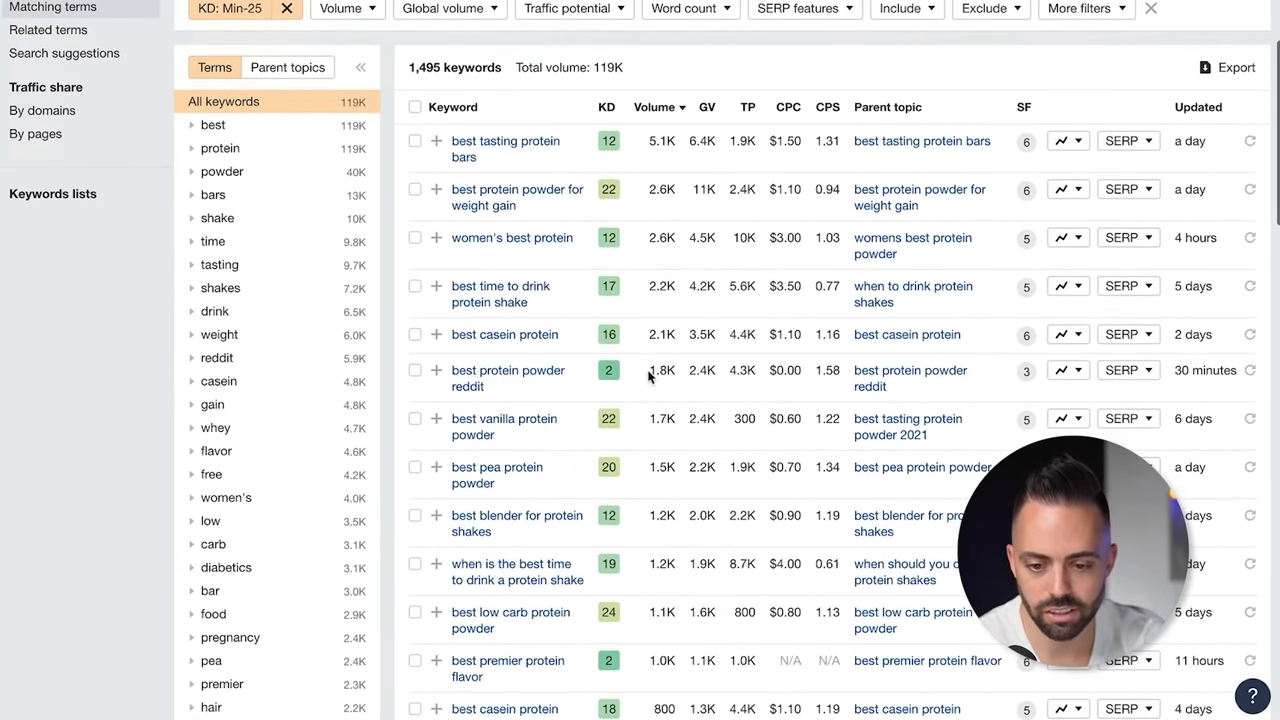
{"action": "scroll", "scroll_direction": "down", "scroll_amount": 3}
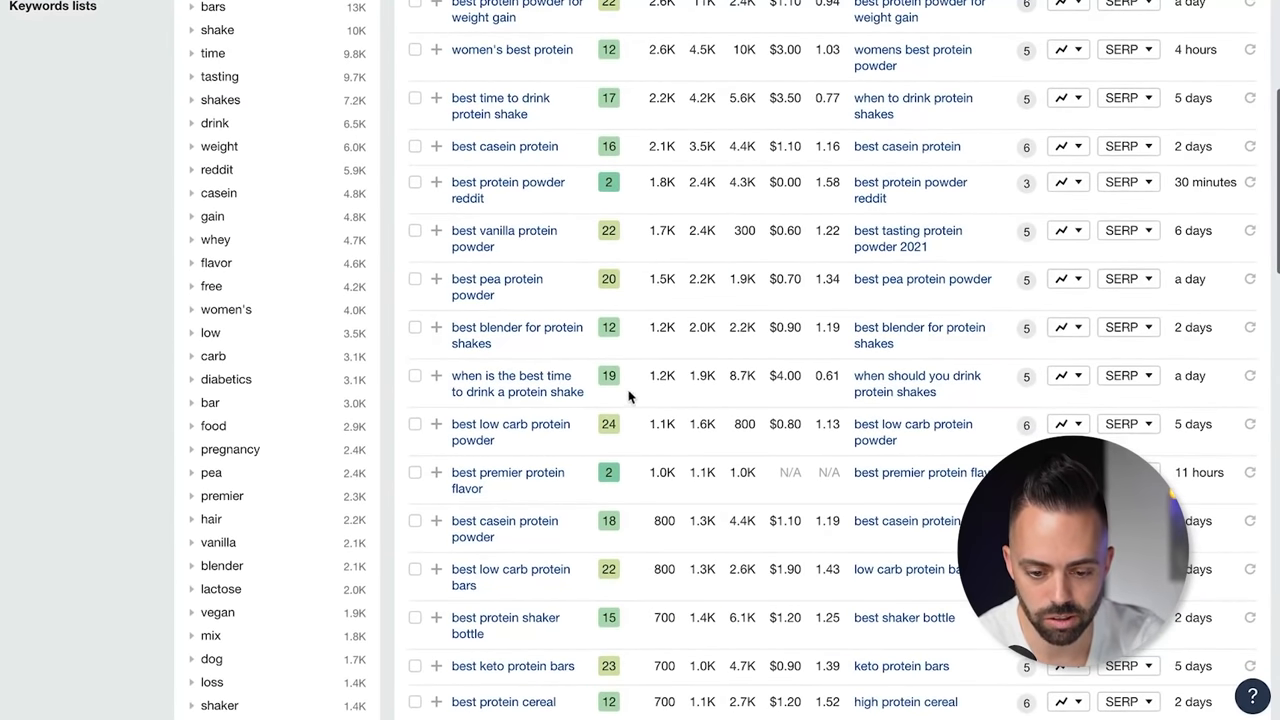
{"action": "mouse_move", "coordinate": [534, 481]}
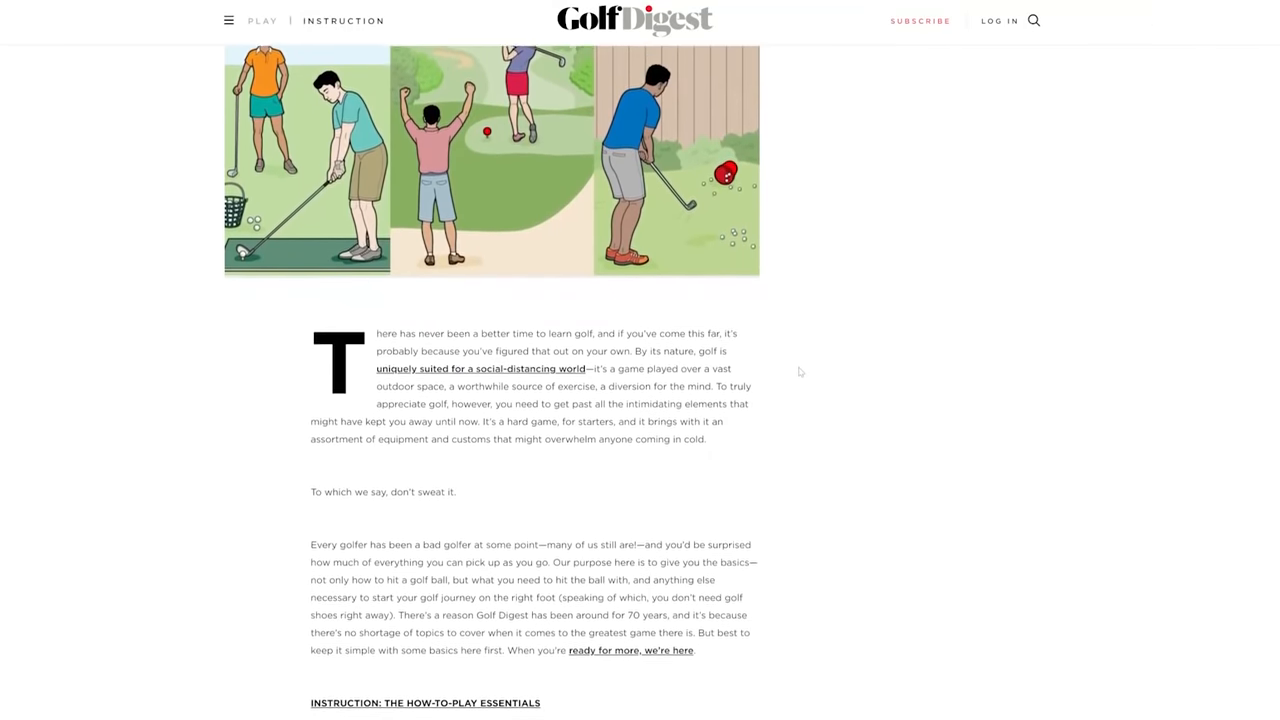
Step: Scroll through the Golf Digest beginner guide and the Camping in the Forest packing list
{"action": "scroll", "scroll_direction": "down", "scroll_amount": 3}
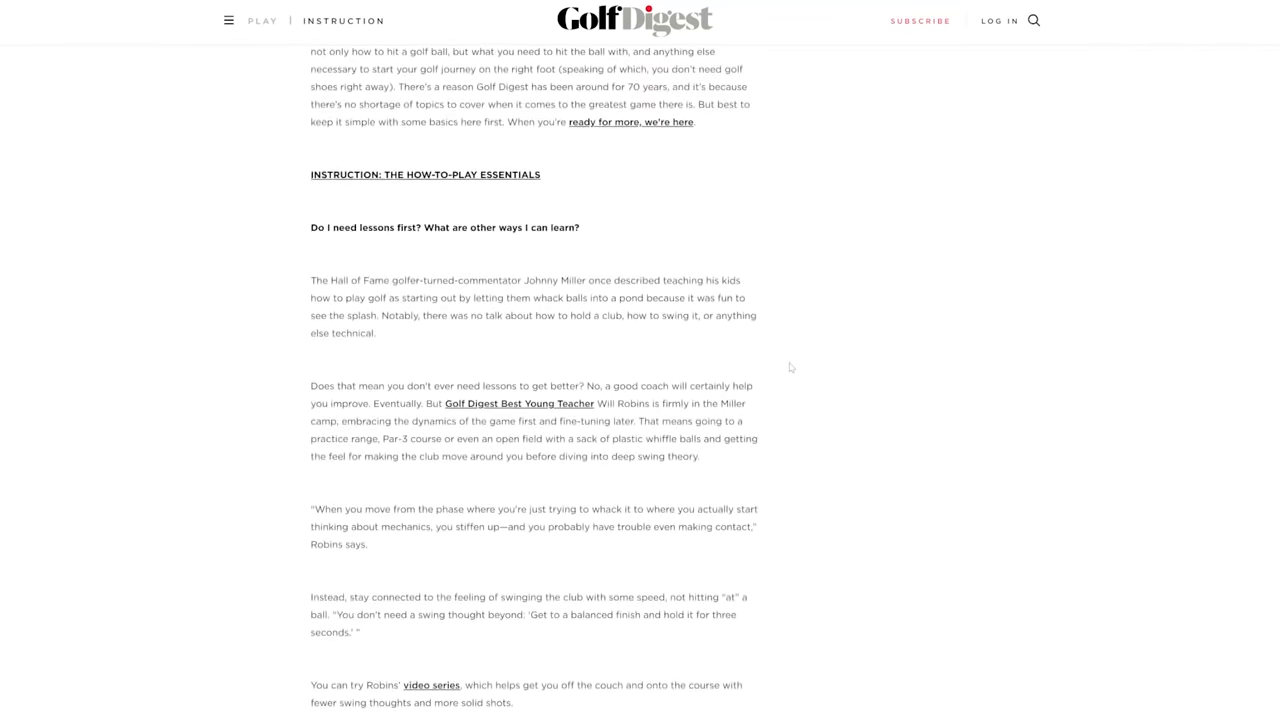
{"action": "scroll", "scroll_direction": "down", "scroll_amount": 3}
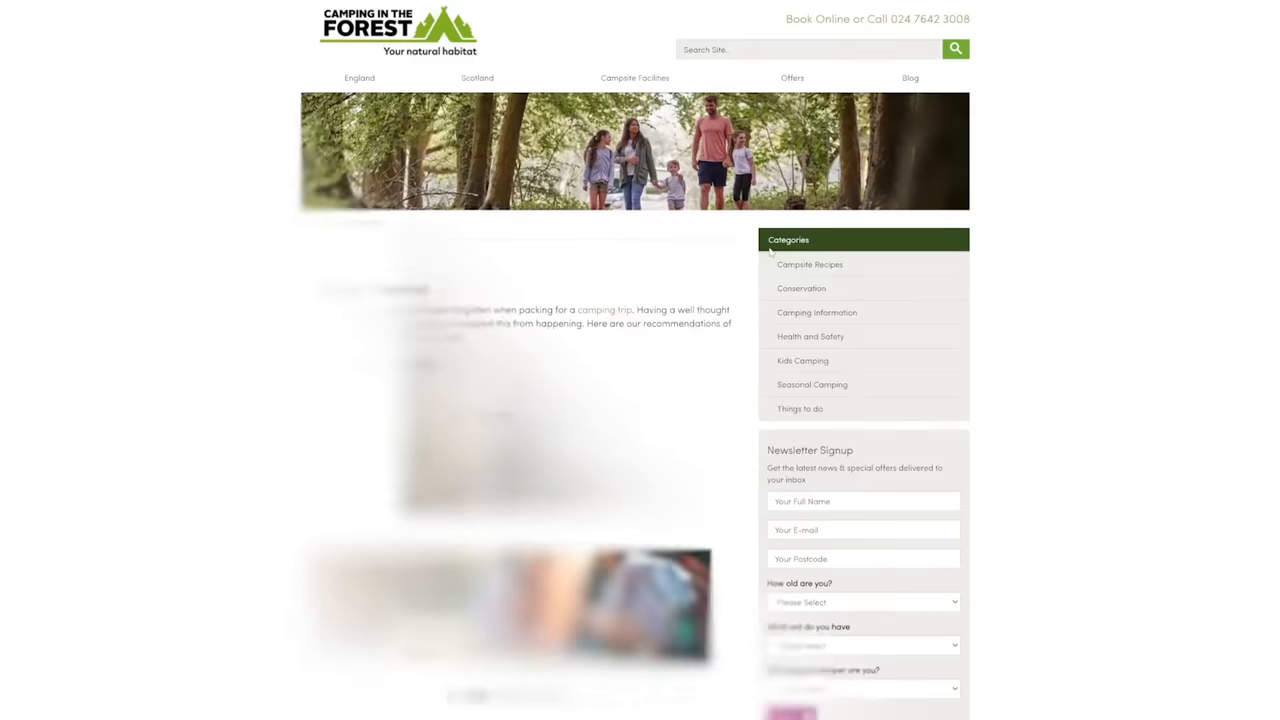
{"action": "scroll", "scroll_direction": "down", "scroll_amount": 3}
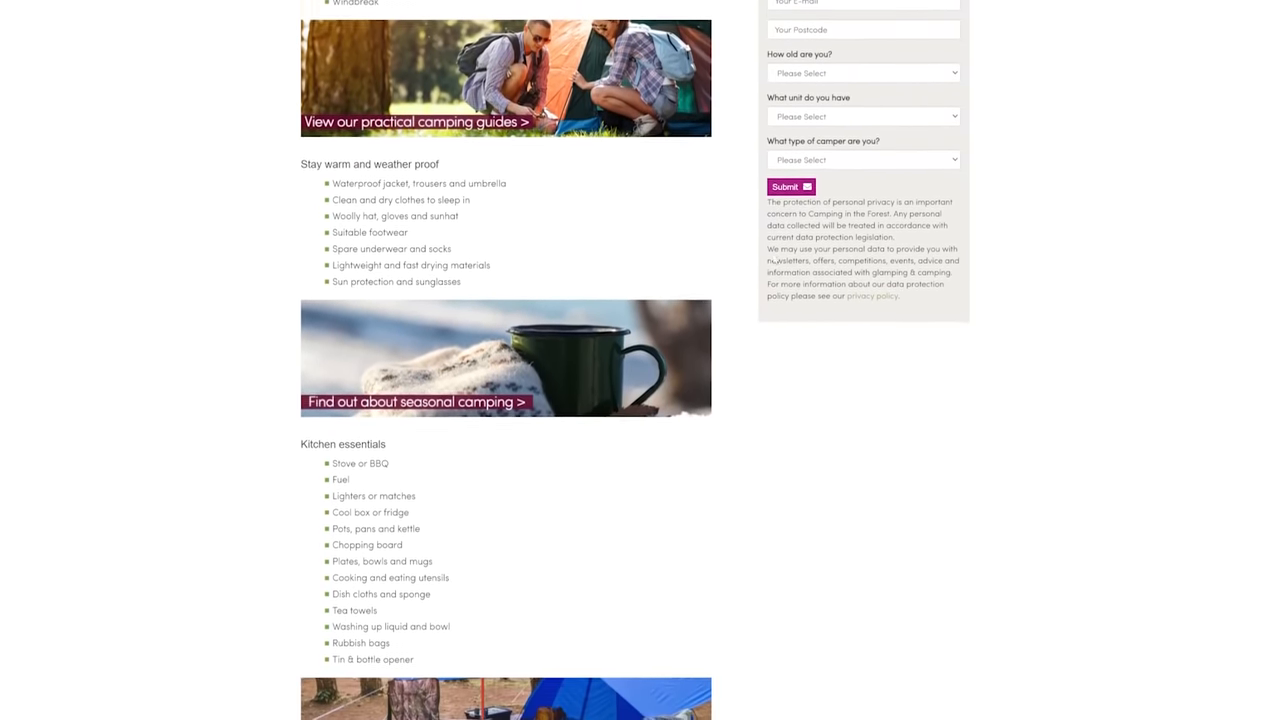
{"action": "scroll", "scroll_direction": "down", "scroll_amount": 3}
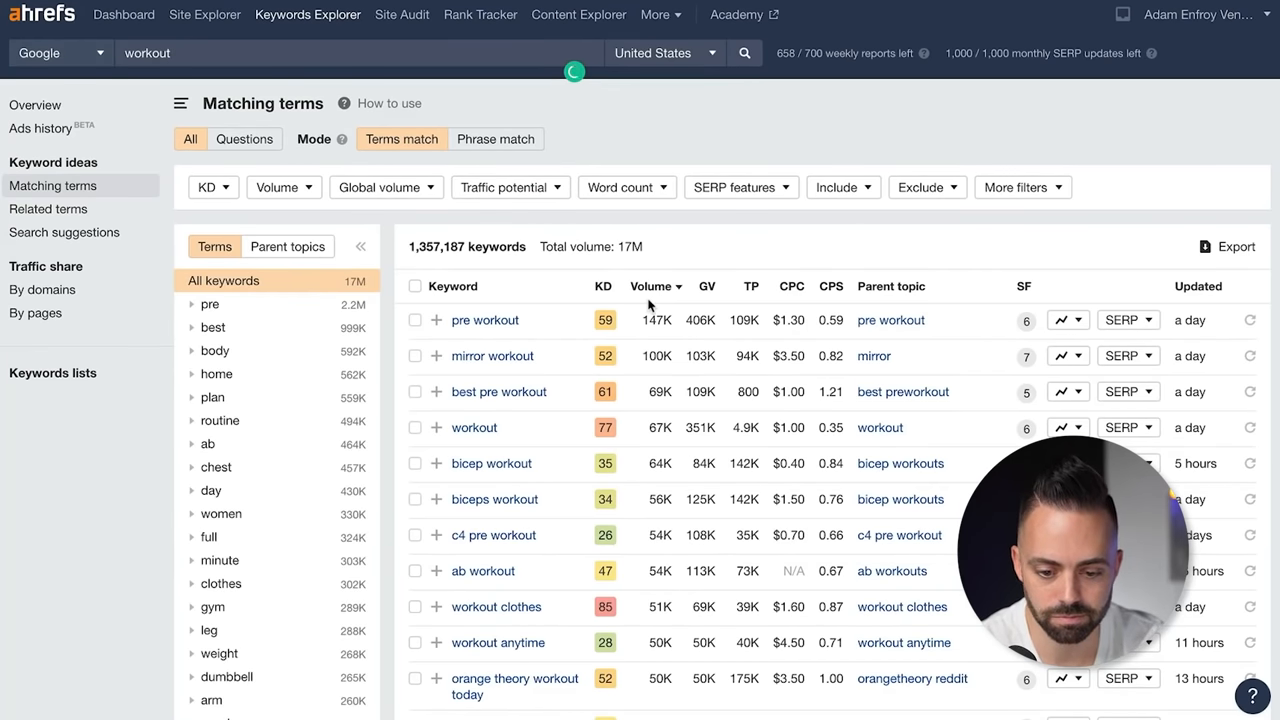
Step: Browse the KD-25-filtered 'workout' matching terms and search for 'chest and tricep workout'
{"action": "scroll", "scroll_direction": "down", "scroll_amount": 3}
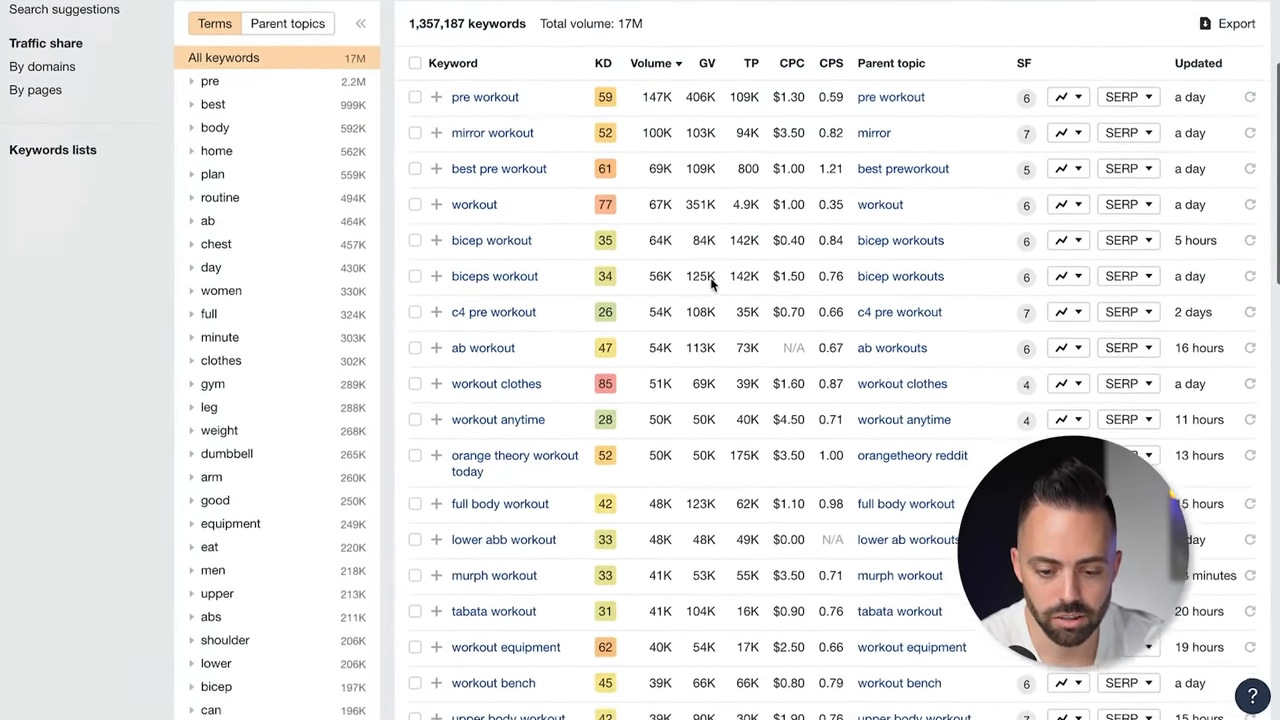
{"action": "scroll", "scroll_direction": "down", "scroll_amount": 3}
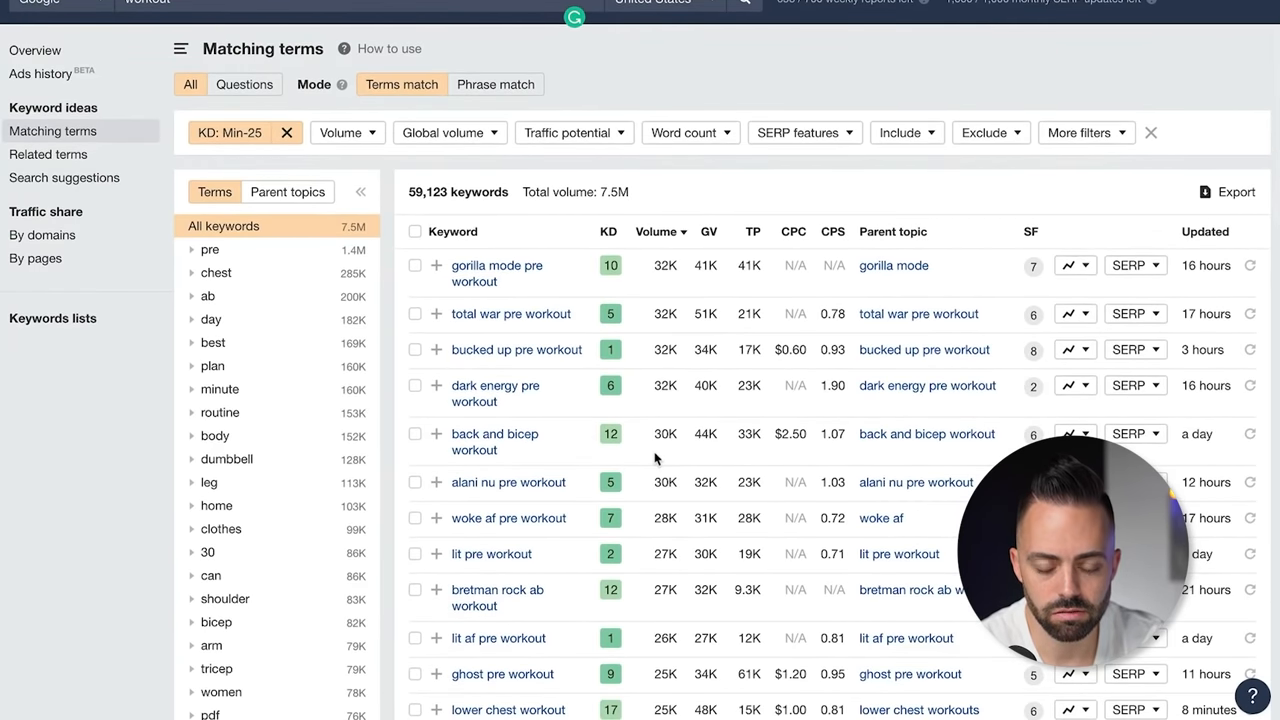
{"action": "scroll", "scroll_direction": "down", "scroll_amount": 3}
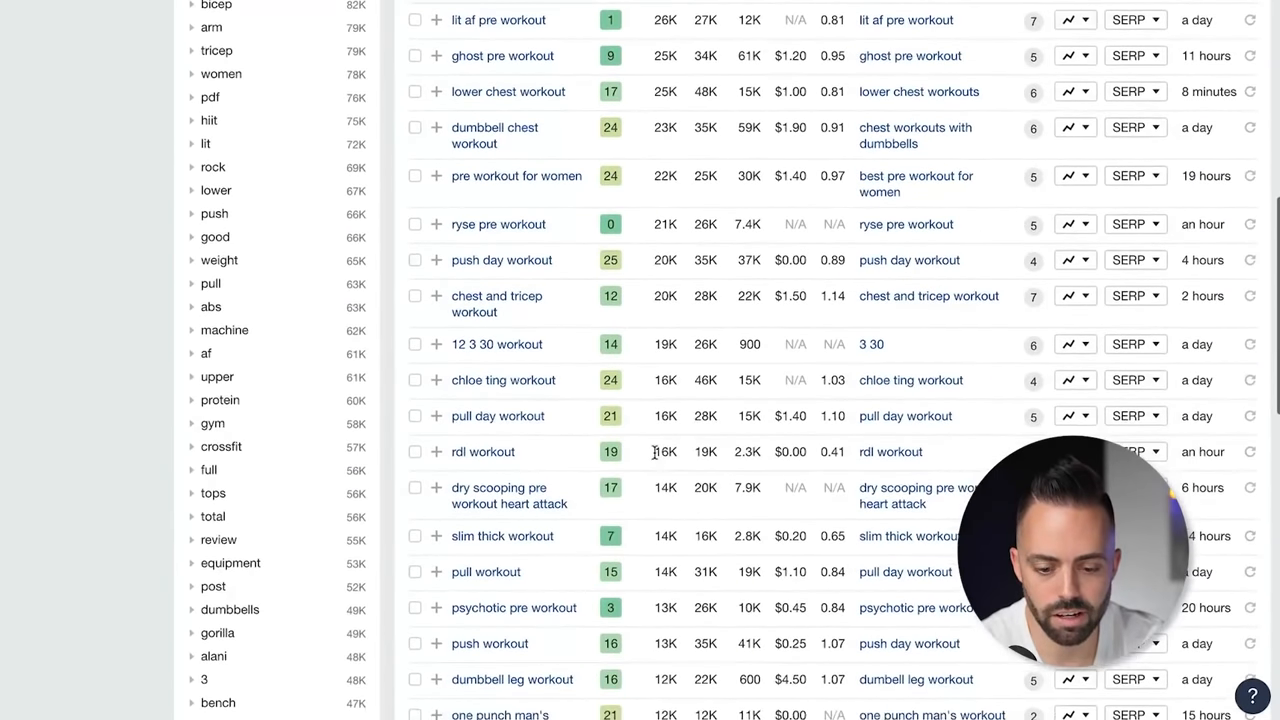
{"action": "scroll", "scroll_direction": "down", "scroll_amount": 3}
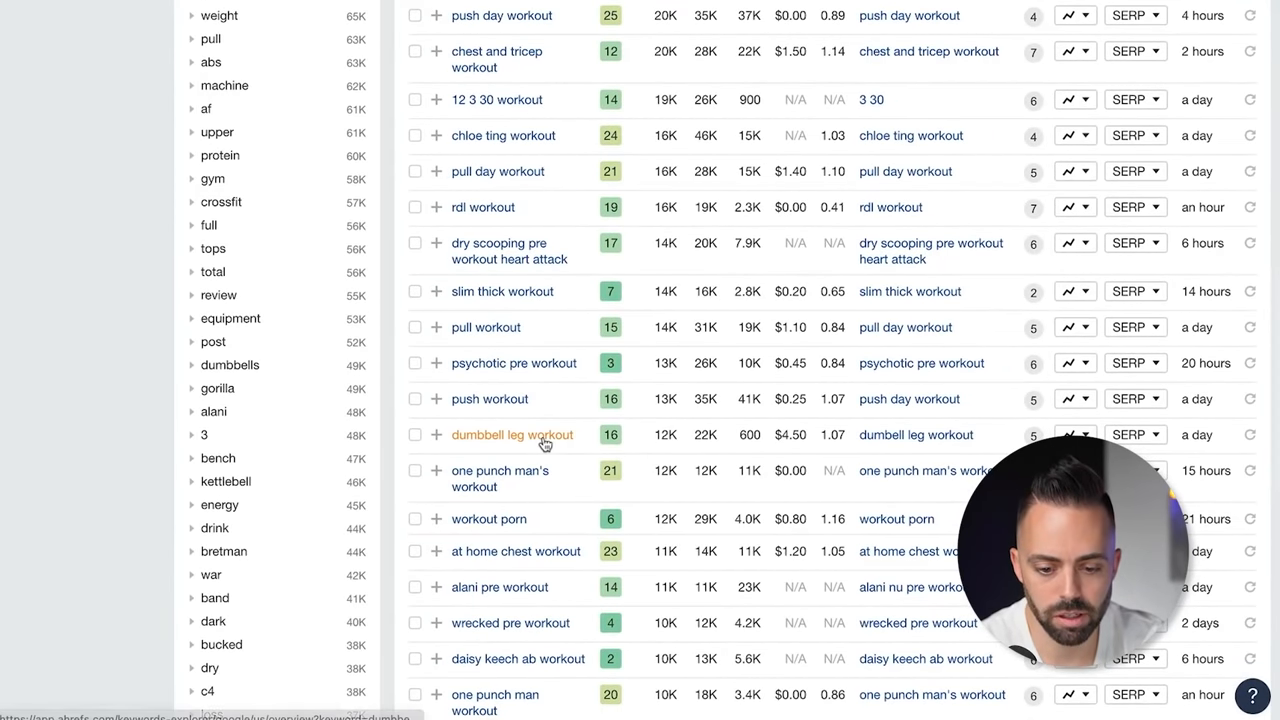
{"action": "scroll", "scroll_direction": "down", "scroll_amount": 3}
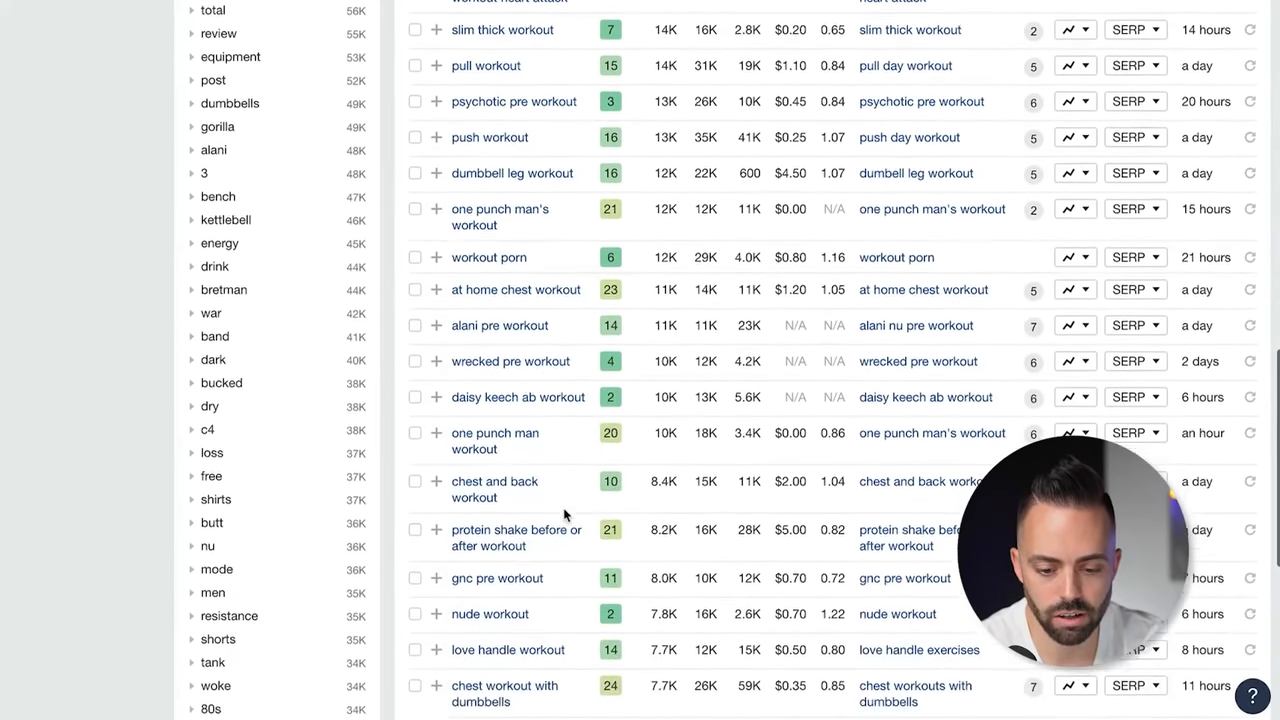
{"action": "scroll", "scroll_direction": "down", "scroll_amount": 3}
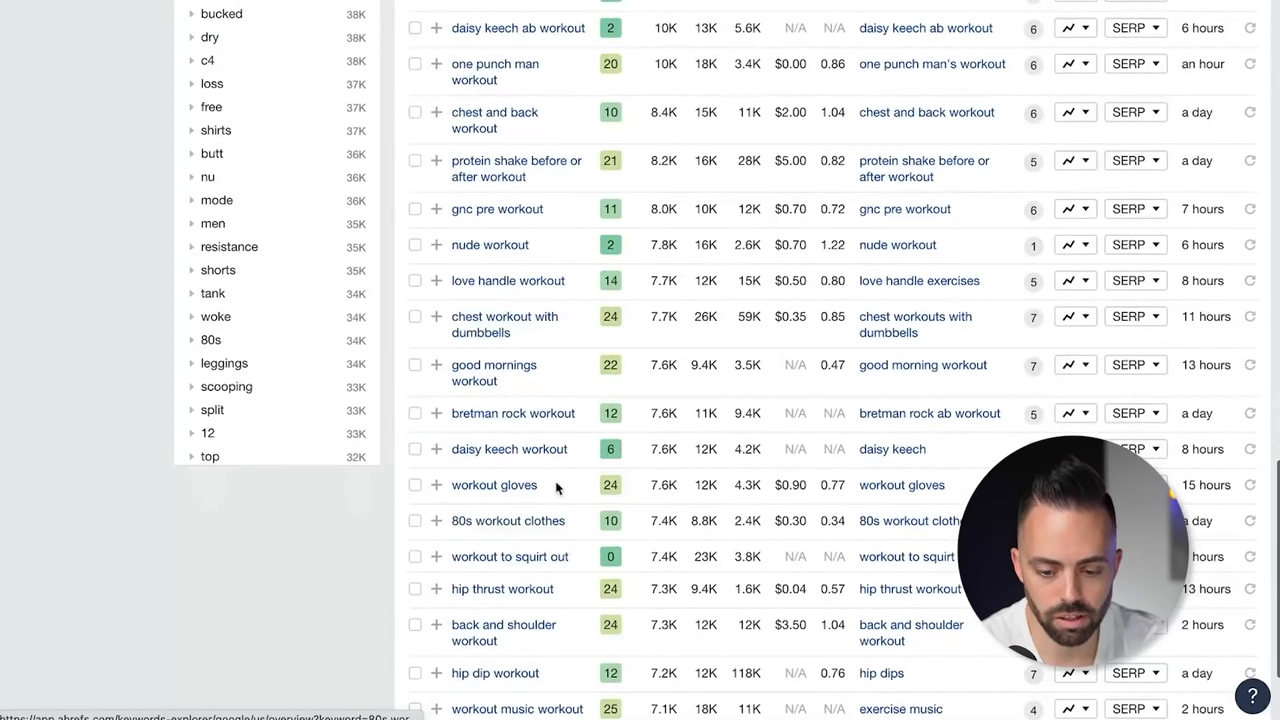
{"action": "scroll", "scroll_direction": "down", "scroll_amount": 3}
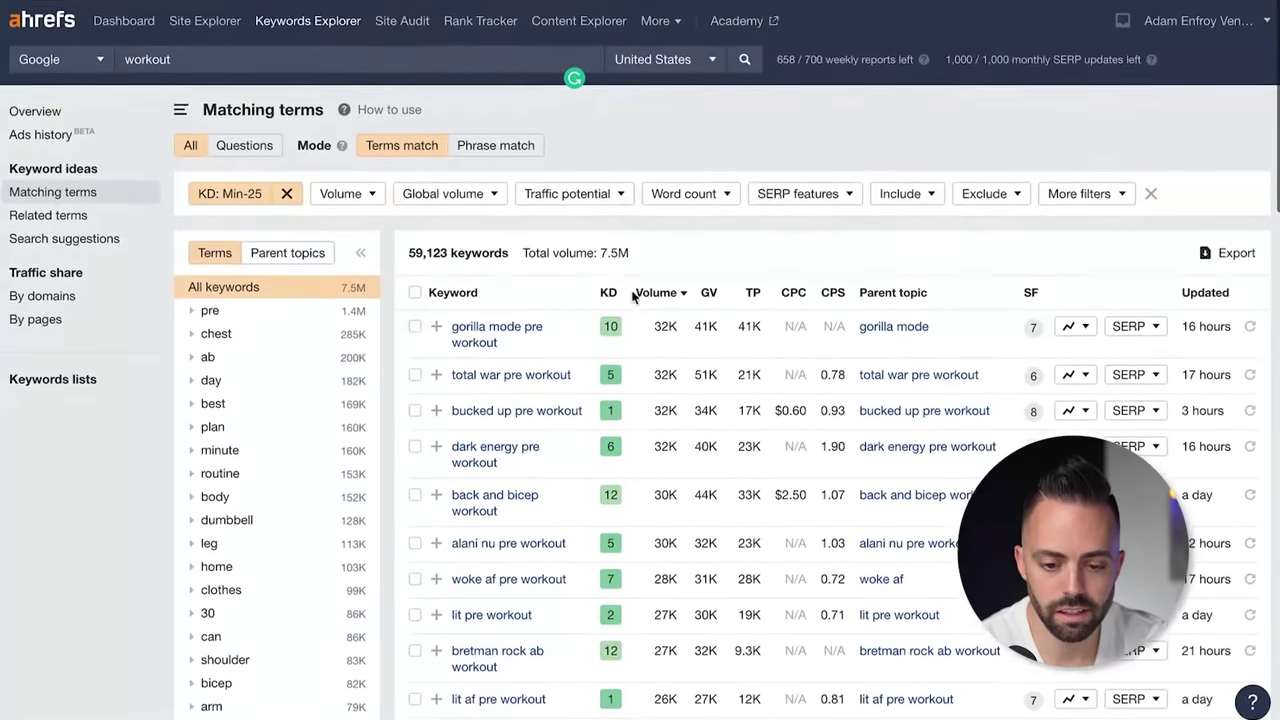
{"action": "type", "text": "chest and tricep"}
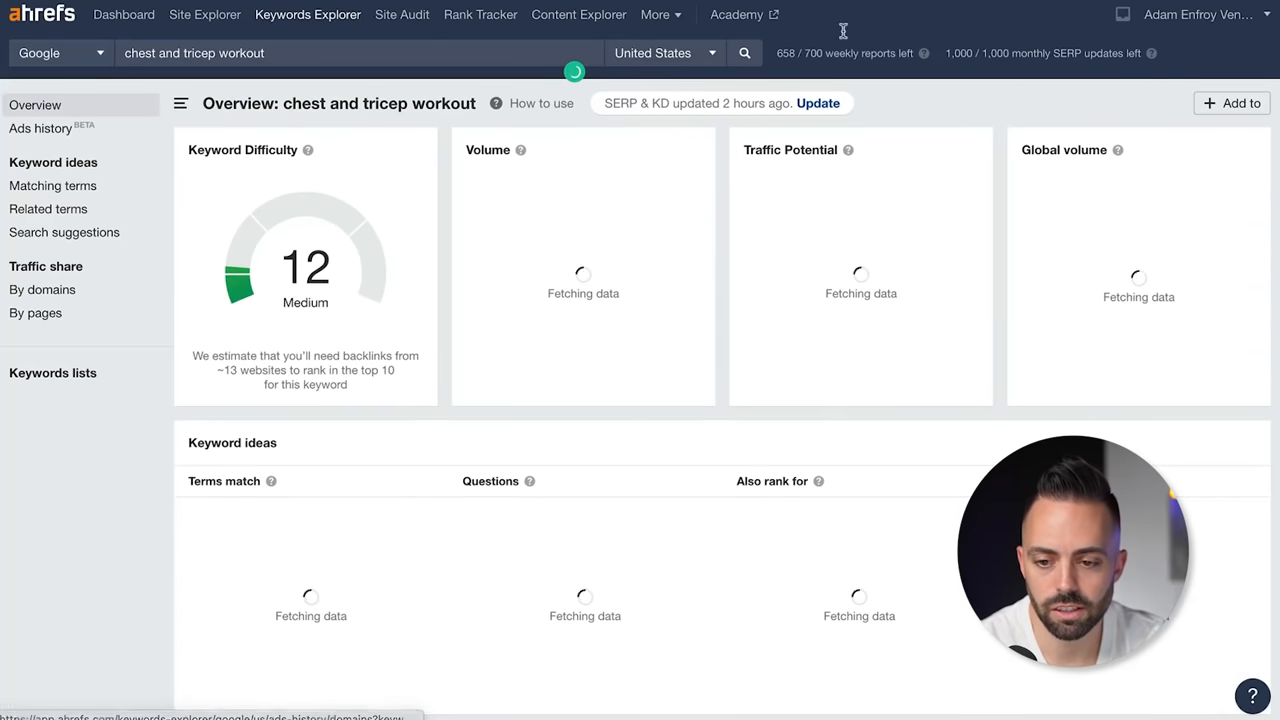
{"action": "type", "text": "back and shoulder workout"}
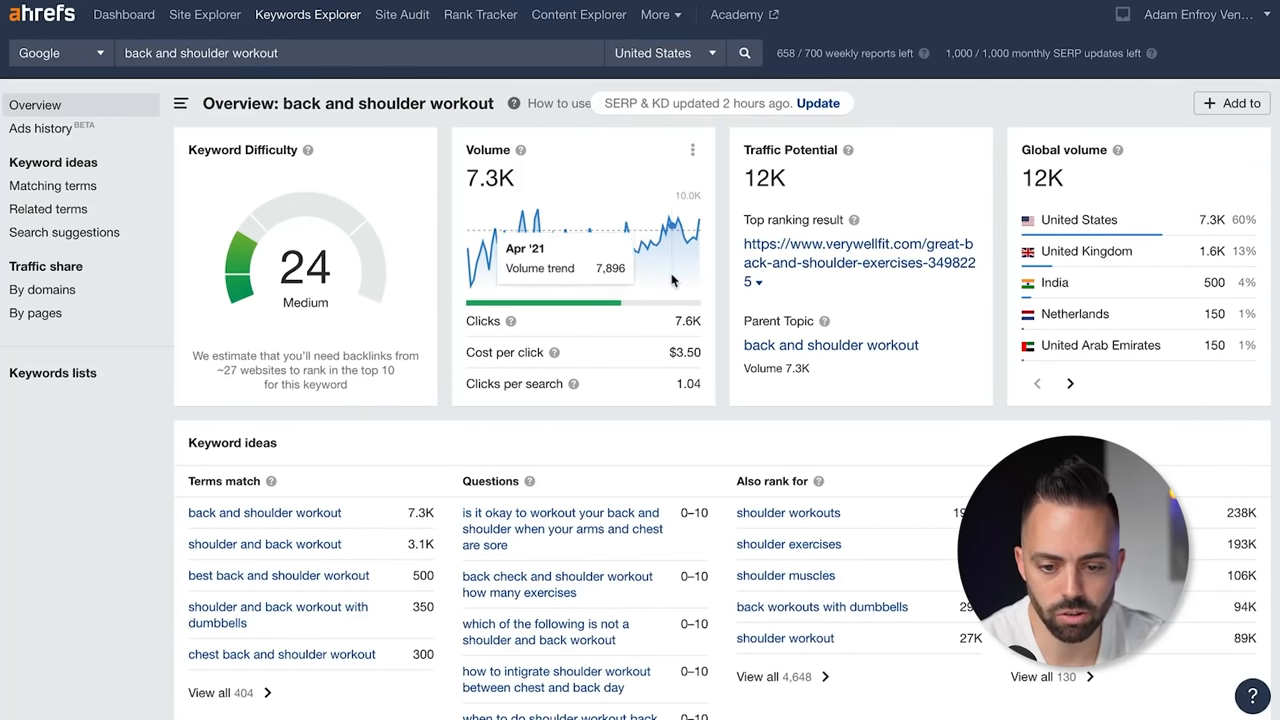
{"action": "mouse_move", "coordinate": [409, 270]}
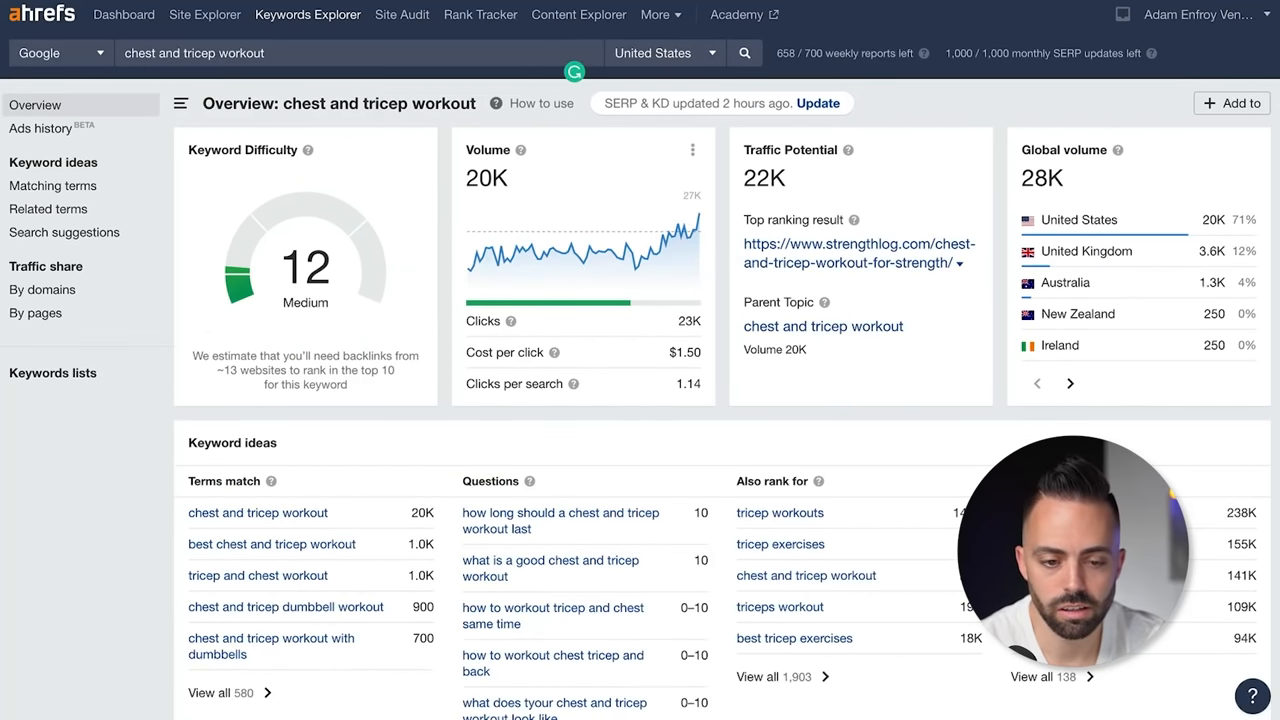
{"action": "scroll", "scroll_direction": "down", "scroll_amount": 3}
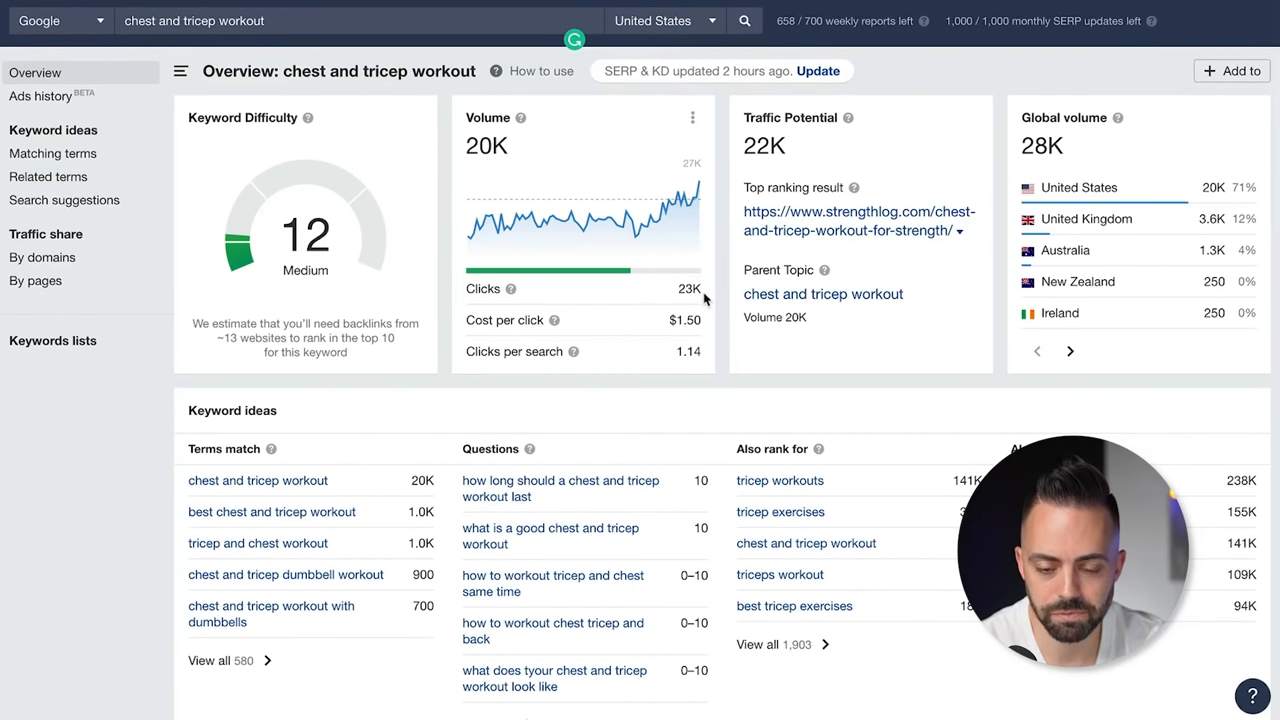
{"action": "mouse_move", "coordinate": [345, 216]}
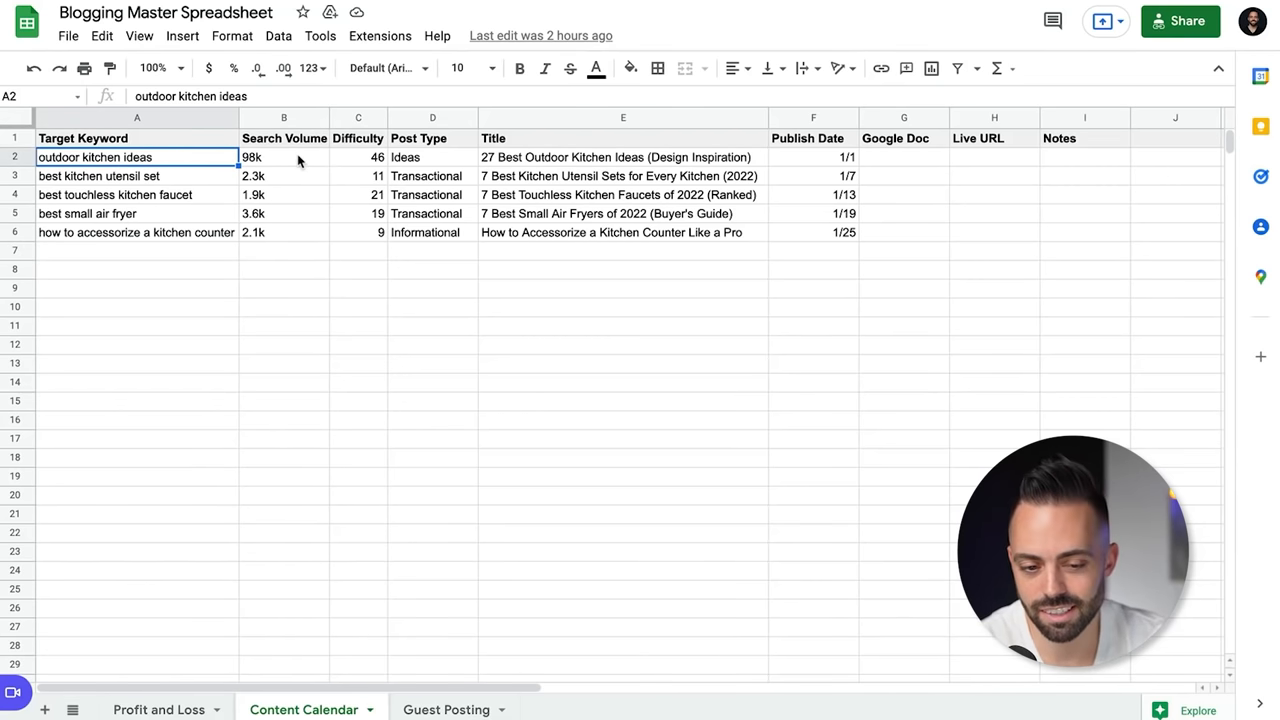
Step: Walk through the Content Calendar's difficulty, keyword ('best kitchen utensil set') and empty rows below
{"action": "left_click", "coordinate": [357, 157]}
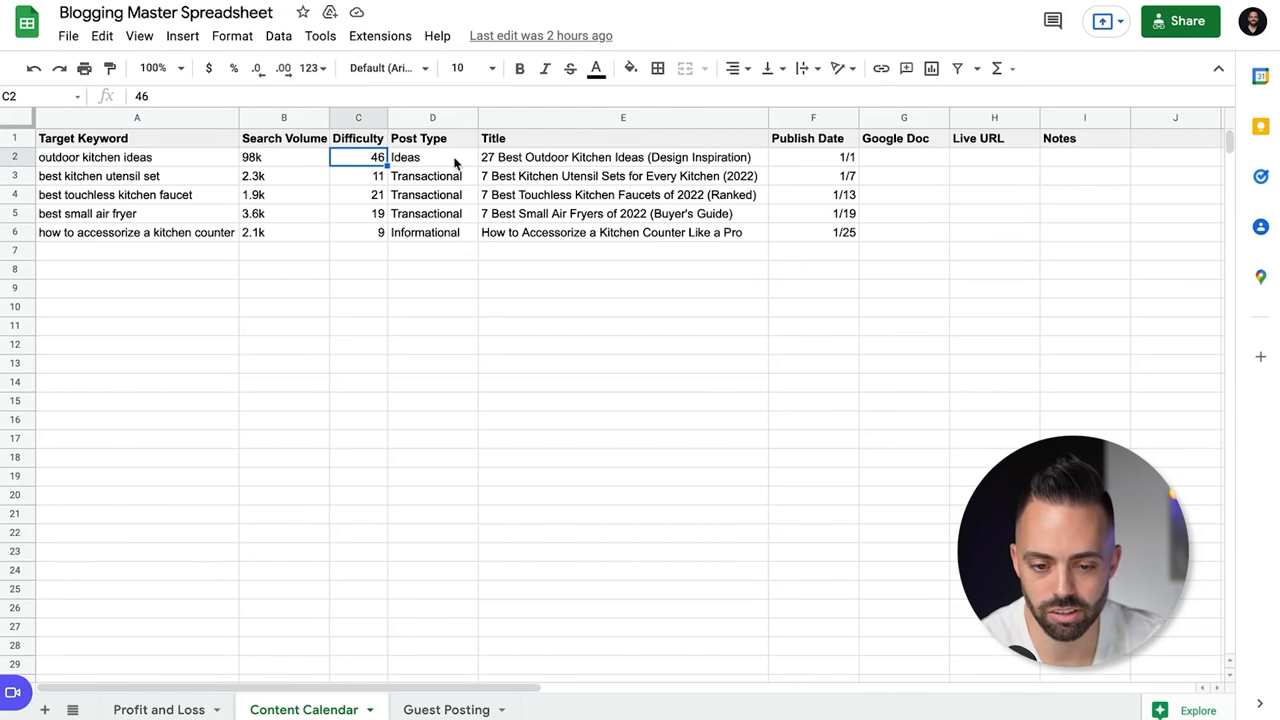
{"action": "left_click", "coordinate": [590, 157]}
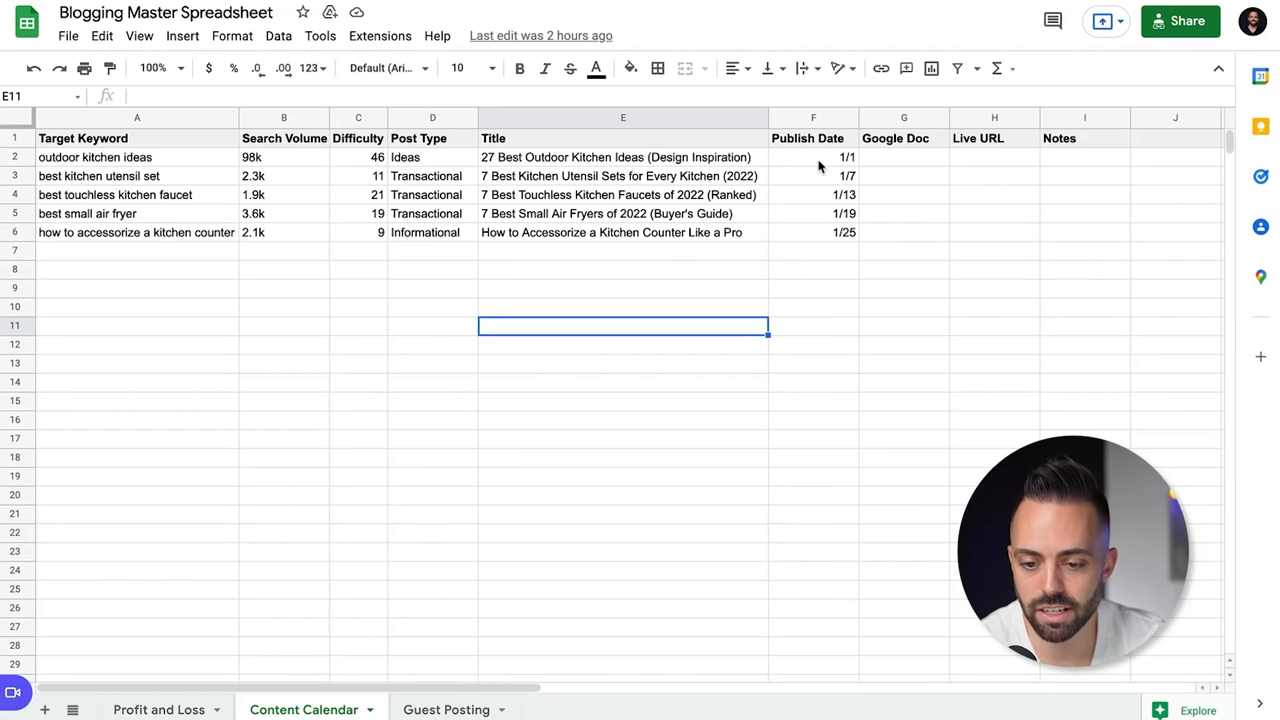
{"action": "mouse_move", "coordinate": [184, 188]}
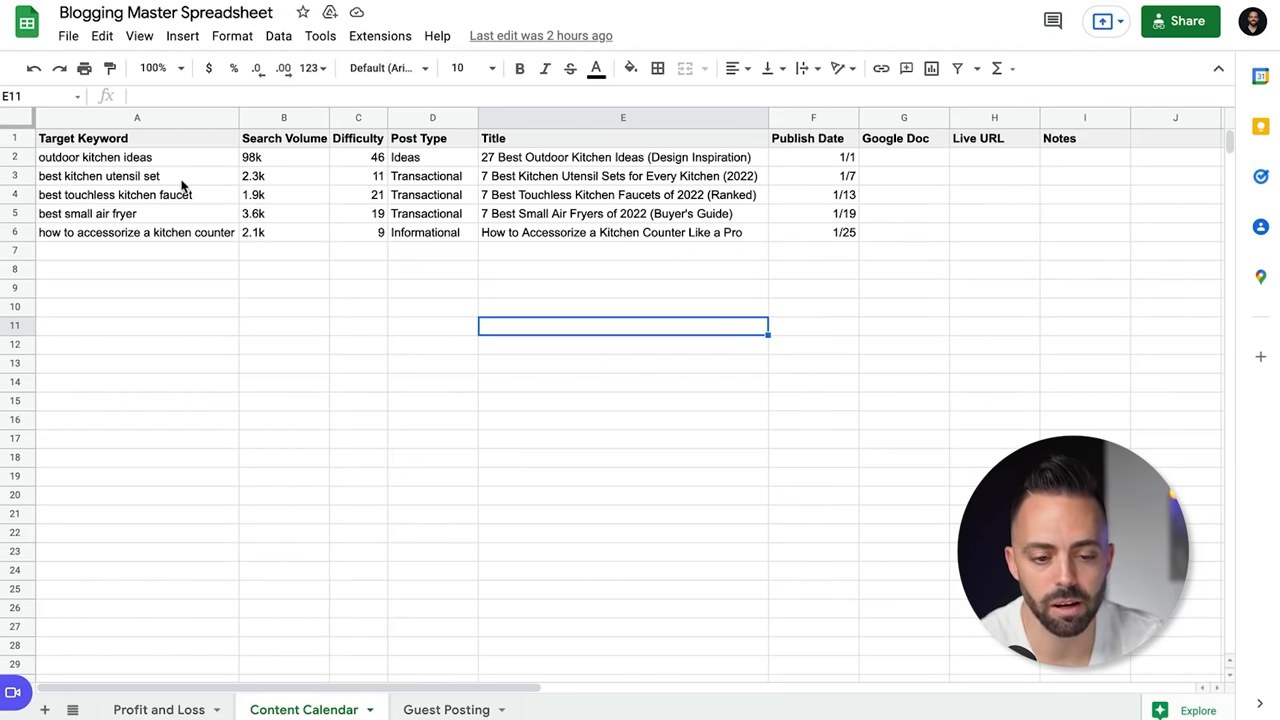
{"action": "left_click", "coordinate": [137, 175]}
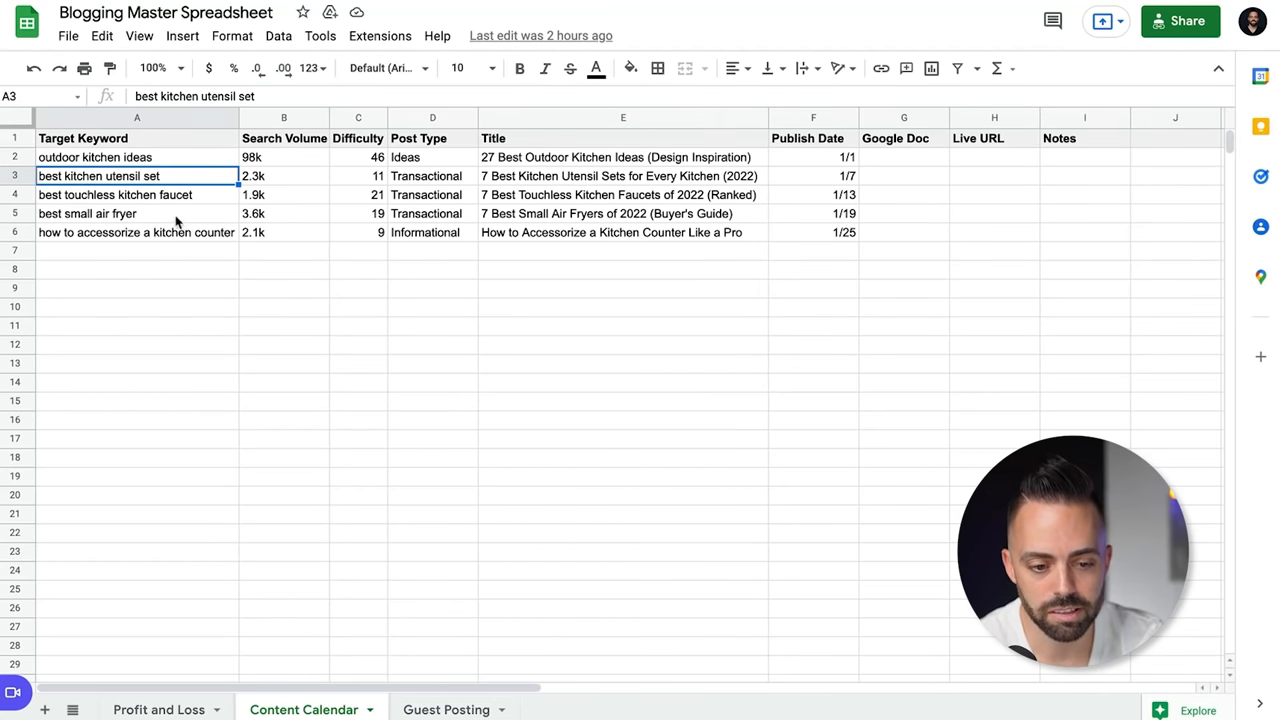
{"action": "left_click", "coordinate": [130, 232]}
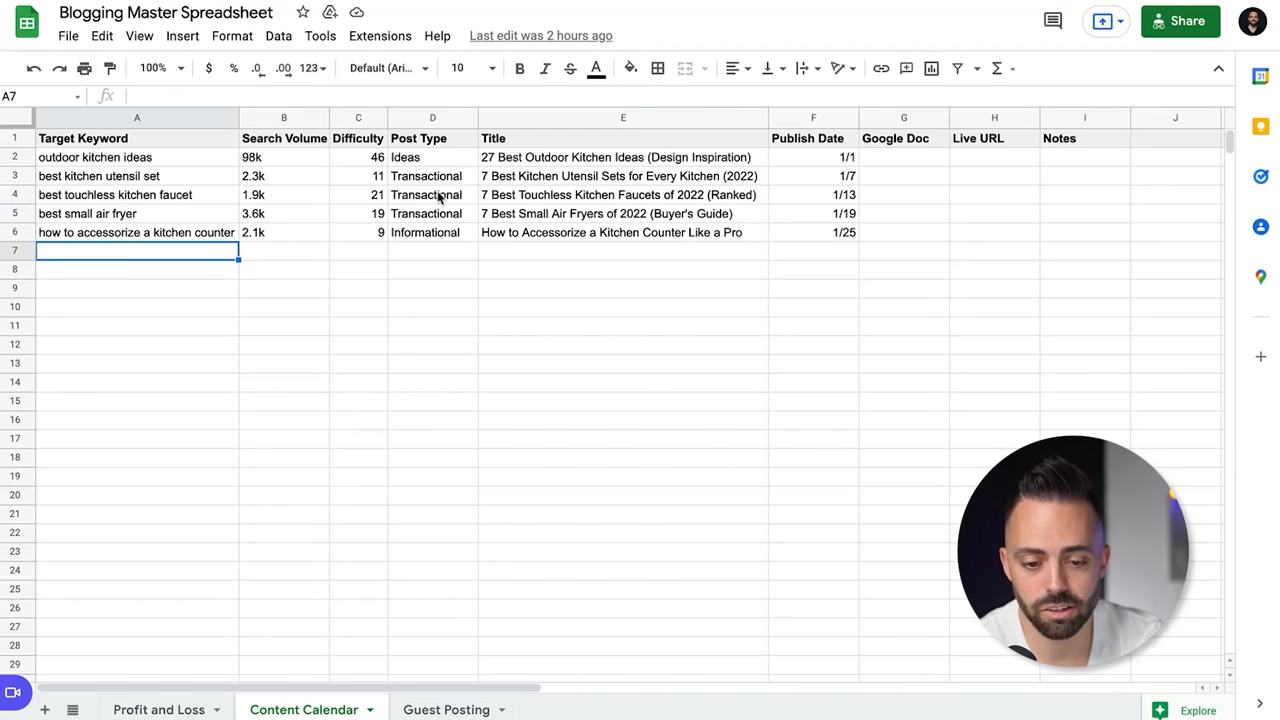
{"action": "mouse_move", "coordinate": [437, 268]}
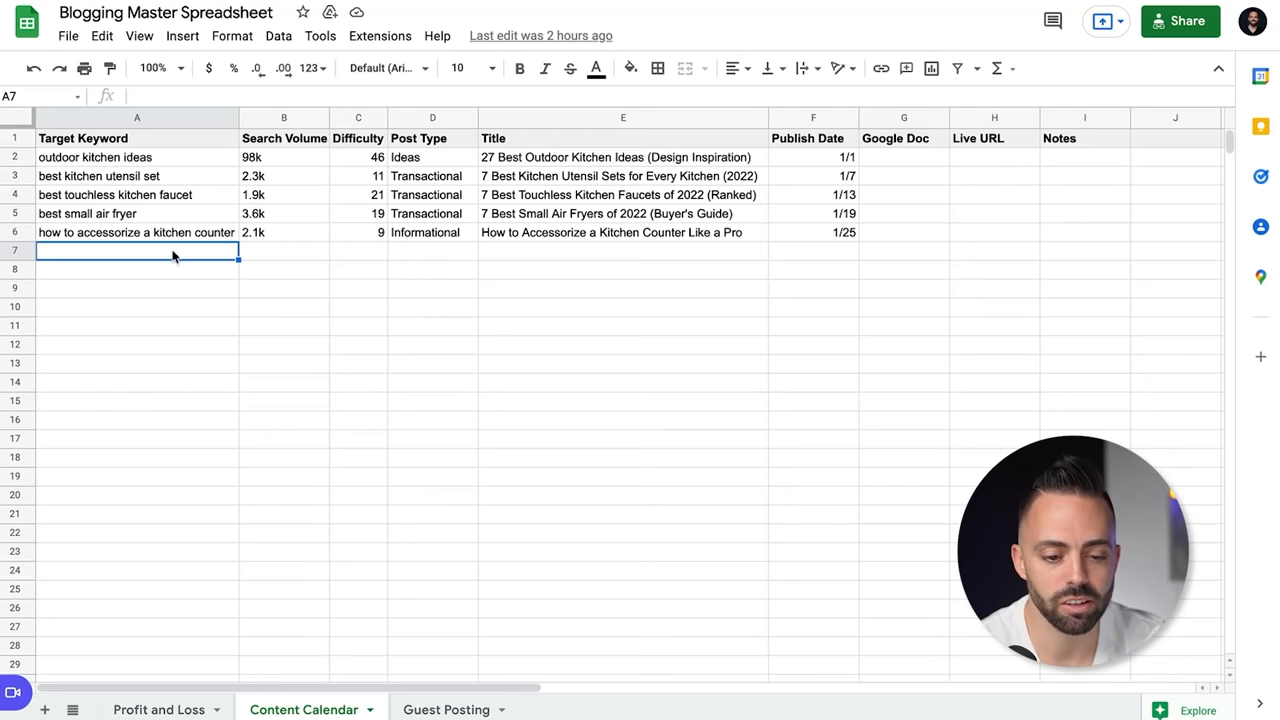
{"action": "left_click", "coordinate": [137, 495]}
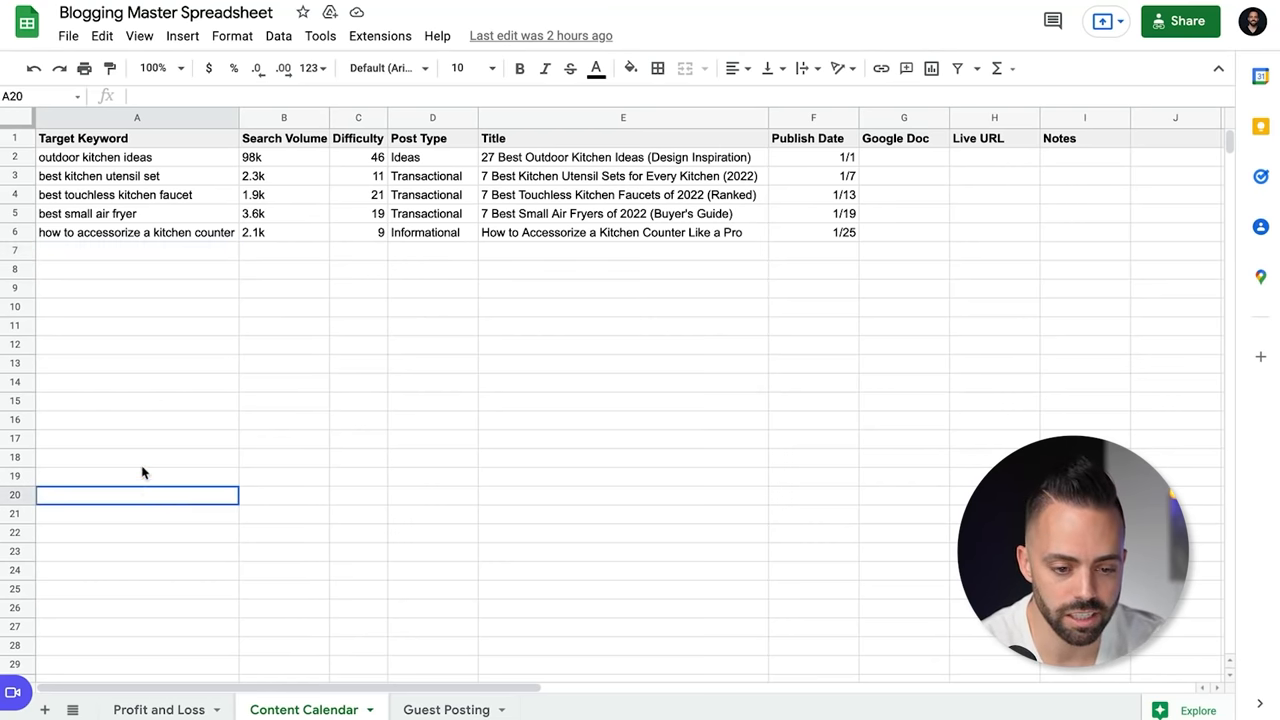
Step: Switch to the AdamEnfroy.com Master Content tracker's New Content sheet
{"action": "left_click", "coordinate": [284, 345]}
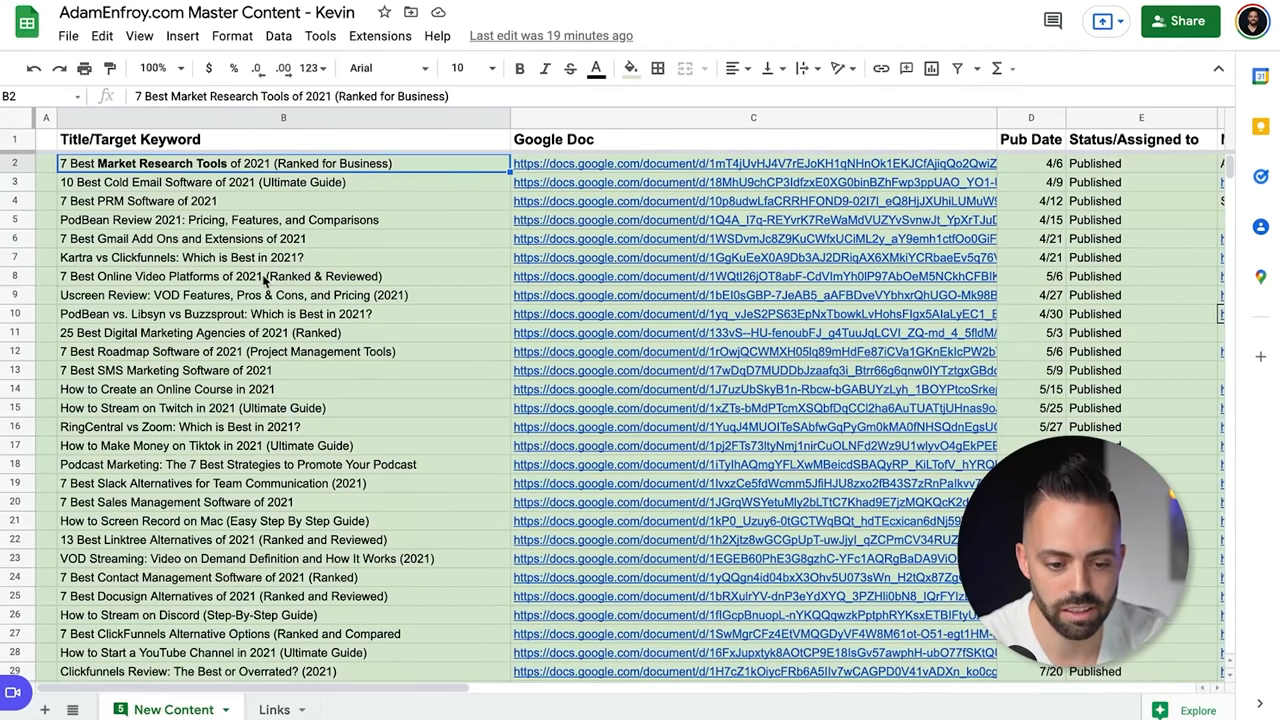
{"action": "left_click", "coordinate": [280, 332]}
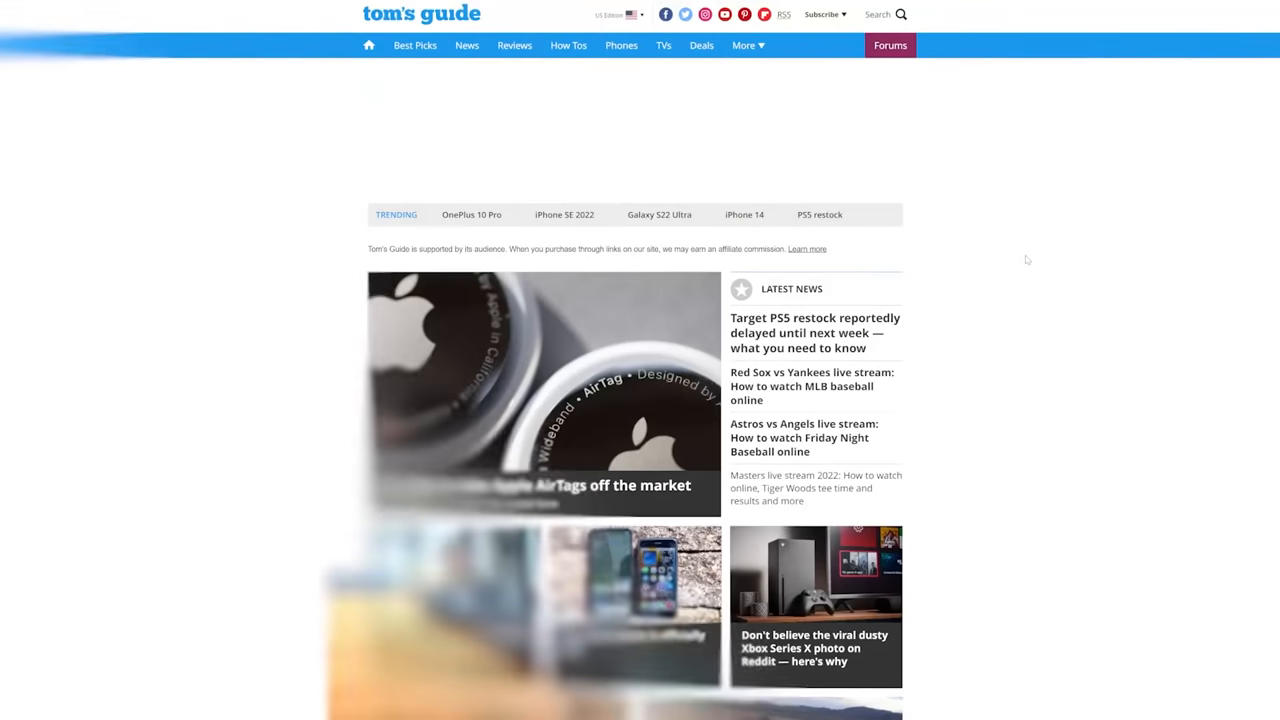
{"action": "scroll", "scroll_direction": "down", "scroll_amount": 3}
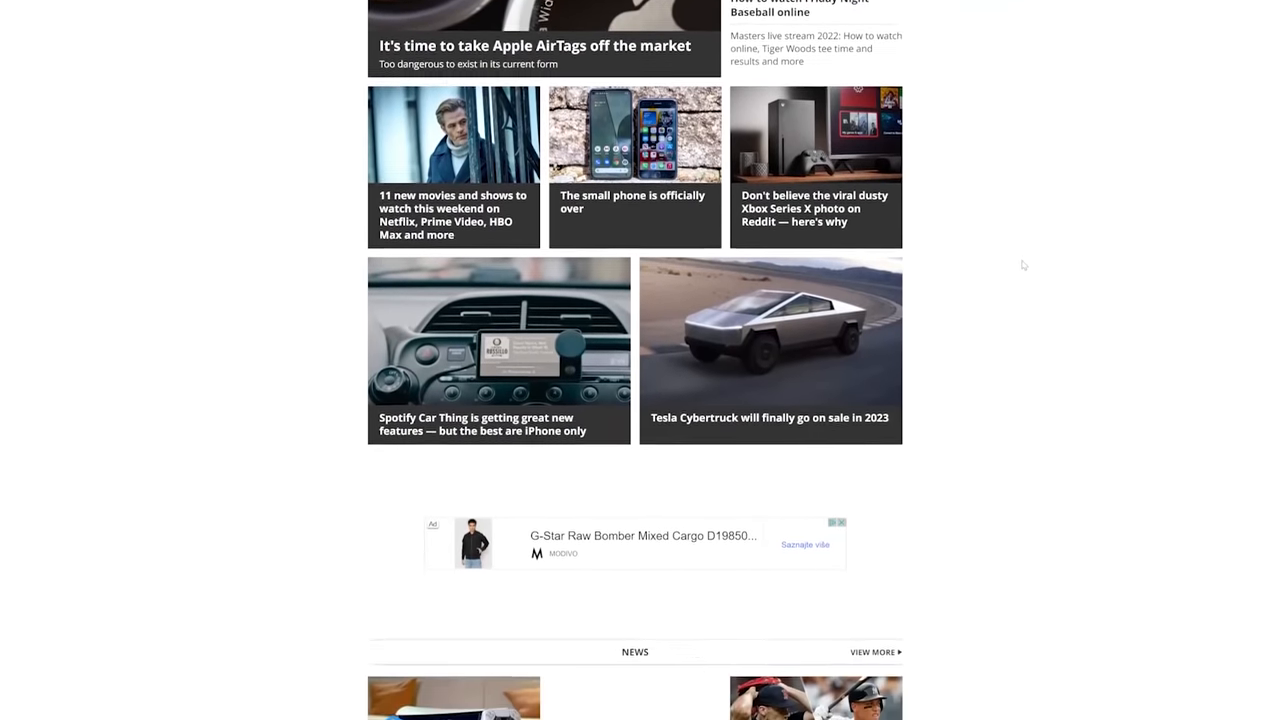